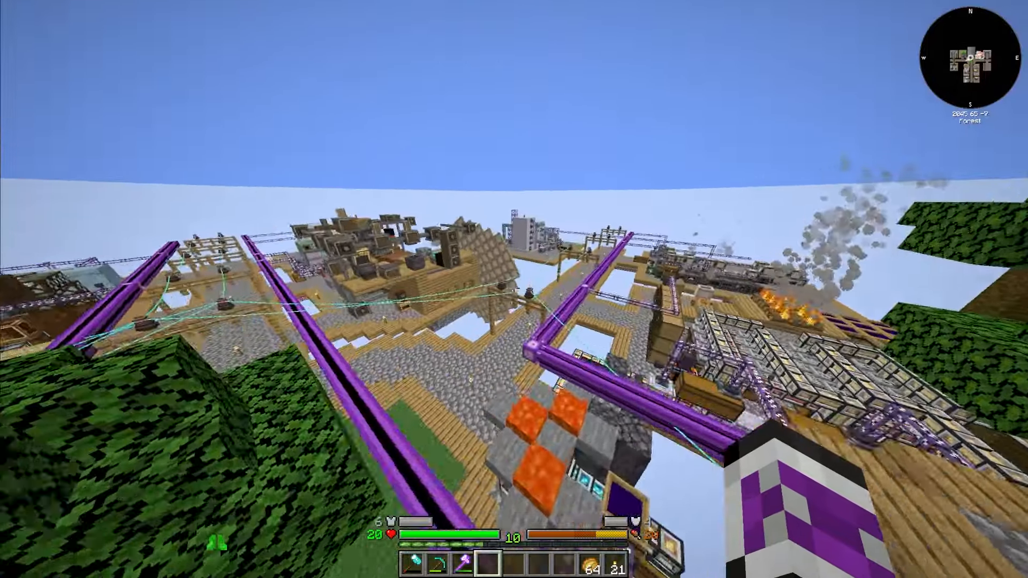
{"action": "mouse_move", "coordinate": [514, 289]}
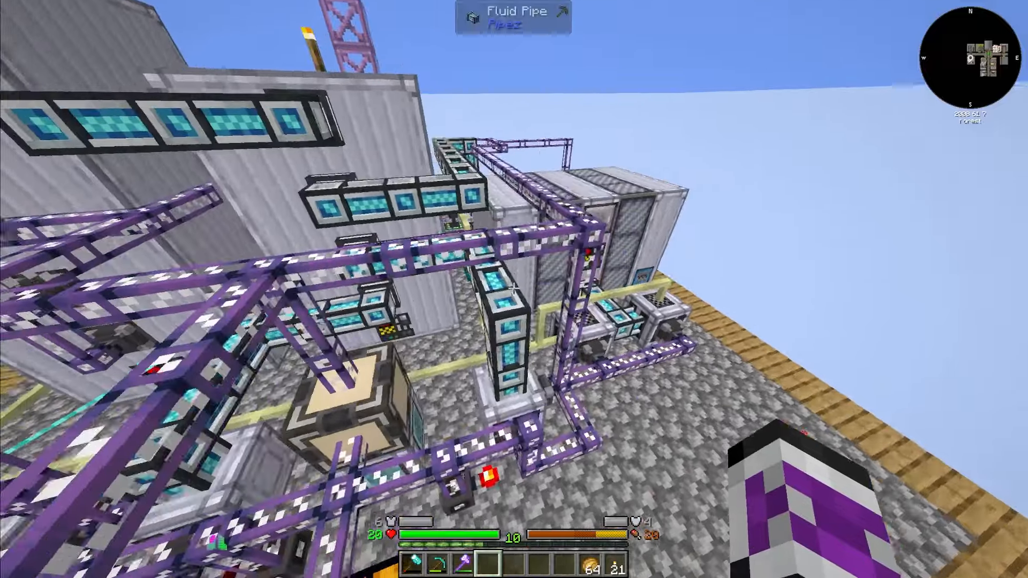
{"action": "mouse_move", "coordinate": [513, 288]}
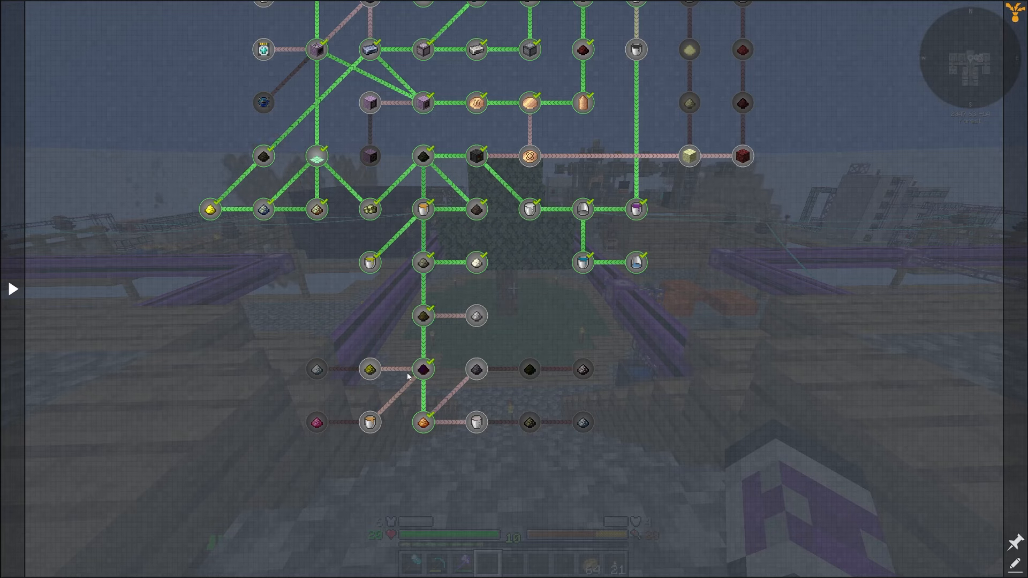
{"action": "mouse_move", "coordinate": [424, 423]}
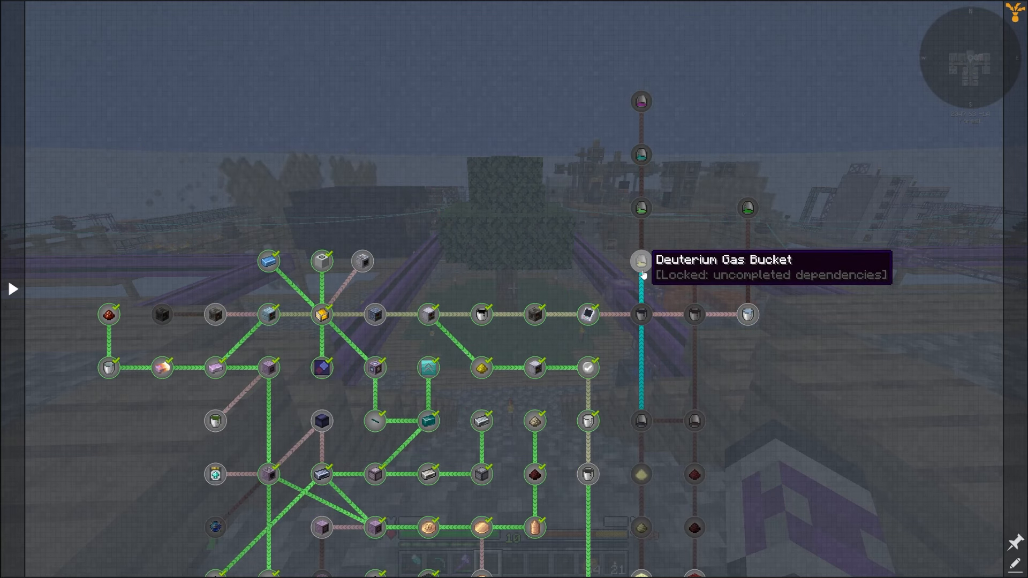
{"action": "mouse_move", "coordinate": [749, 315]}
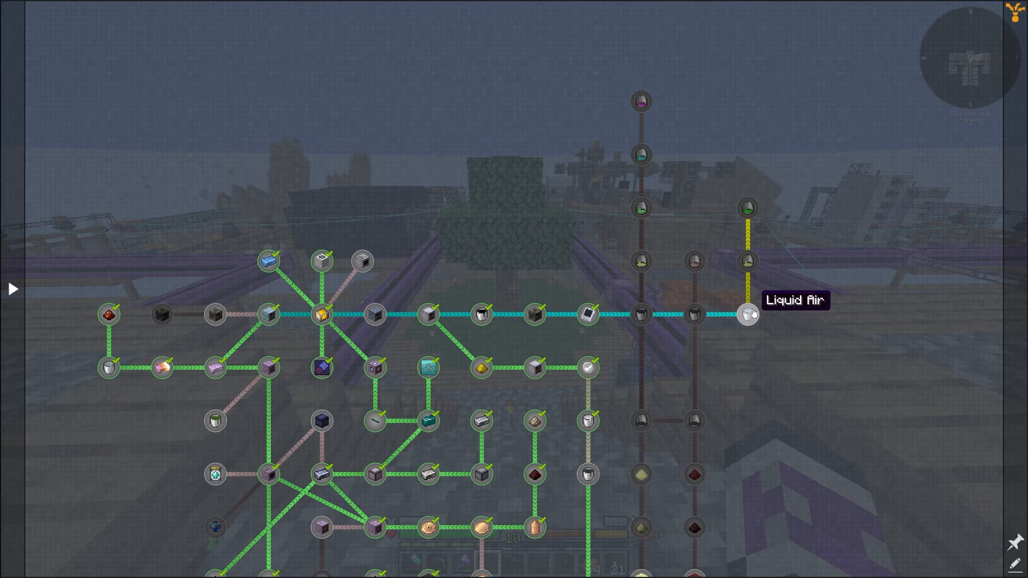
{"action": "mouse_move", "coordinate": [747, 262]}
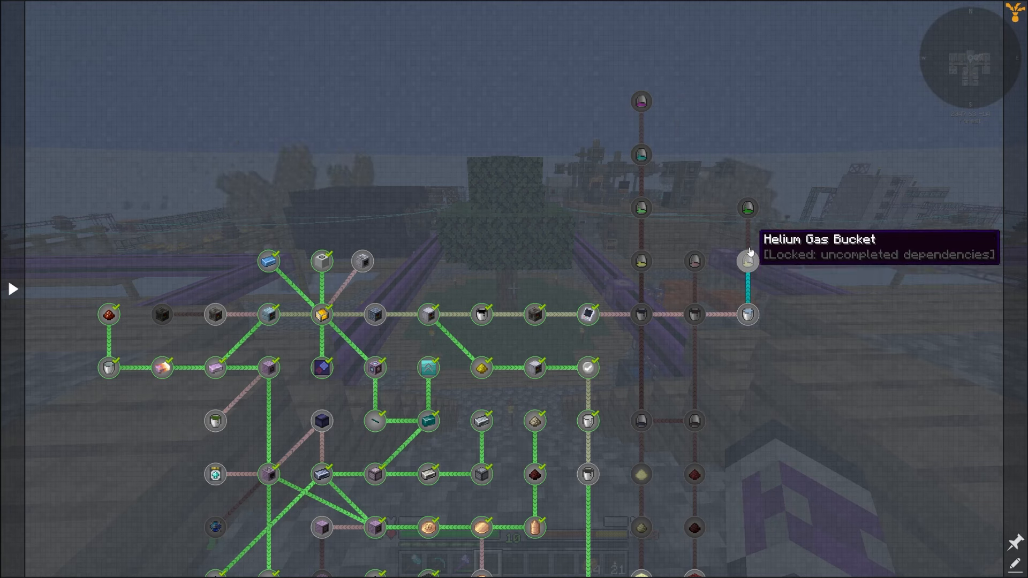
- Look over the locked gas chain: Deuterium Gas Bucket, Liquid Air and Helium Gas Bucket quests
{"action": "left_click", "coordinate": [747, 260]}
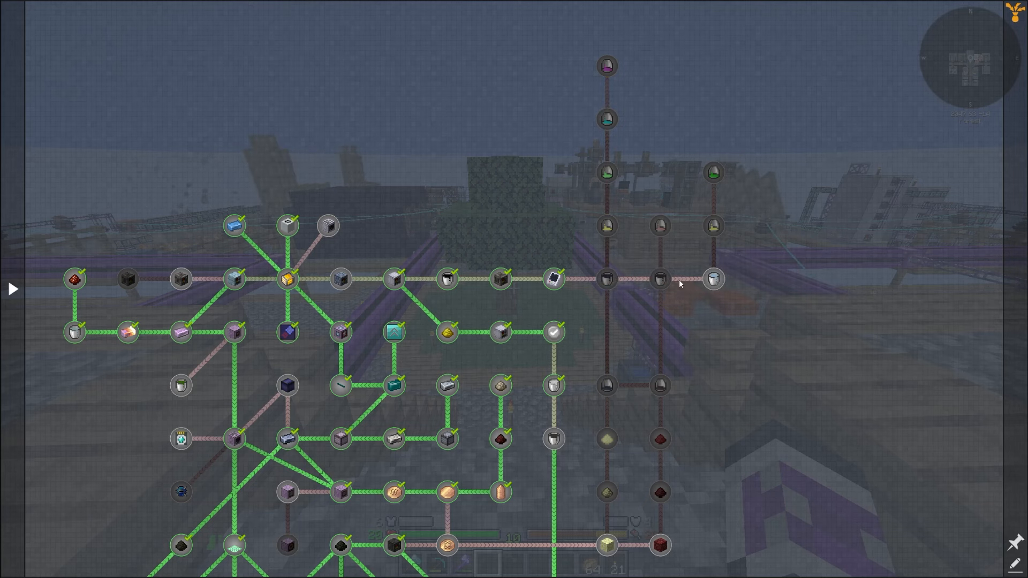
{"action": "mouse_move", "coordinate": [711, 279]}
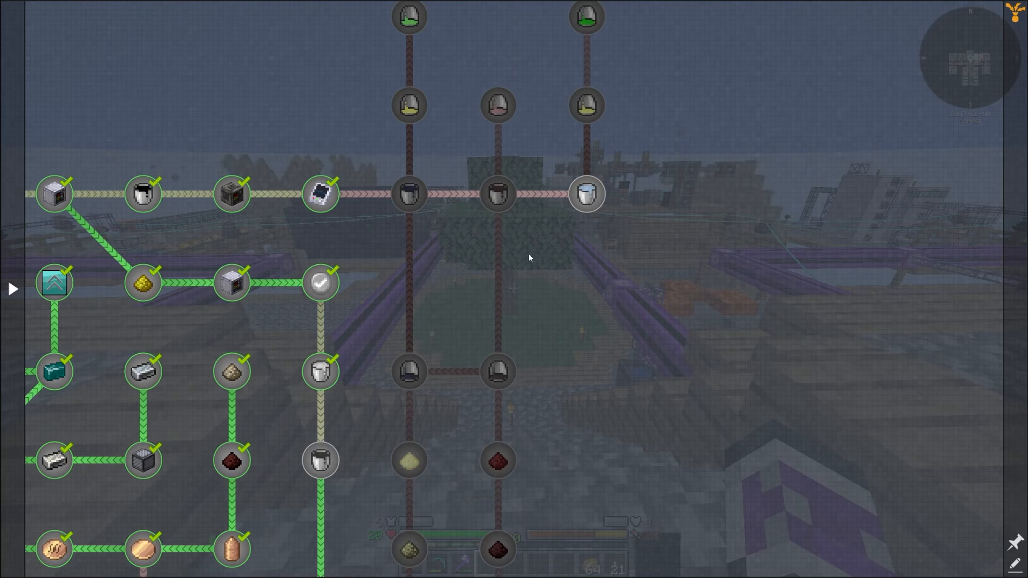
{"action": "mouse_move", "coordinate": [585, 203]}
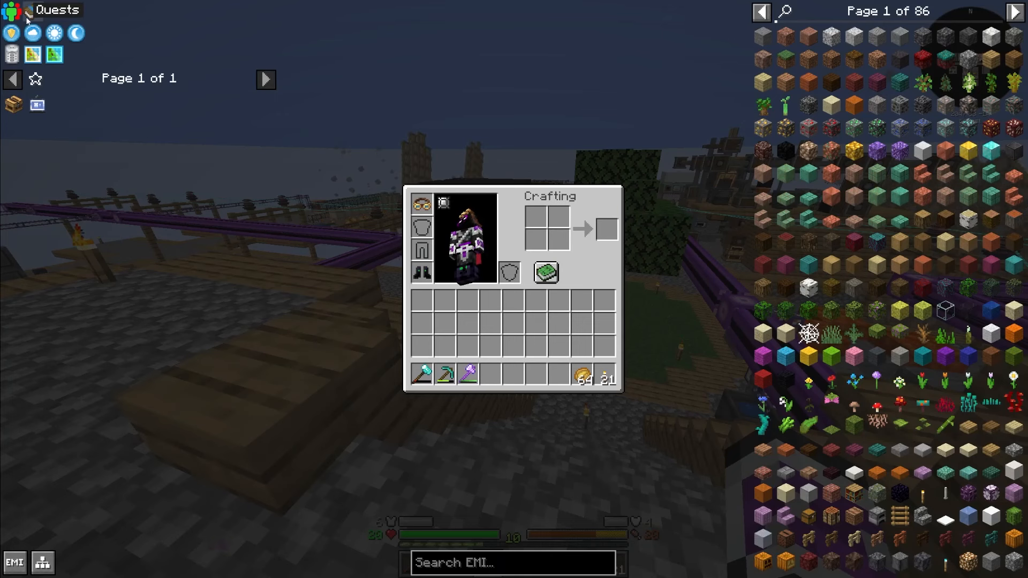
- Browse the Gregified Mystical Agriculture essence quests and bring up the essence's Centrifuge recipe in EMI
{"action": "left_click", "coordinate": [10, 17]}
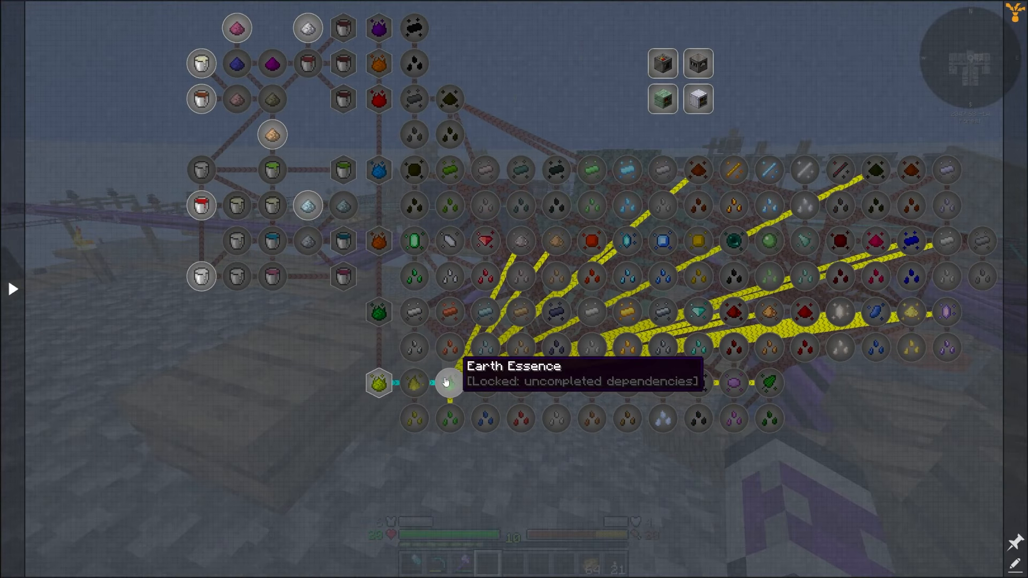
{"action": "mouse_move", "coordinate": [640, 441]}
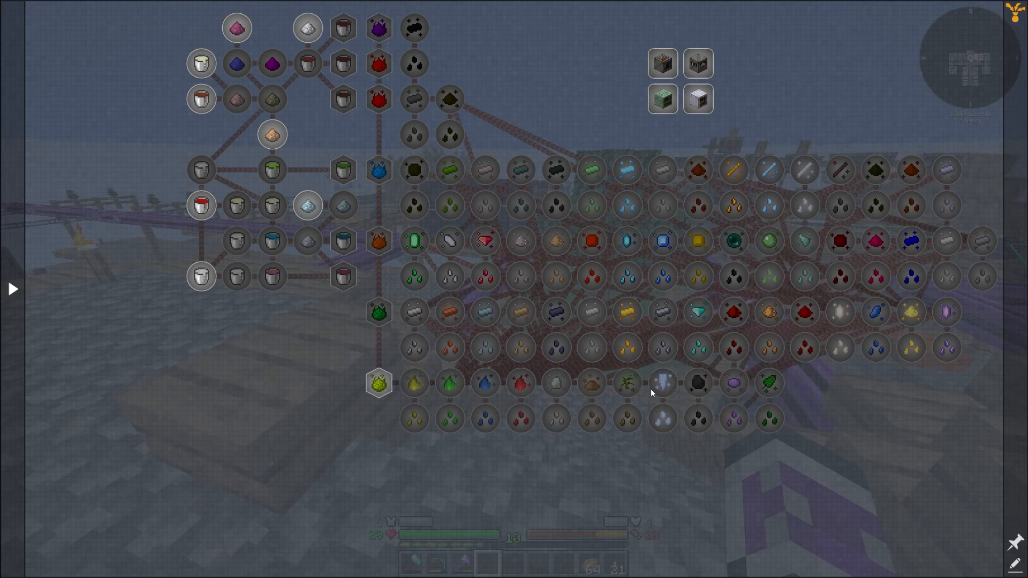
{"action": "mouse_move", "coordinate": [729, 383]}
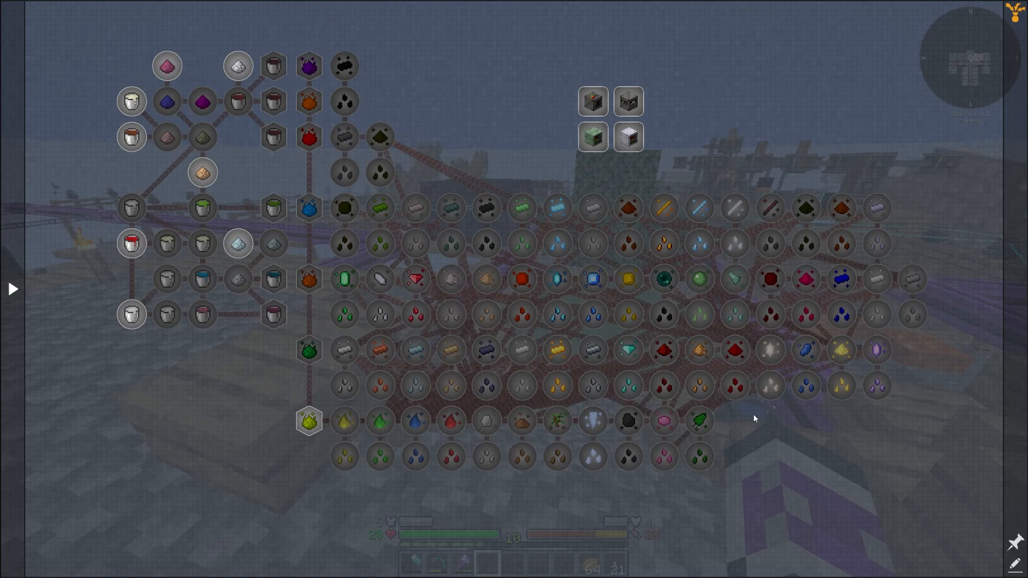
{"action": "mouse_move", "coordinate": [482, 425]}
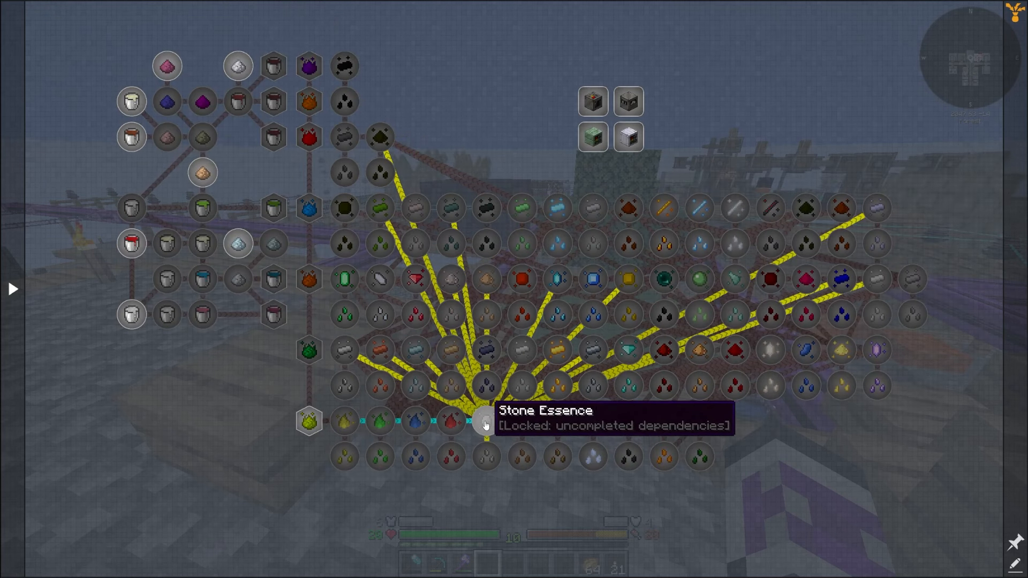
{"action": "mouse_move", "coordinate": [878, 349]}
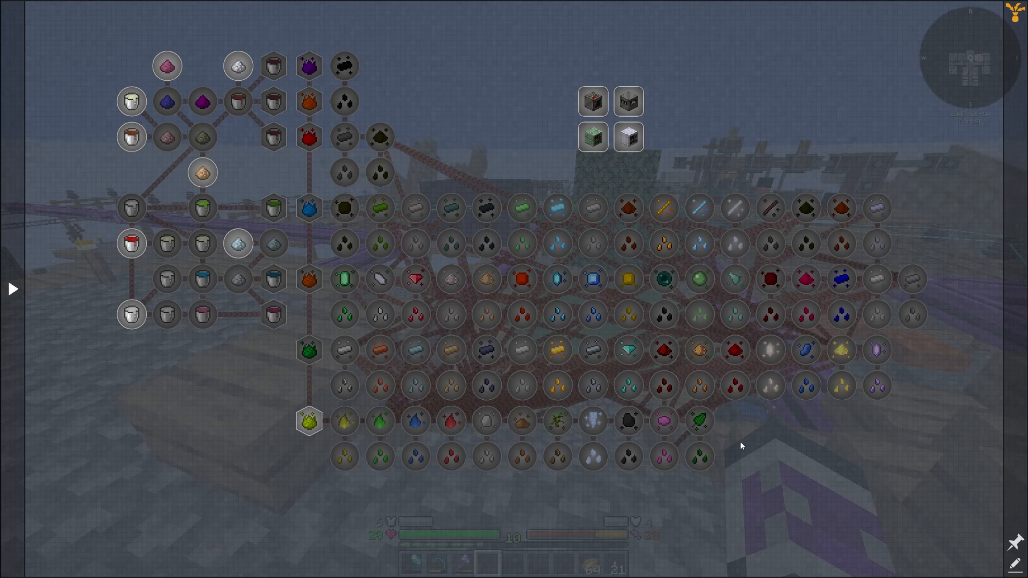
{"action": "mouse_move", "coordinate": [660, 356]}
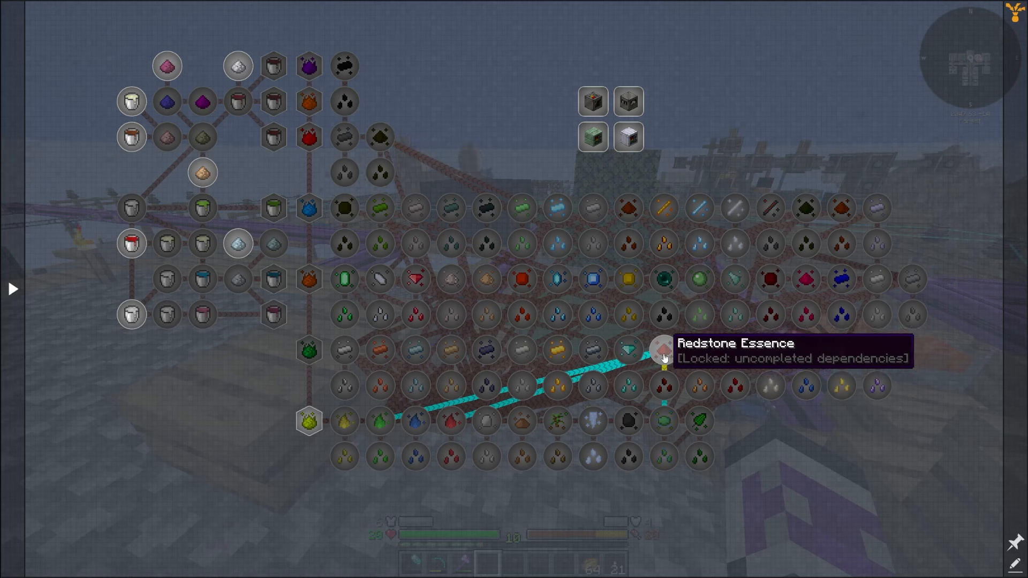
{"action": "mouse_move", "coordinate": [788, 444]}
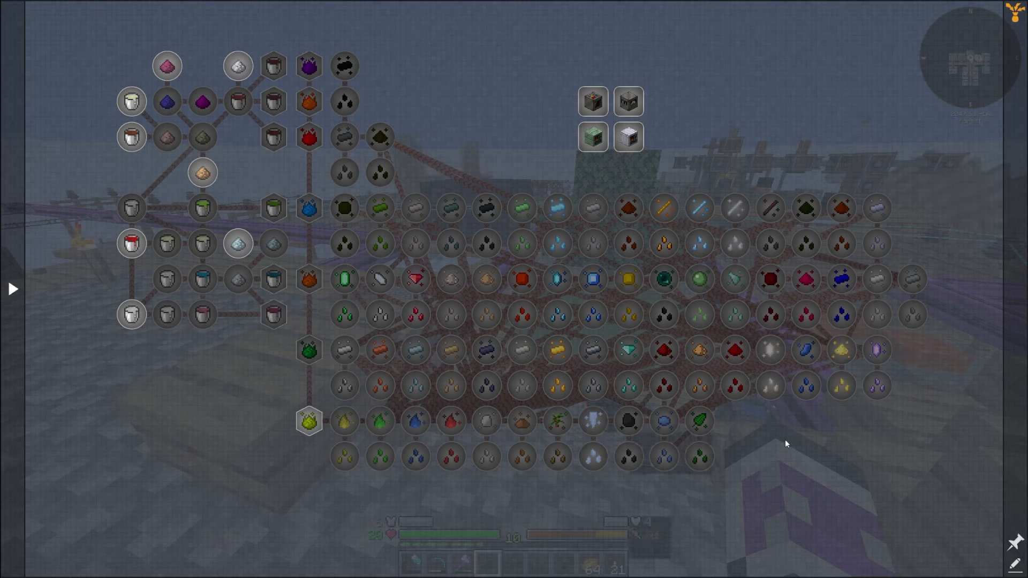
{"action": "mouse_move", "coordinate": [443, 281]}
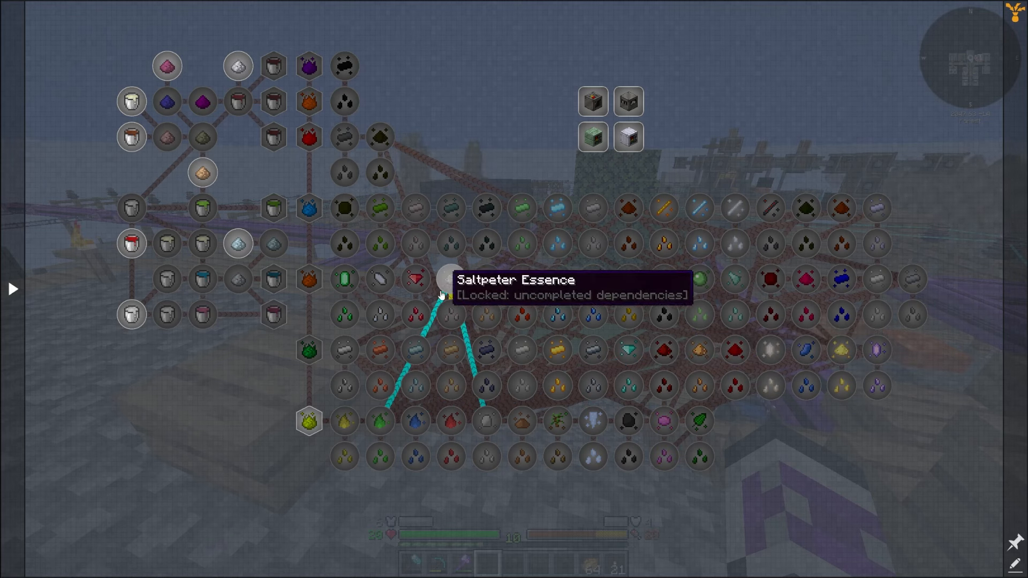
{"action": "left_click", "coordinate": [306, 426]}
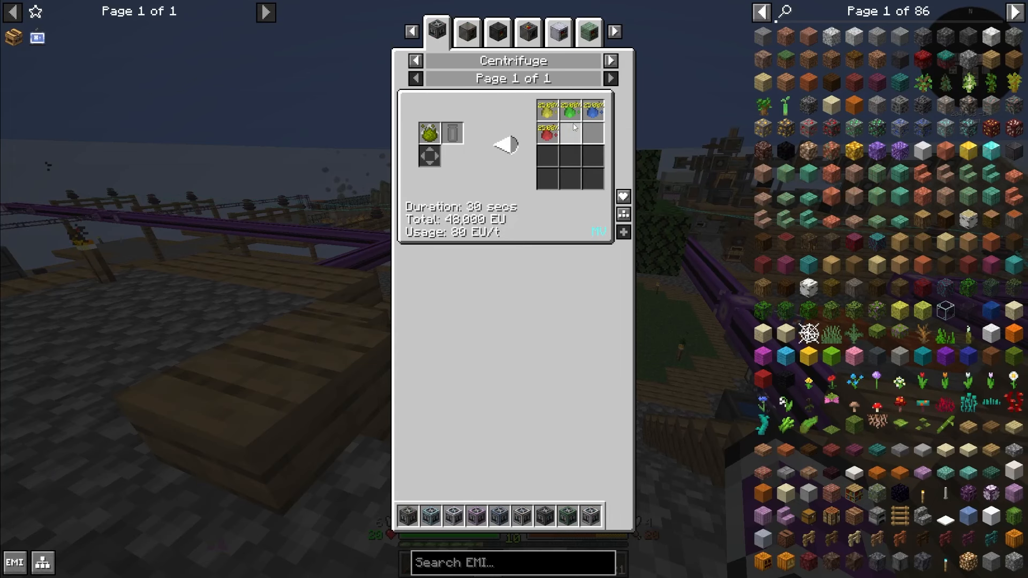
- Review the Essence Enchancer multiblock info and its Essence Enchancing recipes, including Prudentium Essence on page 2
{"action": "left_click", "coordinate": [460, 30]}
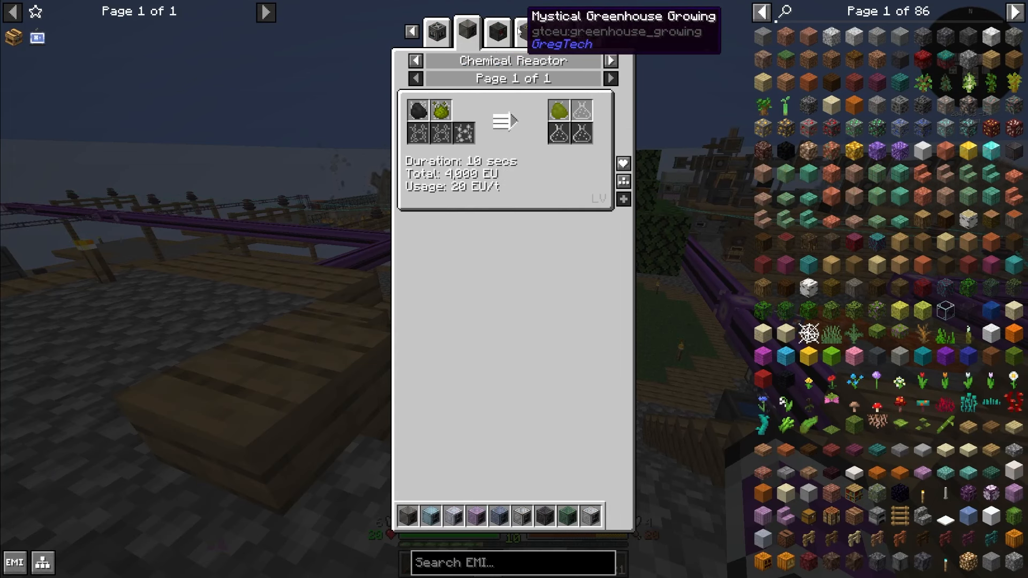
{"action": "left_click", "coordinate": [436, 30]}
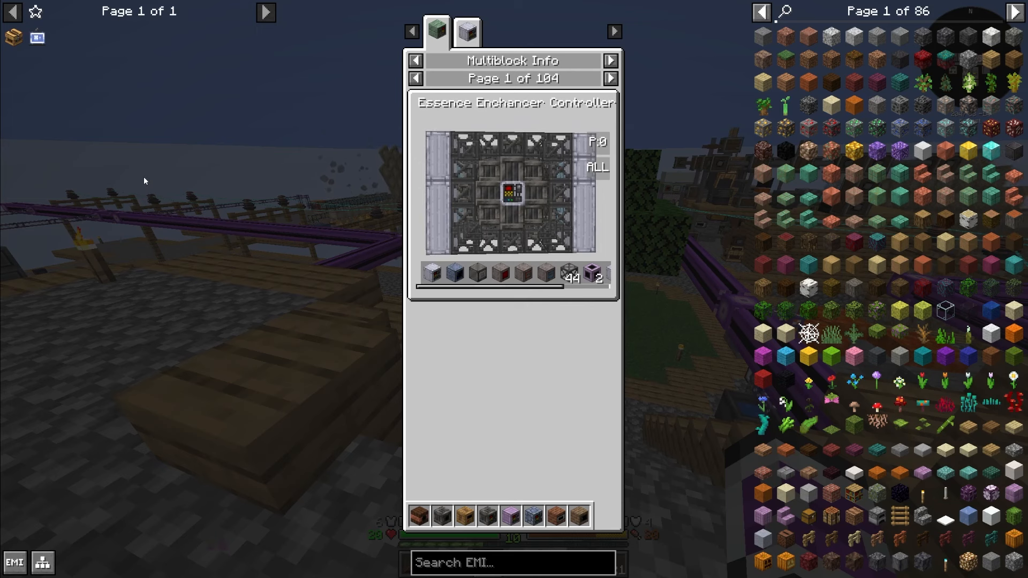
{"action": "left_click", "coordinate": [466, 32]}
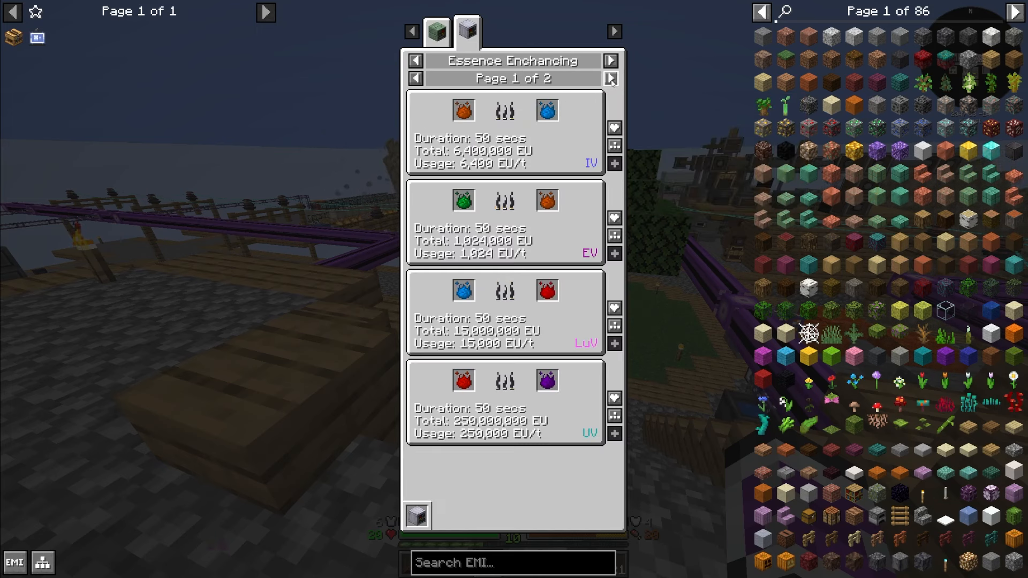
{"action": "left_click", "coordinate": [610, 79]}
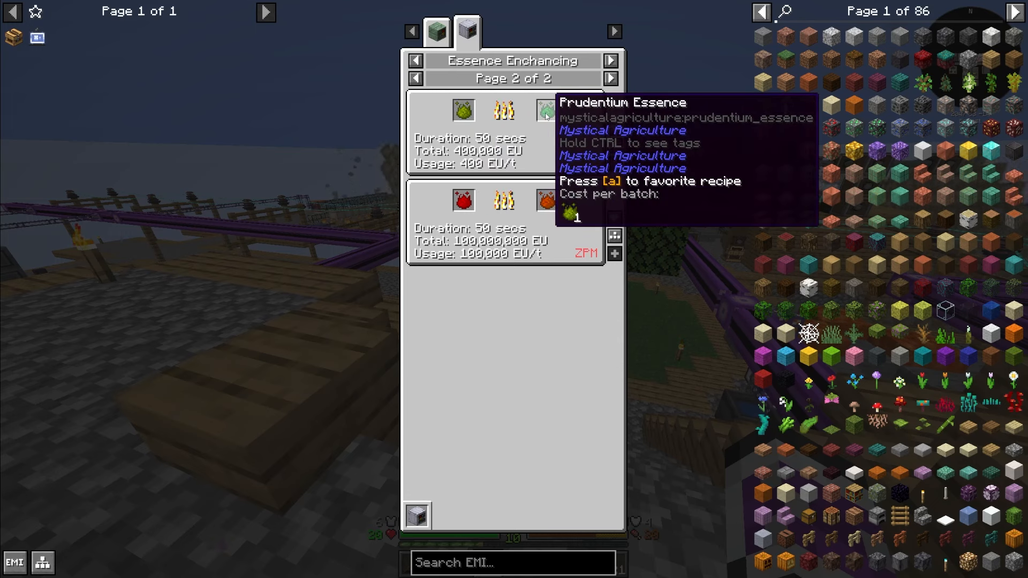
{"action": "left_click", "coordinate": [416, 78]}
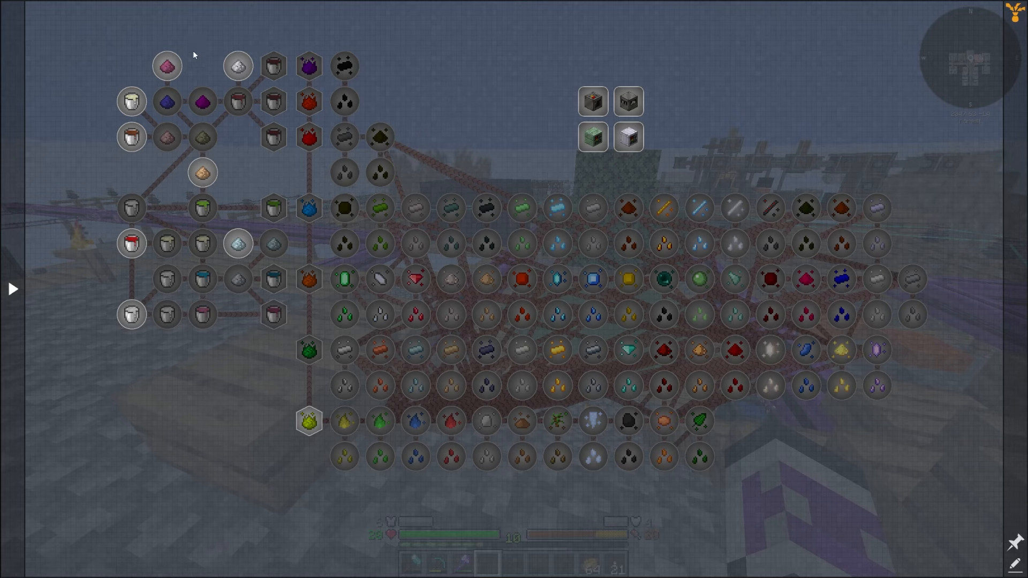
{"action": "mouse_move", "coordinate": [87, 236]}
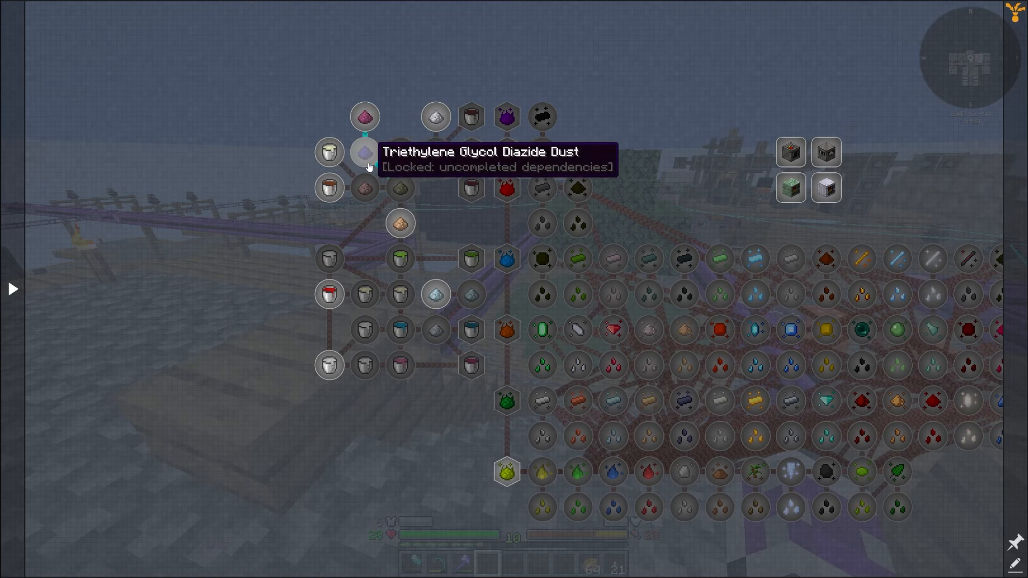
{"action": "mouse_move", "coordinate": [453, 273]}
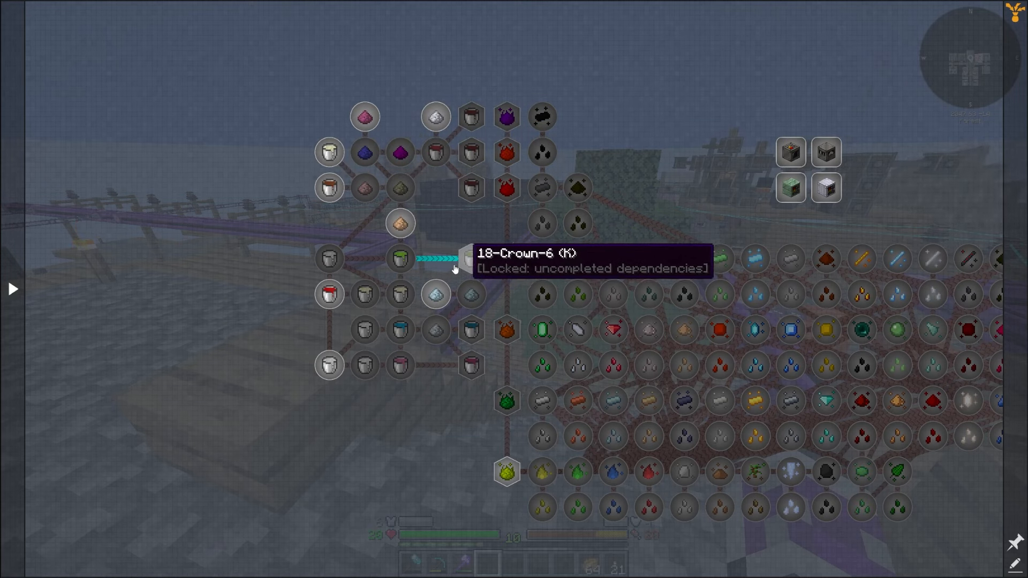
{"action": "mouse_move", "coordinate": [406, 360]}
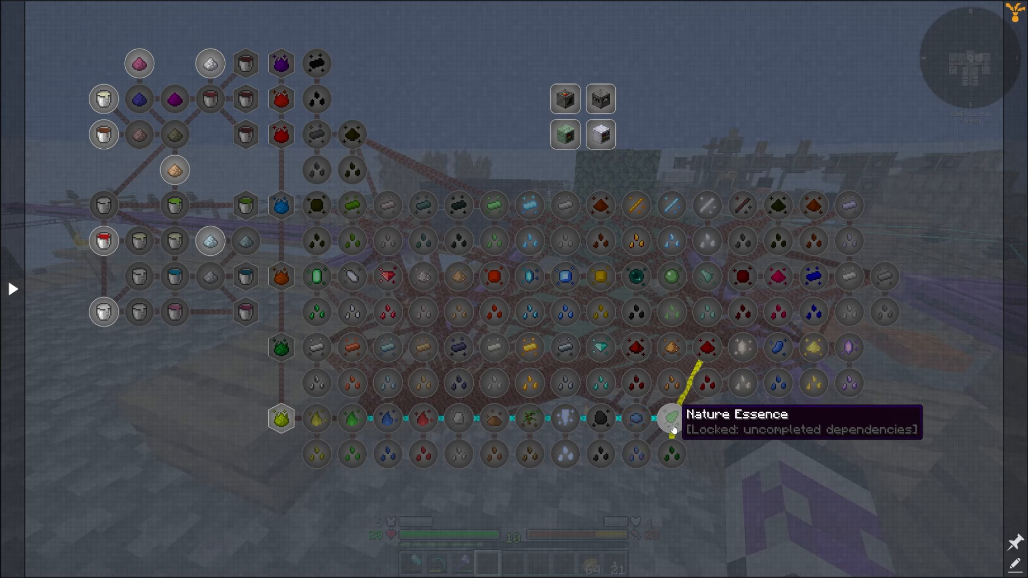
{"action": "mouse_move", "coordinate": [444, 429]}
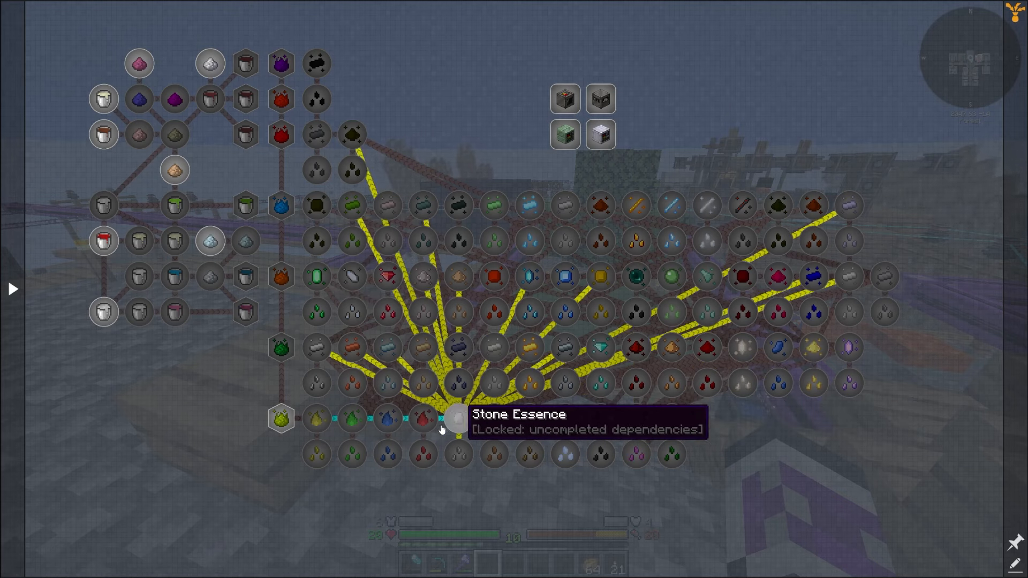
{"action": "mouse_move", "coordinate": [661, 458]}
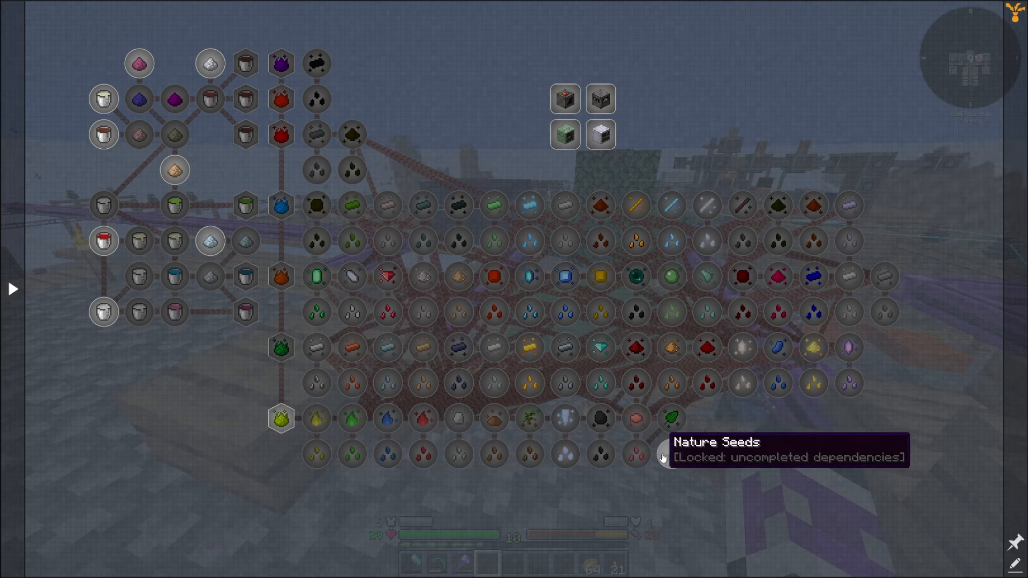
{"action": "mouse_move", "coordinate": [276, 423]}
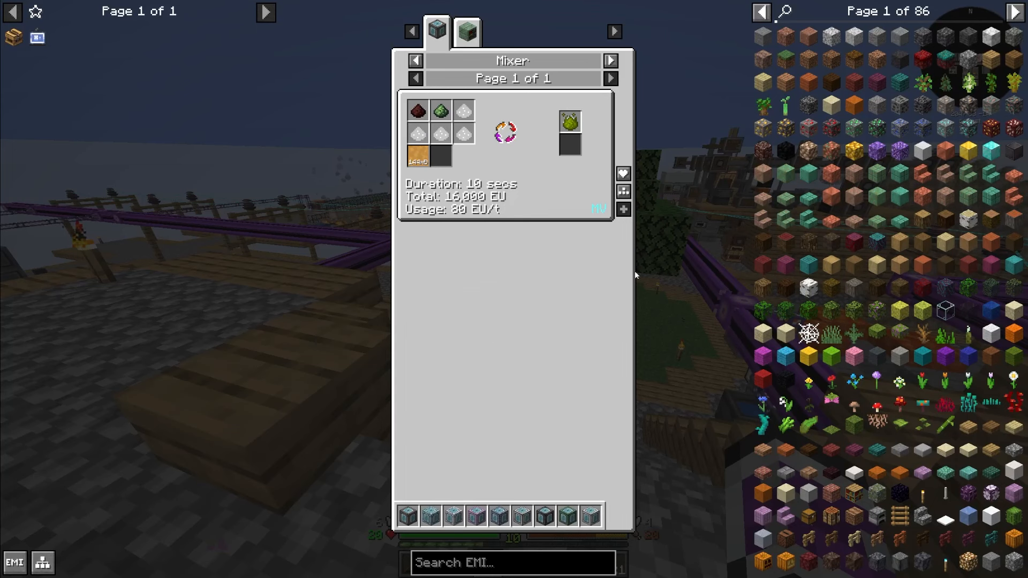
{"action": "mouse_move", "coordinate": [420, 157]}
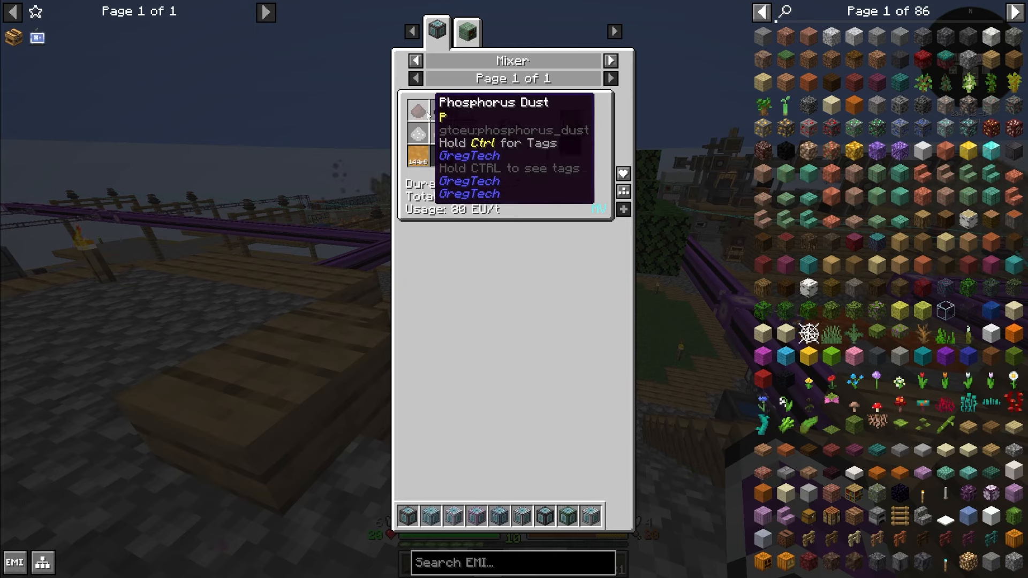
- Withdraw Phosphate and Beryllium Dust for the Mixer recipe from the ME storage terminal
{"action": "key", "text": "Escape"}
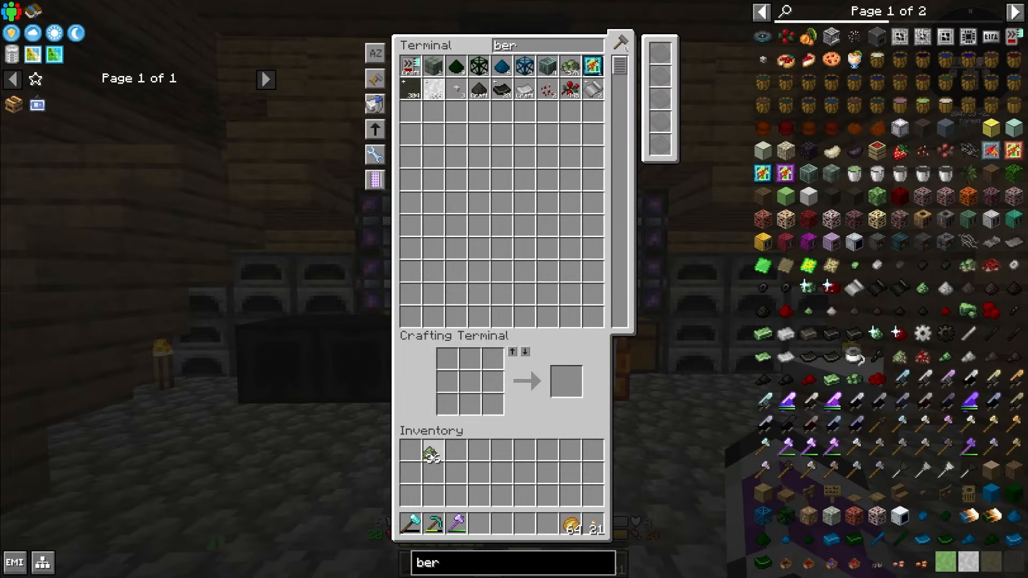
{"action": "key", "text": "Escape"}
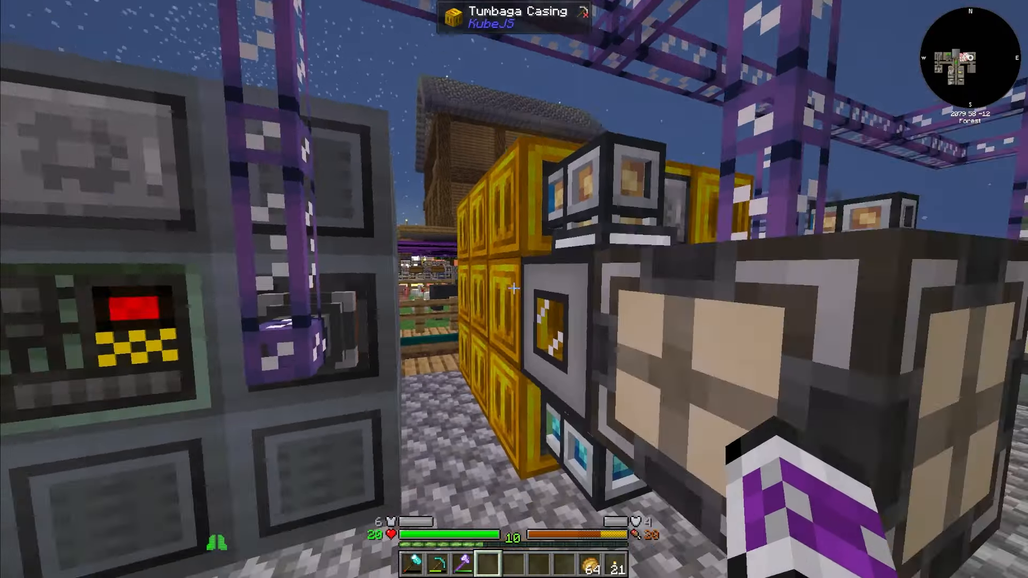
{"action": "mouse_move", "coordinate": [513, 289]}
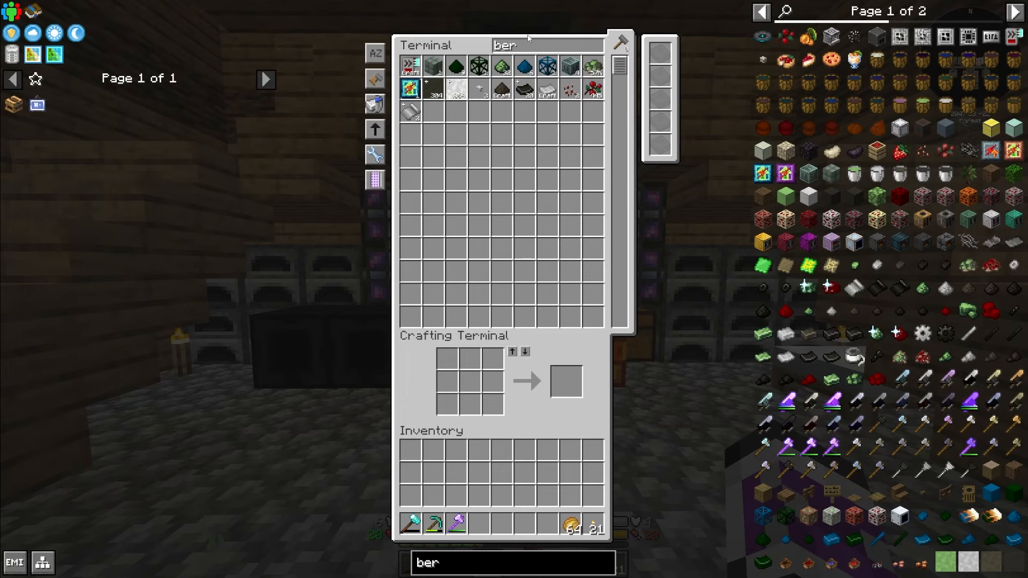
{"action": "type", "text": "pho"}
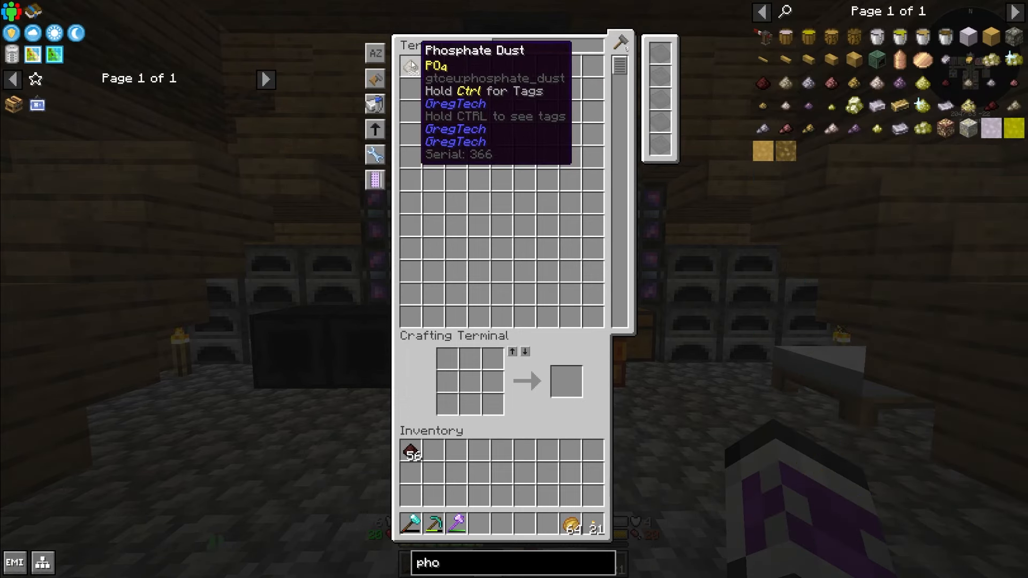
{"action": "key", "text": "Escape"}
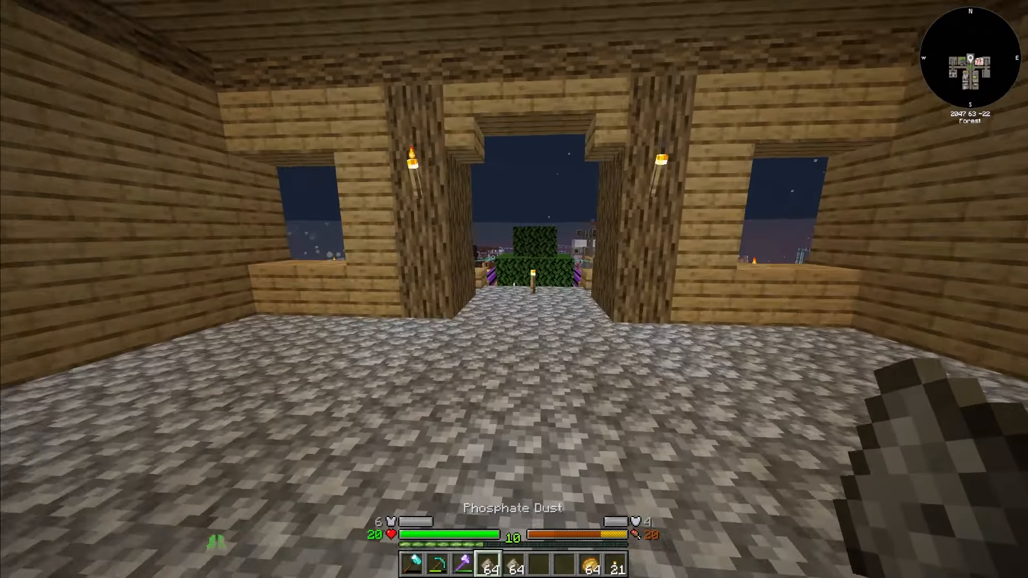
{"action": "key", "text": "e"}
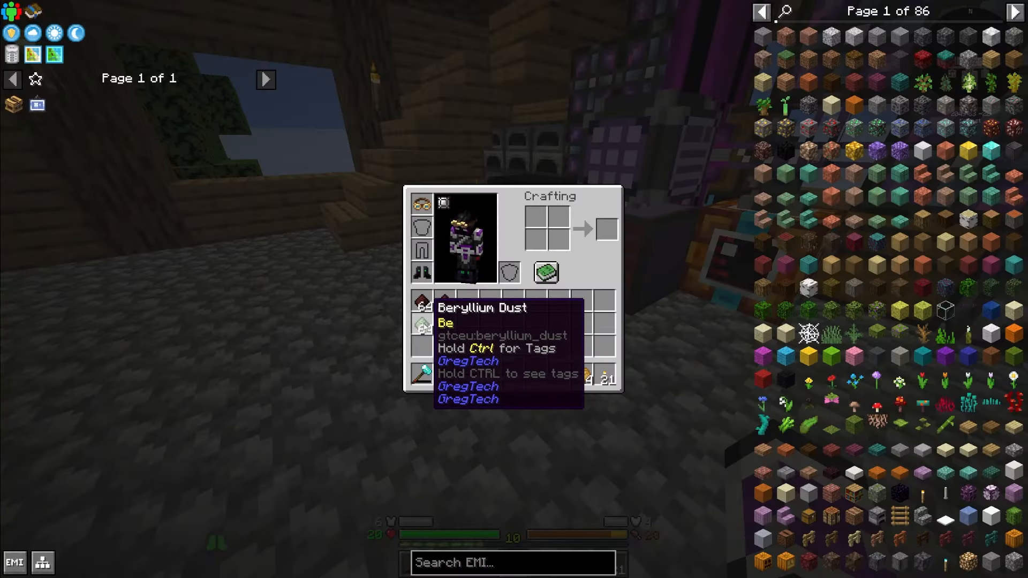
{"action": "mouse_move", "coordinate": [459, 300]}
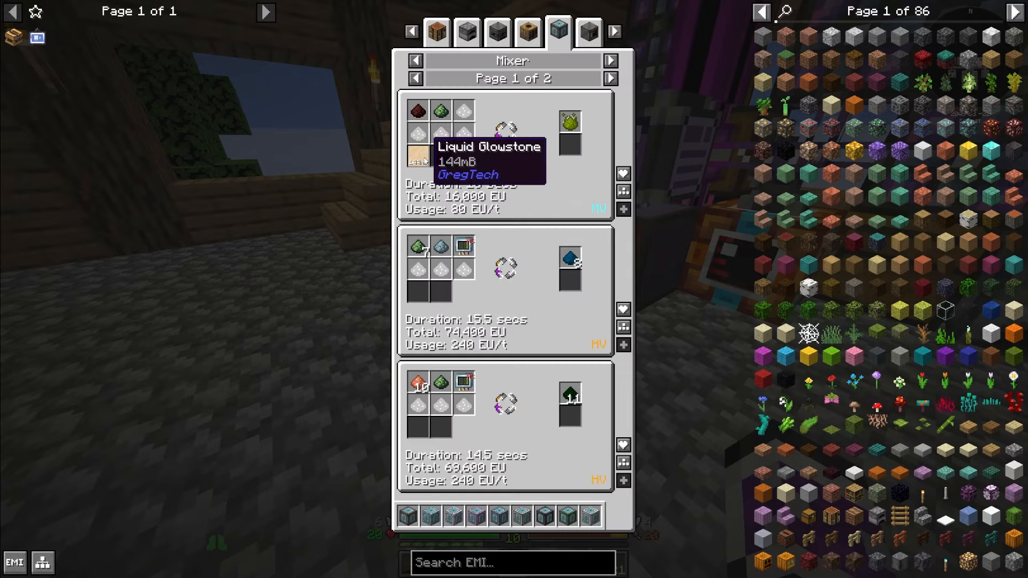
- Request and start an autocraft of 100 green essence from the Mixer recipe
{"action": "key", "text": "Escape"}
{"action": "type", "text": "glow"}
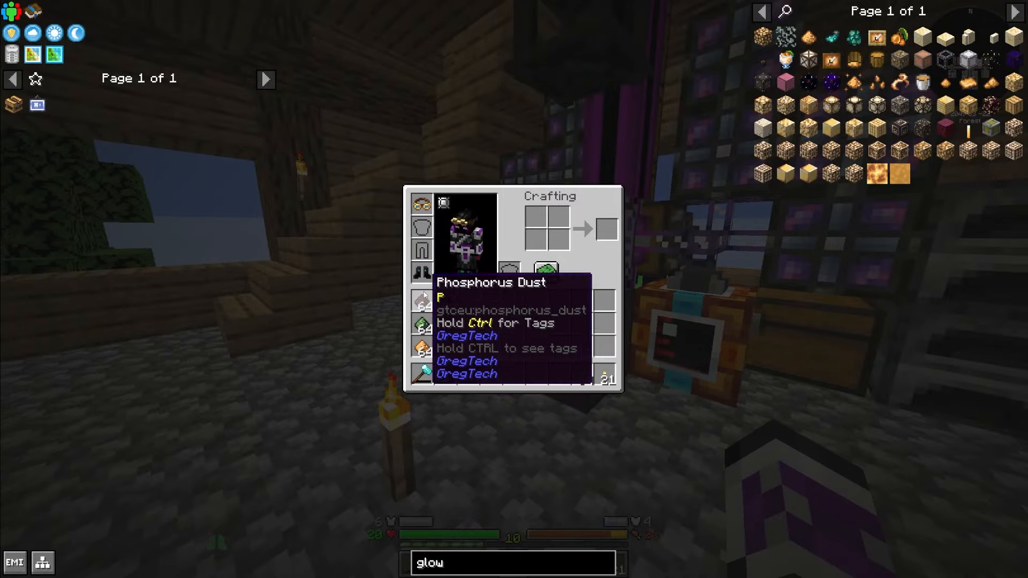
{"action": "key", "text": "Escape"}
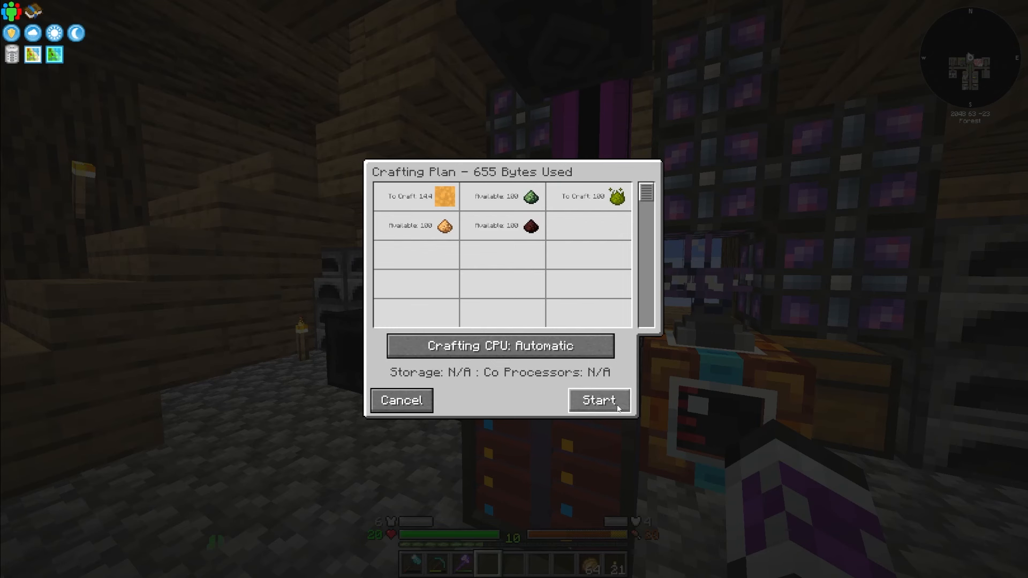
{"action": "left_click", "coordinate": [600, 401]}
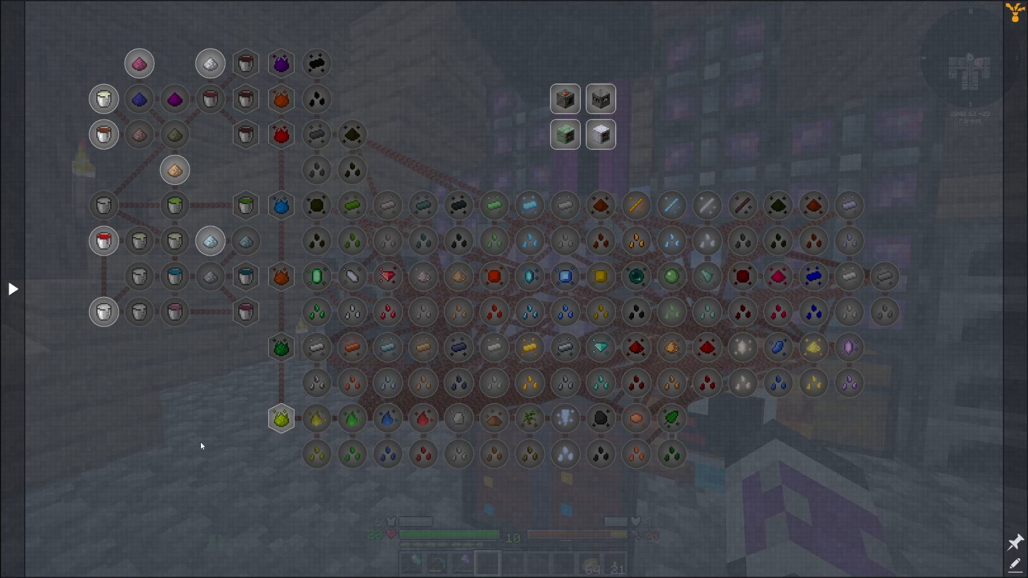
{"action": "mouse_move", "coordinate": [565, 100]}
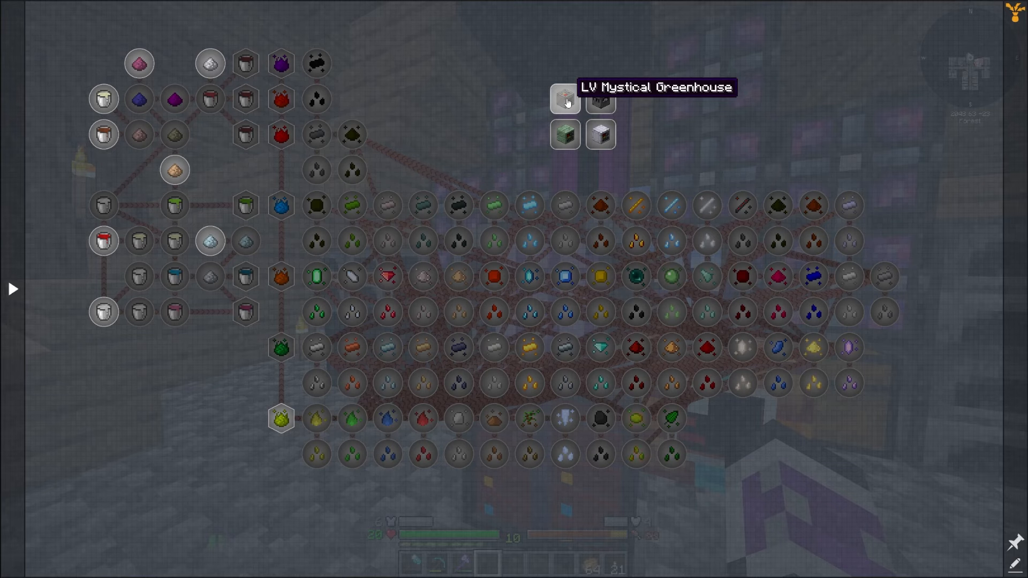
{"action": "mouse_move", "coordinate": [599, 107]}
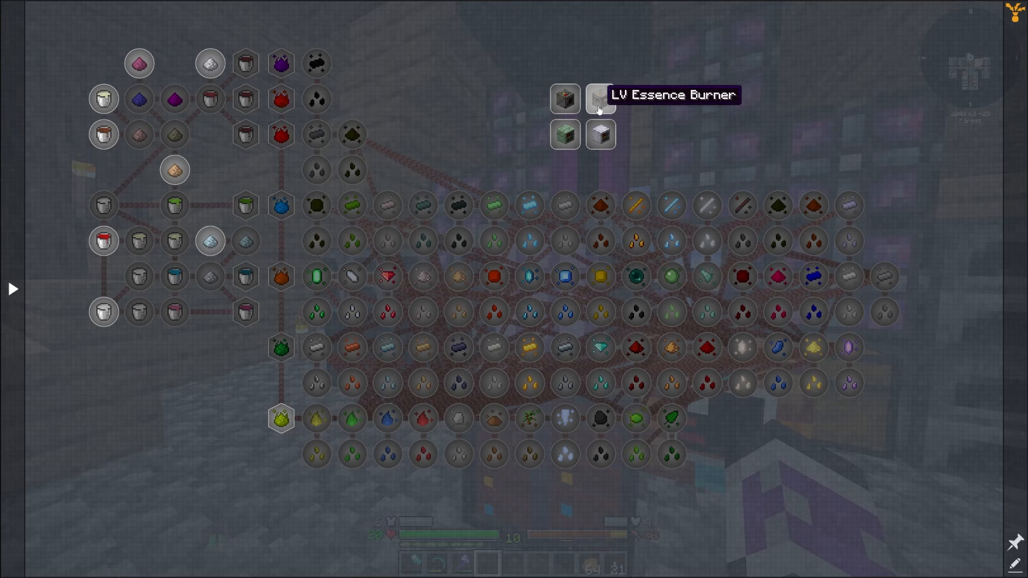
{"action": "mouse_move", "coordinate": [566, 139]}
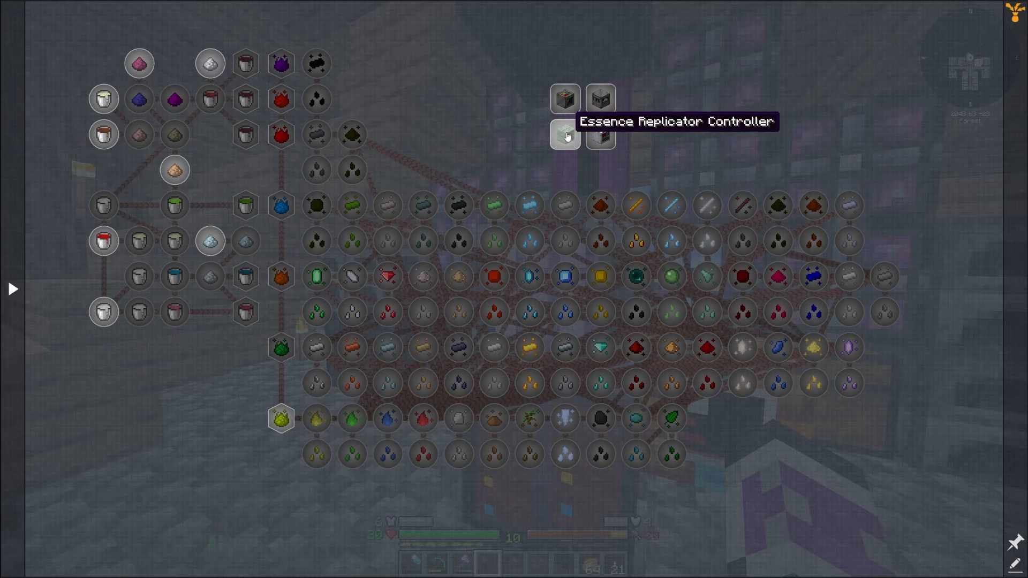
{"action": "mouse_move", "coordinate": [565, 99]}
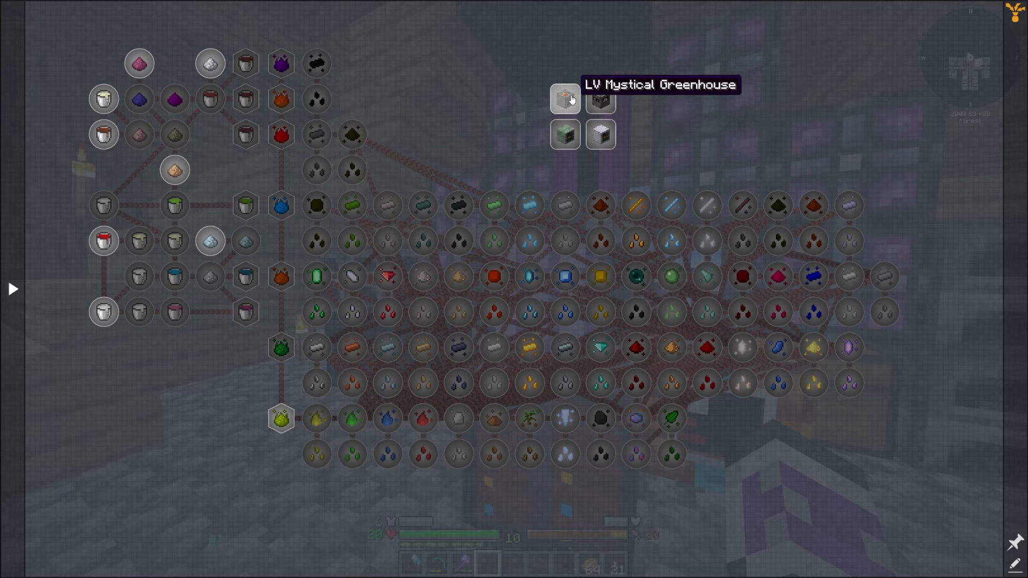
- Bring up the LV Mystical Greenhouse crafting recipe, which needs a Quantum Eye
{"action": "left_click", "coordinate": [563, 100]}
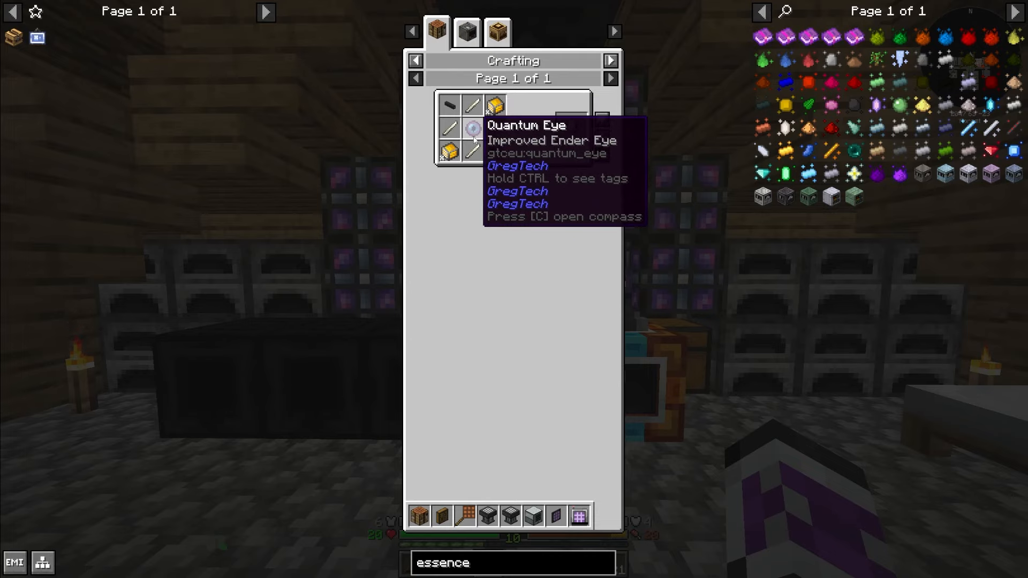
- Craft the greenhouse machine at the crafting terminal and bring up the HV Essence Burner recipe
{"action": "left_click", "coordinate": [464, 32]}
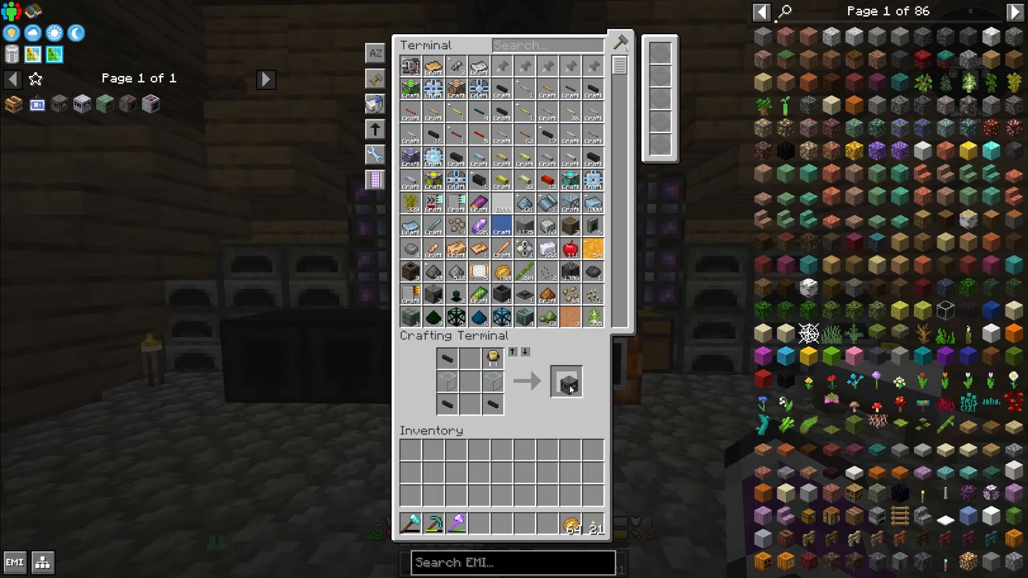
{"action": "left_click", "coordinate": [565, 383]}
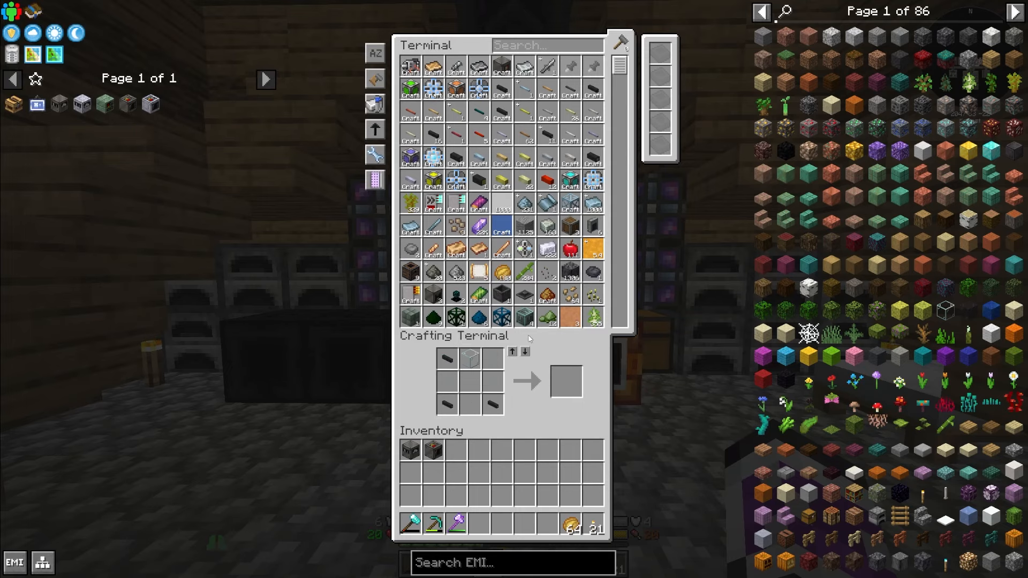
{"action": "key", "text": "Escape"}
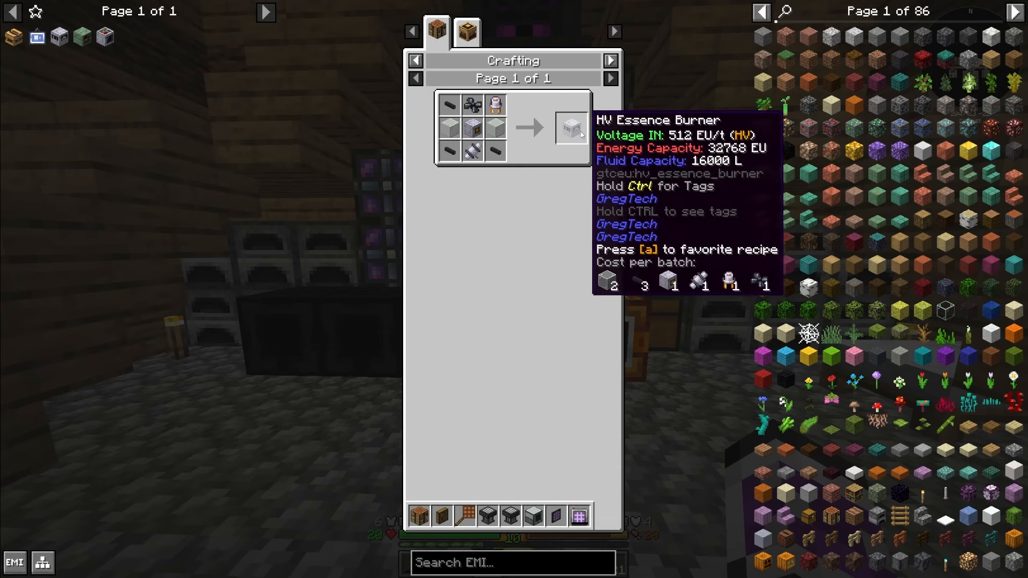
{"action": "mouse_move", "coordinate": [315, 113]}
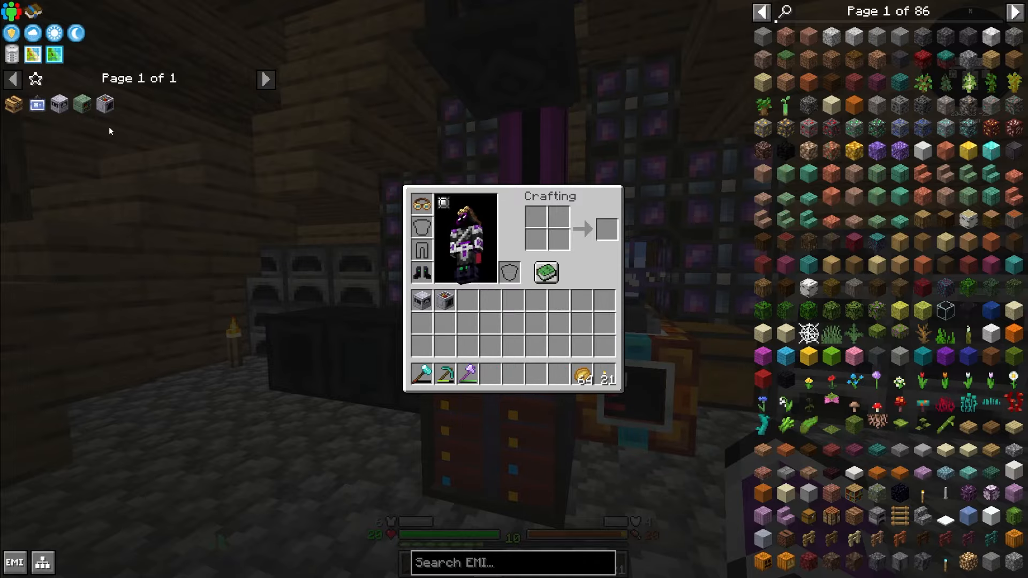
- Inspect the IV Mystical Greenhouse's seed stock and check the Air Essence quest
{"action": "key", "text": "Escape"}
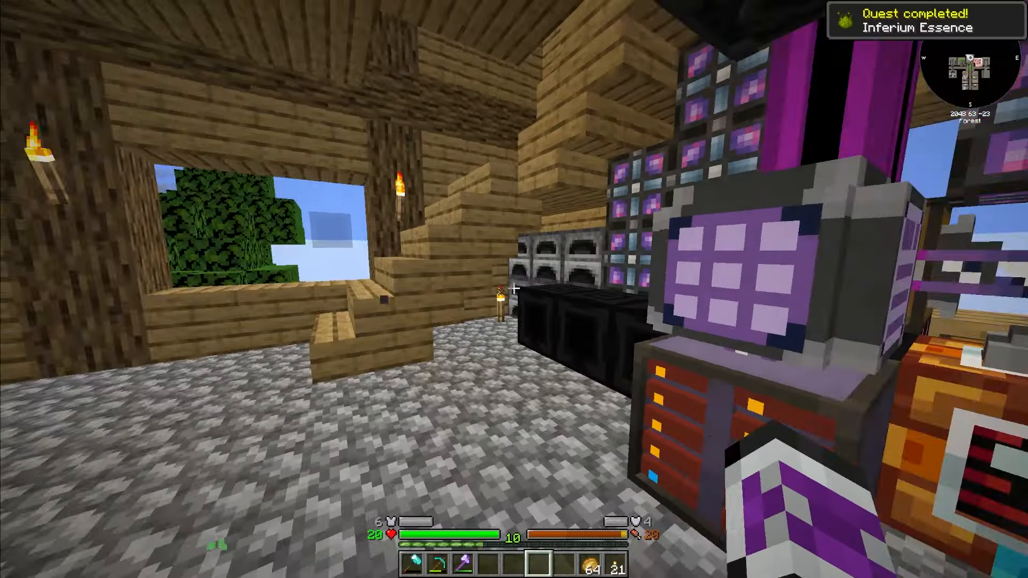
{"action": "key", "text": "e"}
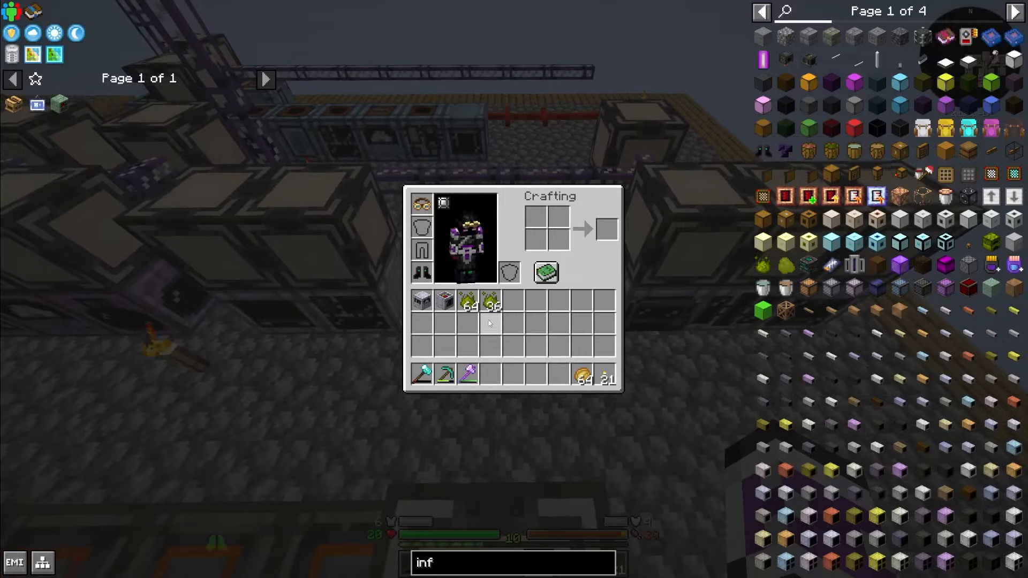
{"action": "key", "text": "Escape"}
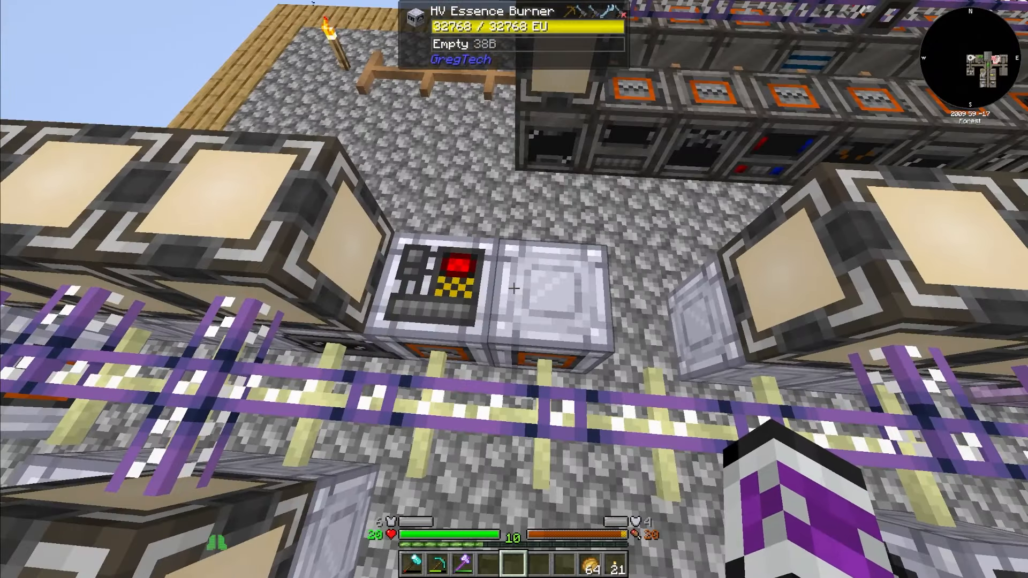
{"action": "key", "text": "e"}
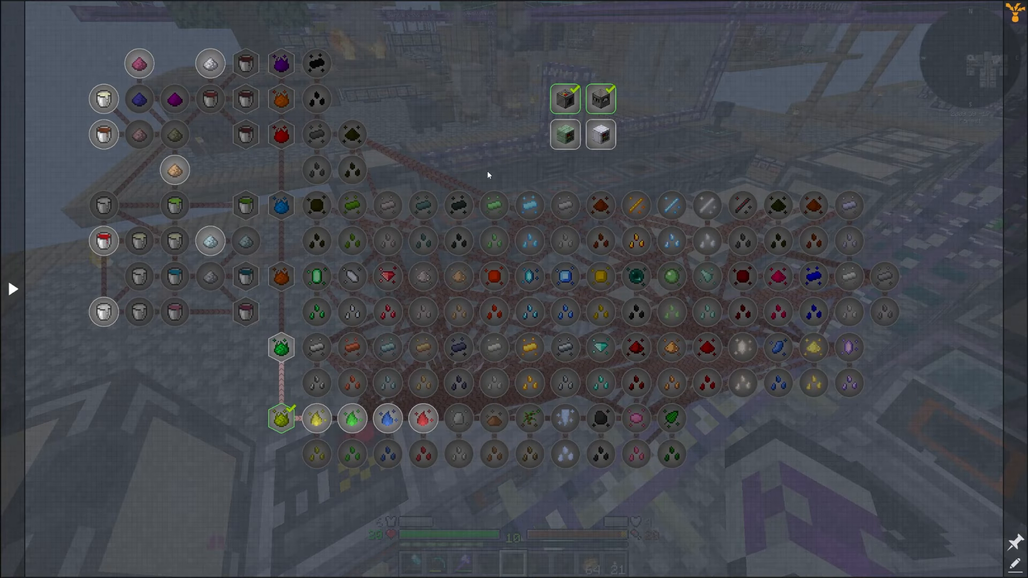
{"action": "mouse_move", "coordinate": [454, 154]}
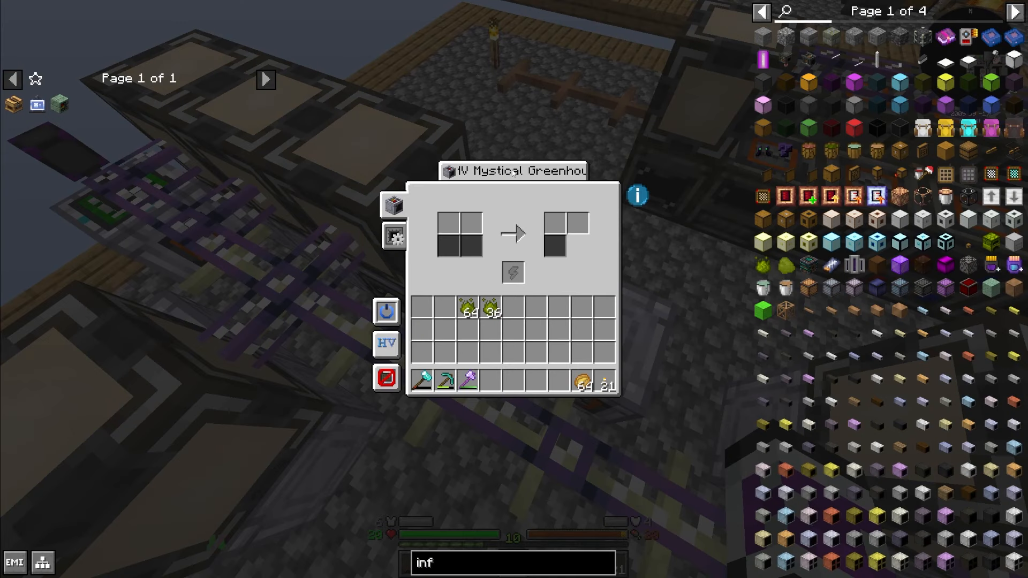
{"action": "key", "text": "Escape"}
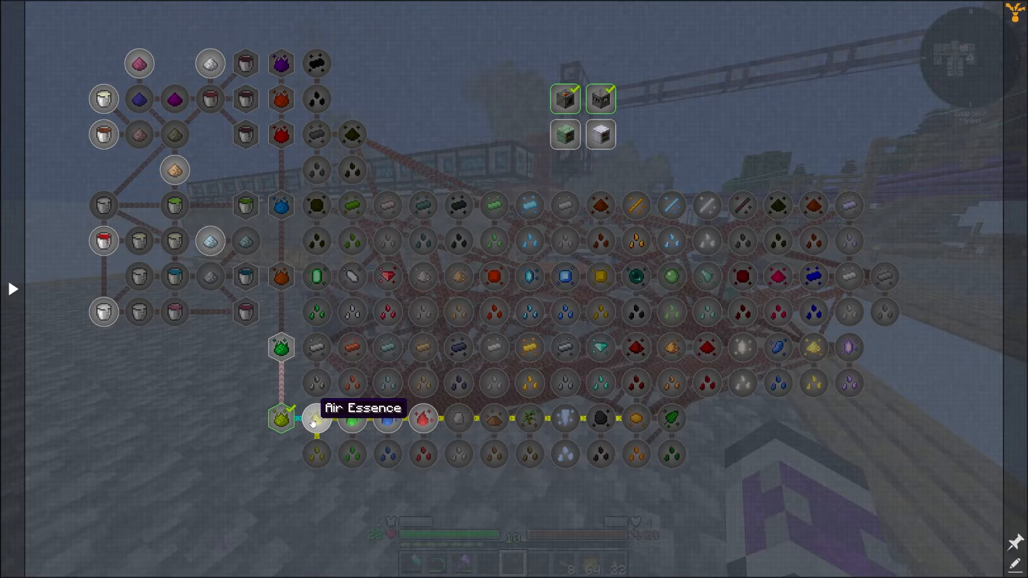
- Load 63 green essence into the LV Input Bus and collect the four coloured essences
{"action": "key", "text": "Escape"}
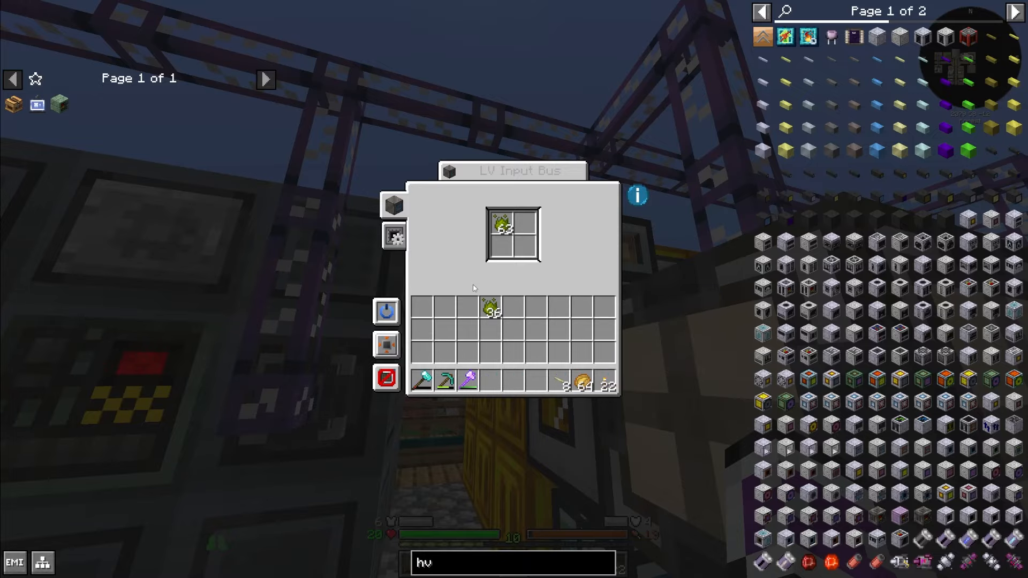
{"action": "key", "text": "Escape"}
{"action": "type", "text": "essence"}
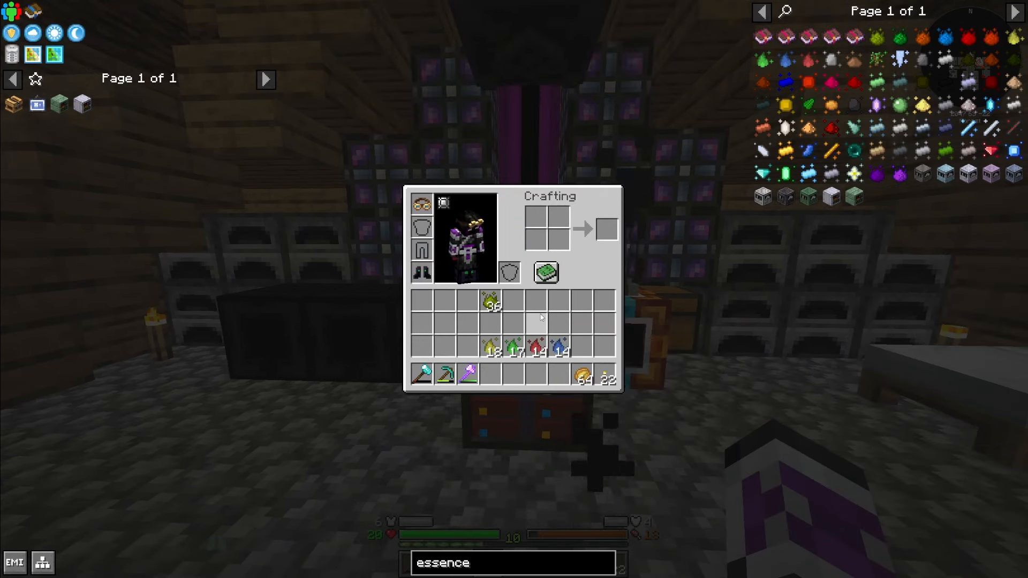
{"action": "mouse_move", "coordinate": [520, 310]}
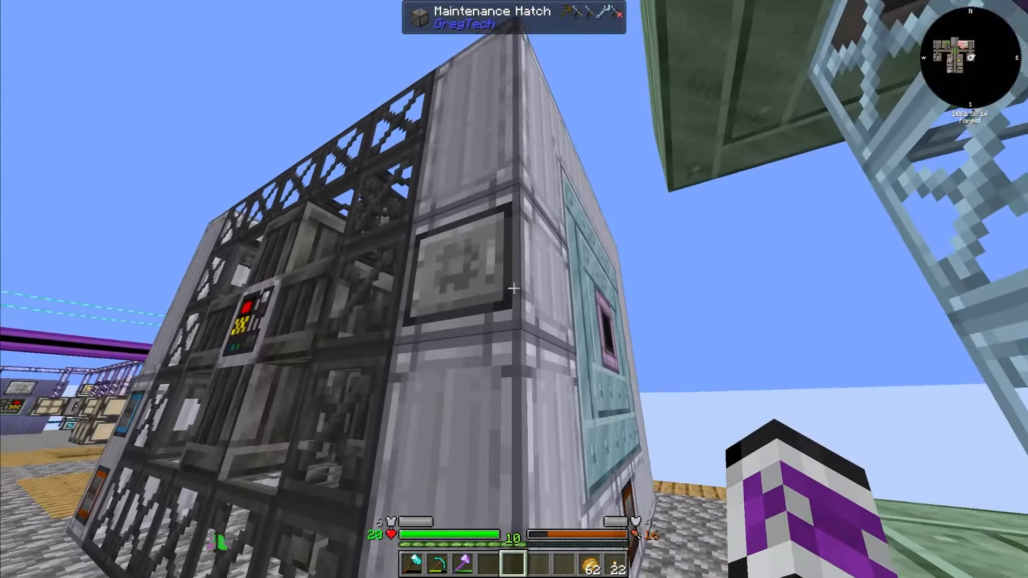
{"action": "mouse_move", "coordinate": [514, 286]}
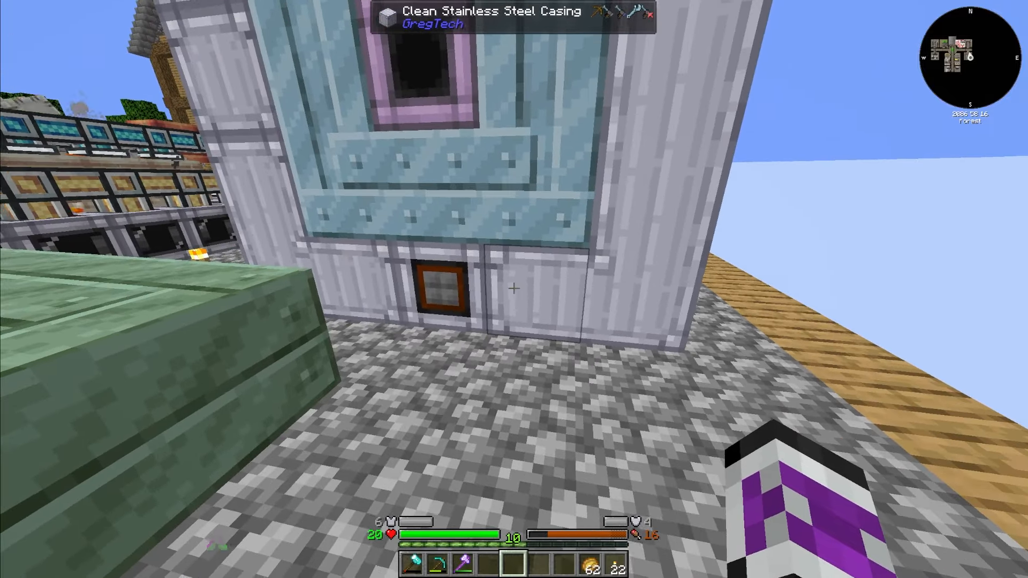
{"action": "mouse_move", "coordinate": [514, 288]}
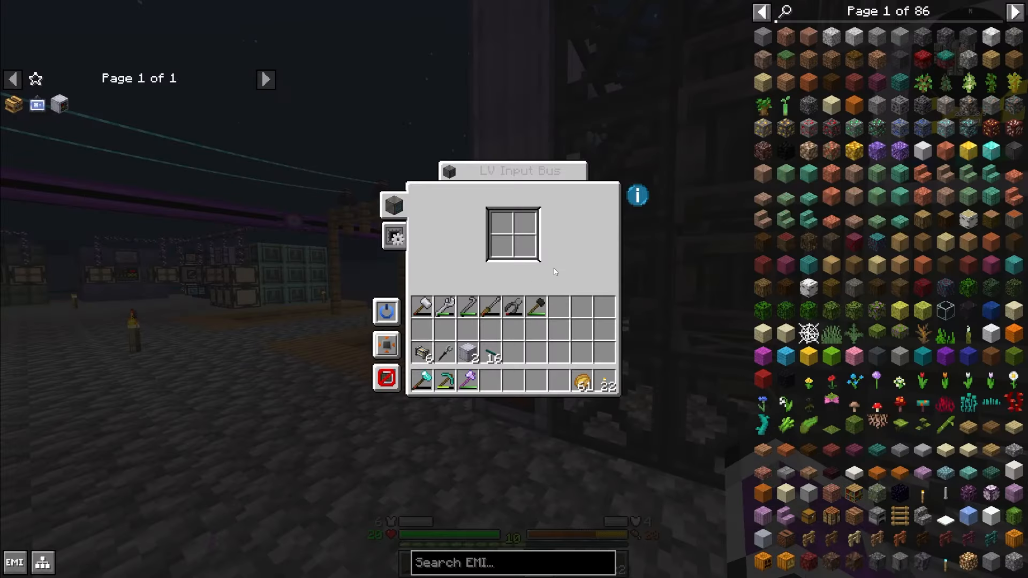
{"action": "mouse_move", "coordinate": [499, 227]}
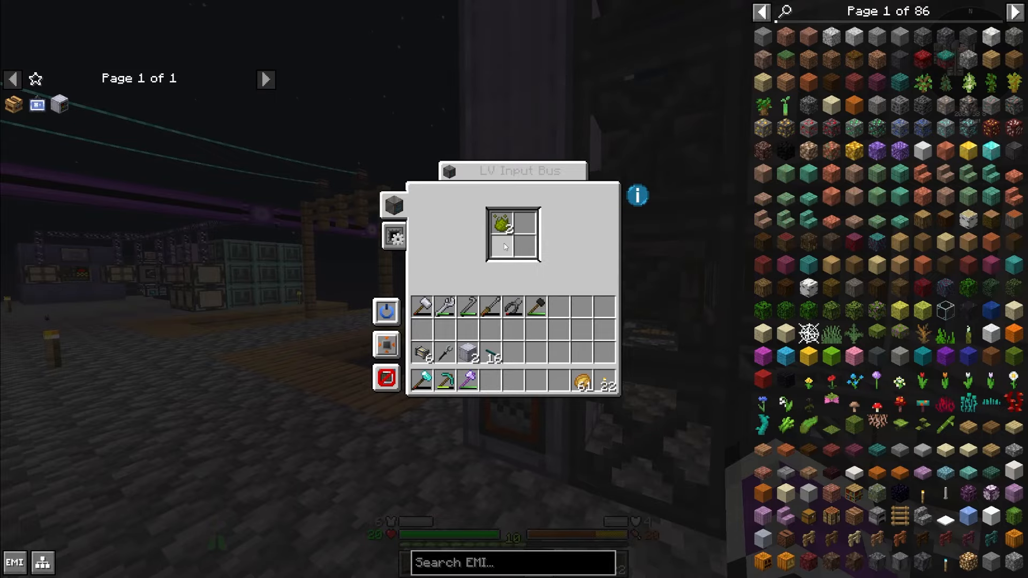
- Feed essence into the LV Input Bus, collect the orange essence and review its Essence Enchanting recipes
{"action": "key", "text": "Escape"}
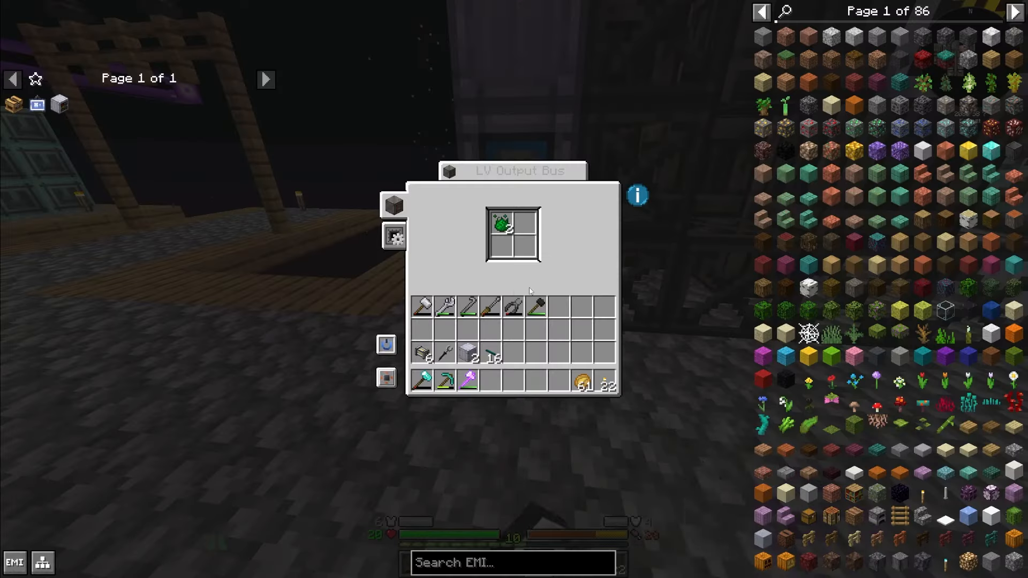
{"action": "mouse_move", "coordinate": [502, 228]}
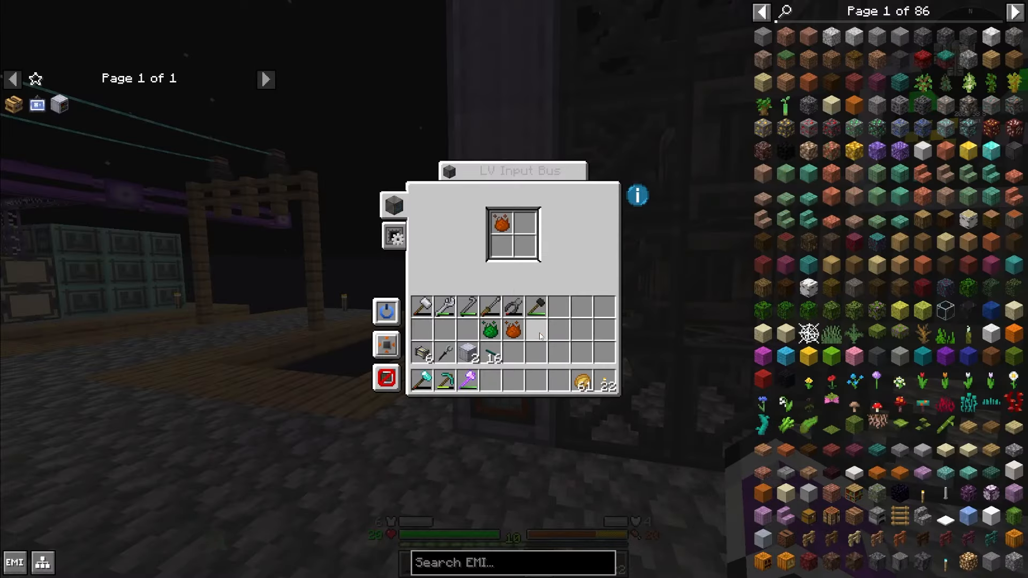
{"action": "key", "text": "Escape"}
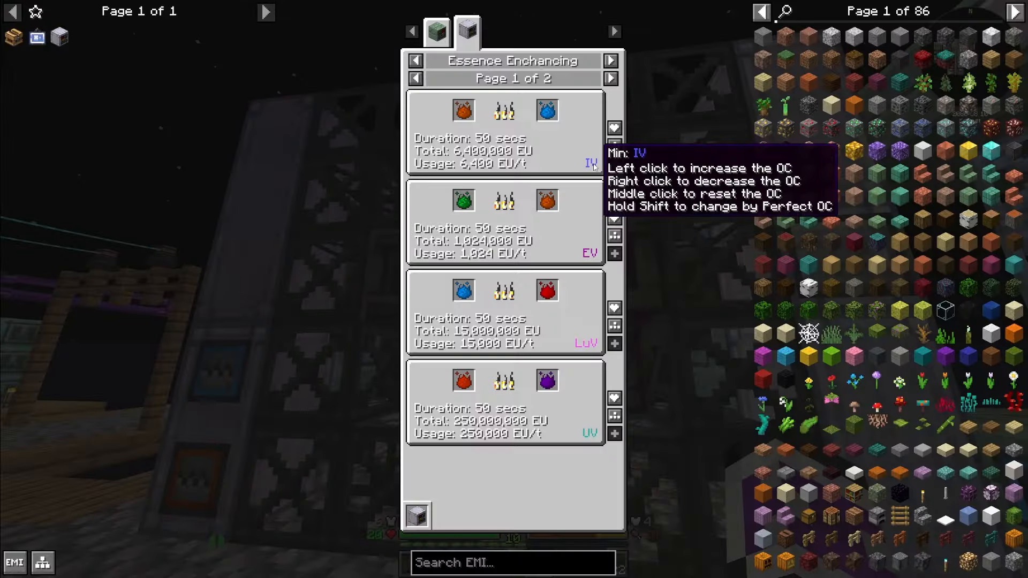
{"action": "mouse_move", "coordinate": [563, 109]}
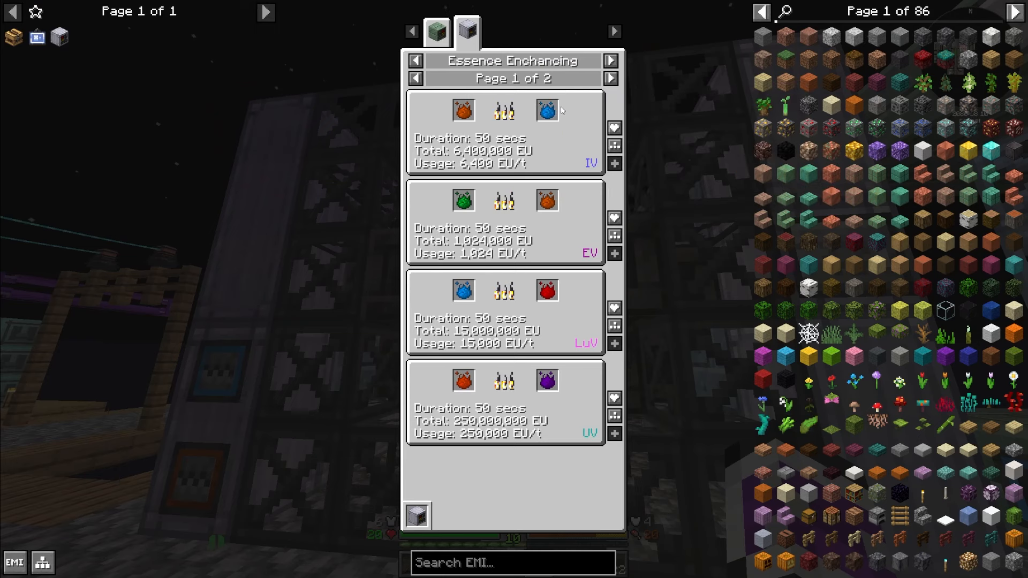
{"action": "mouse_move", "coordinate": [547, 292]}
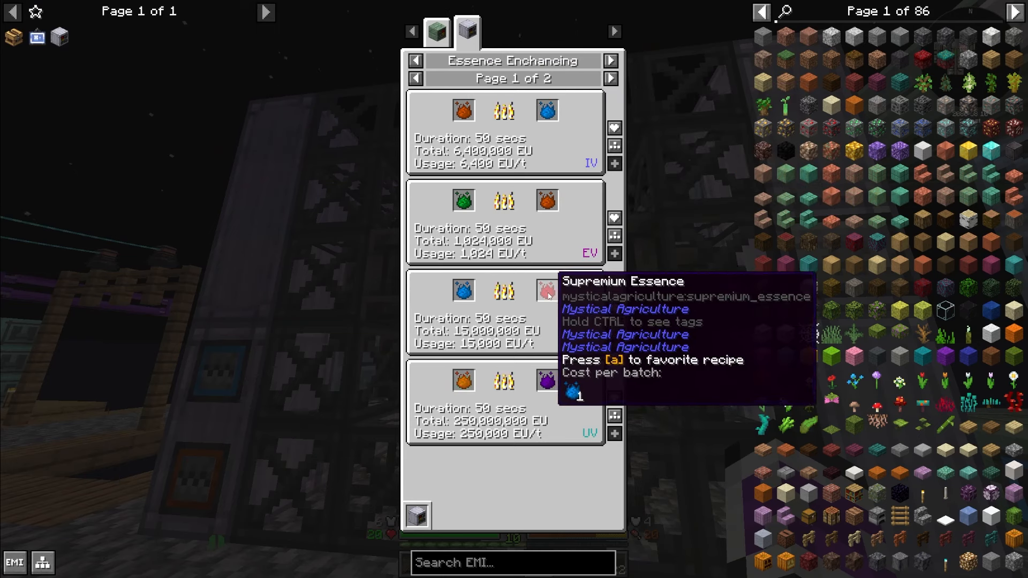
{"action": "left_click", "coordinate": [612, 78]}
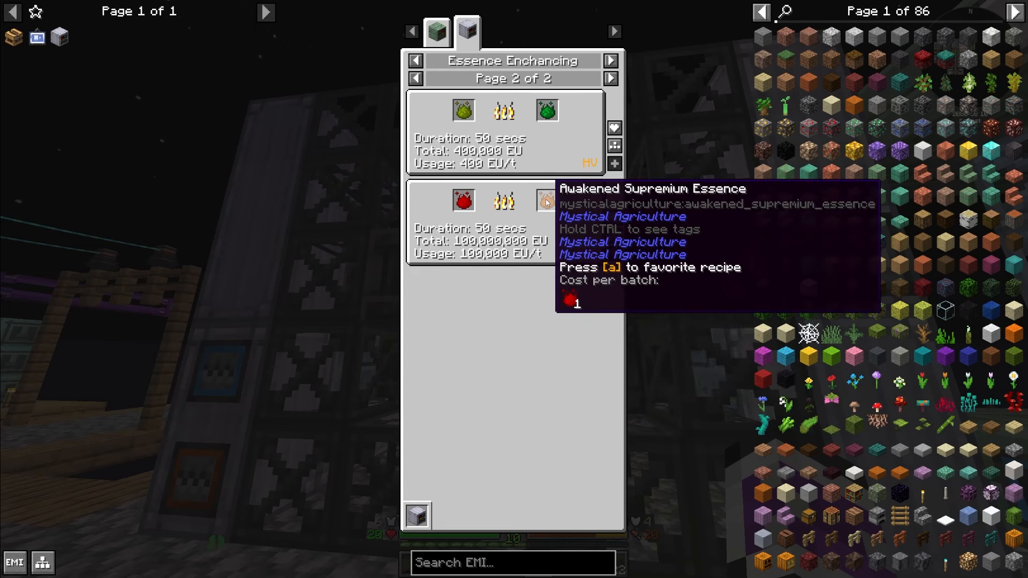
{"action": "left_click", "coordinate": [415, 78]}
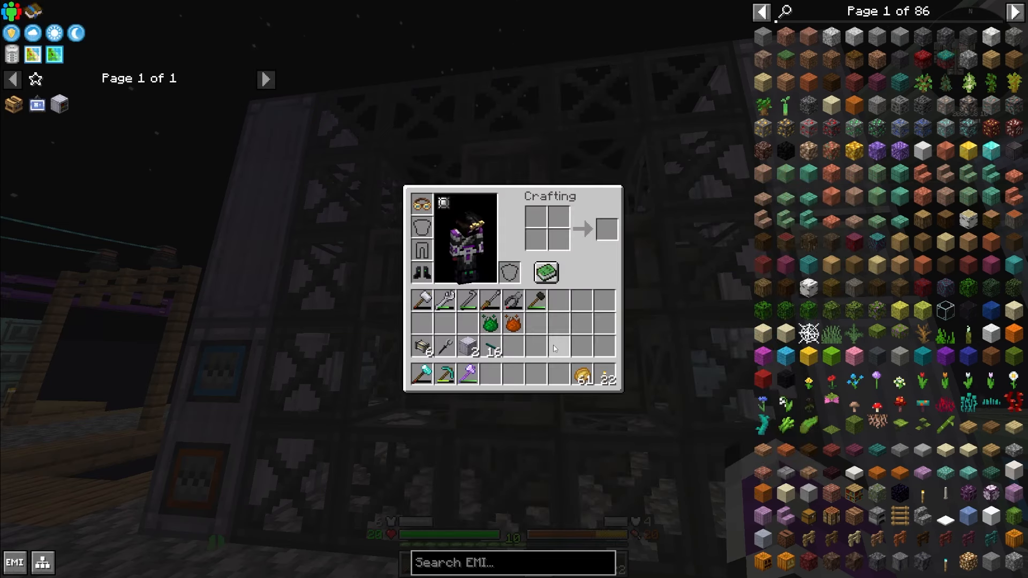
{"action": "key", "text": "Escape"}
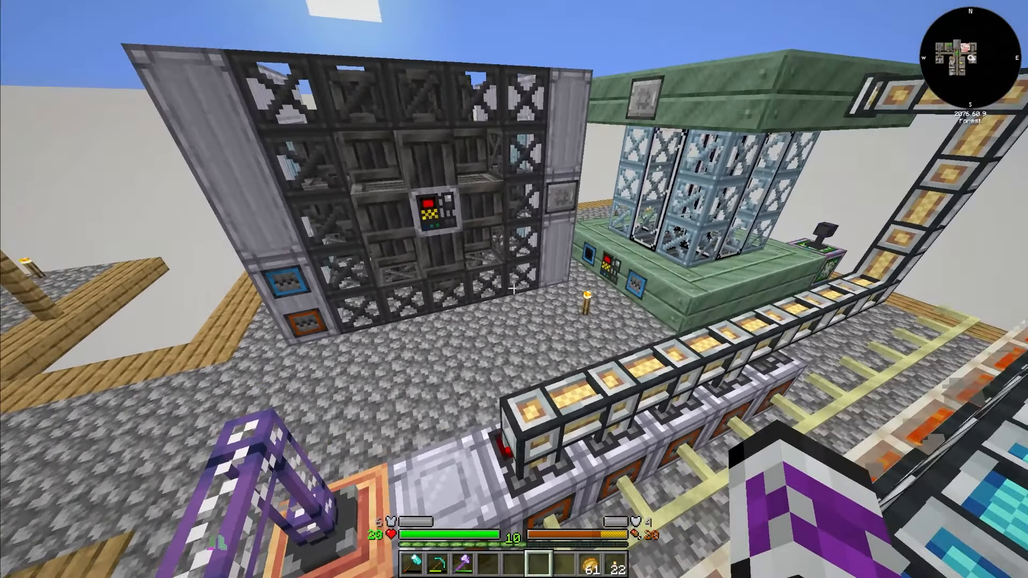
- Check the Essence Replication recipes and collect the Imperium Essence
{"action": "key", "text": "e"}
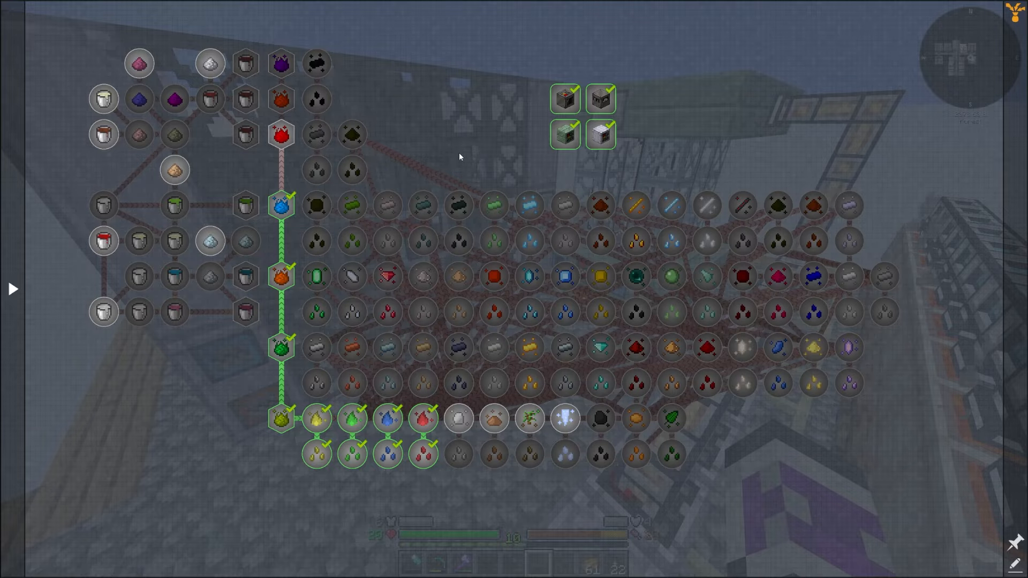
{"action": "key", "text": "escape"}
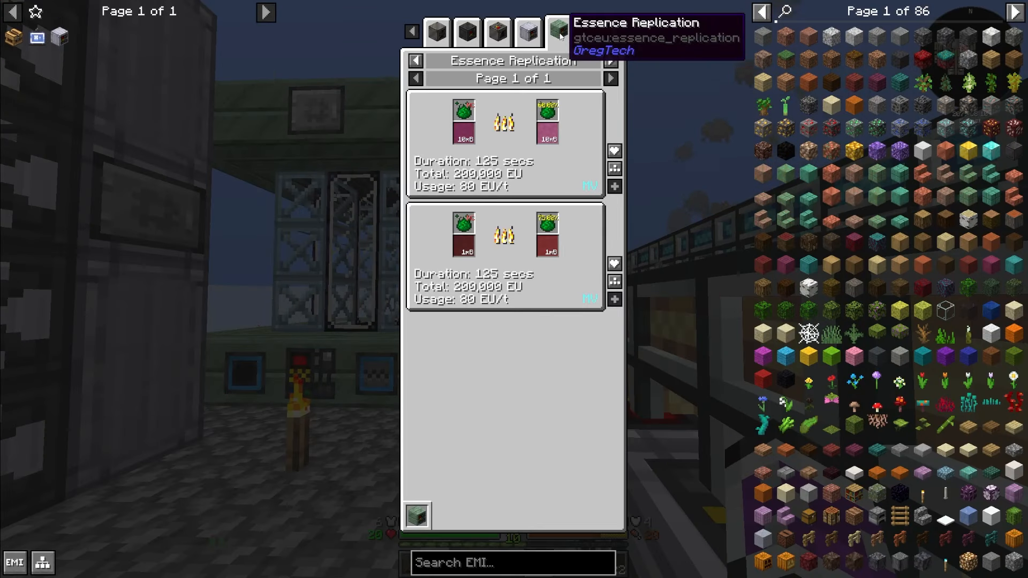
{"action": "mouse_move", "coordinate": [464, 118]}
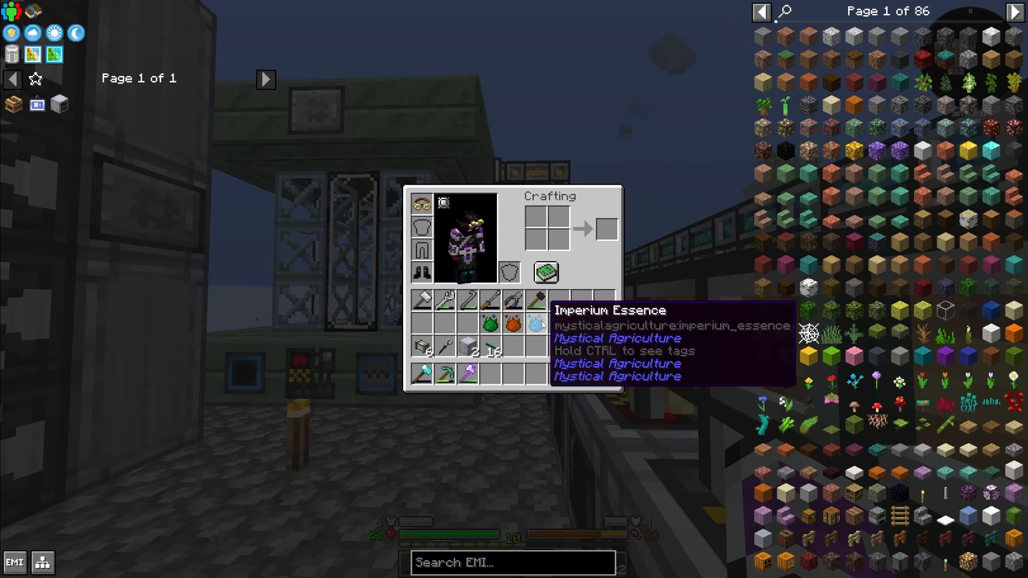
{"action": "key", "text": "Escape"}
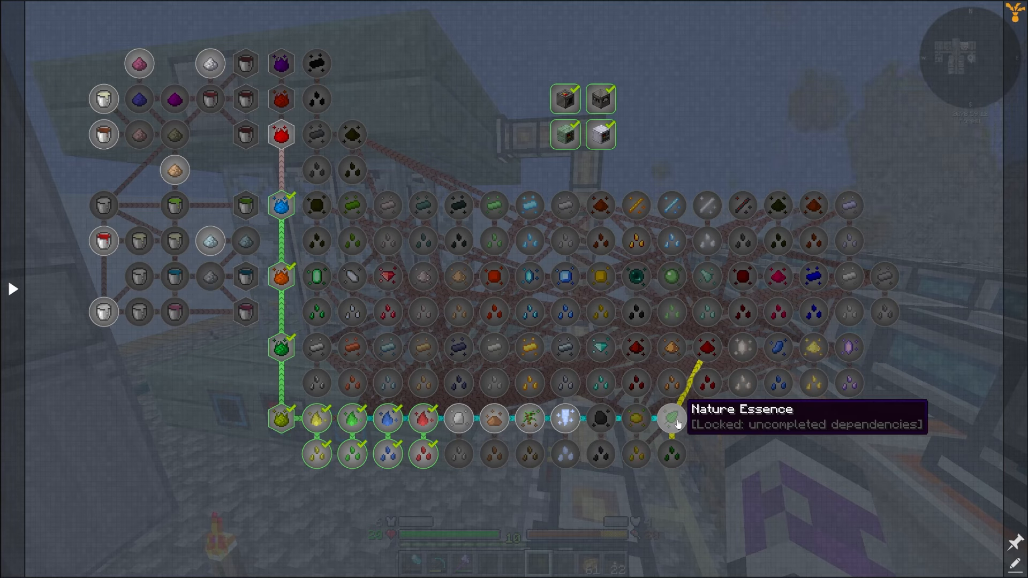
- Inspect the locked Nature and Coal Essence quests in the Mystical Agriculture line
{"action": "left_click", "coordinate": [456, 418]}
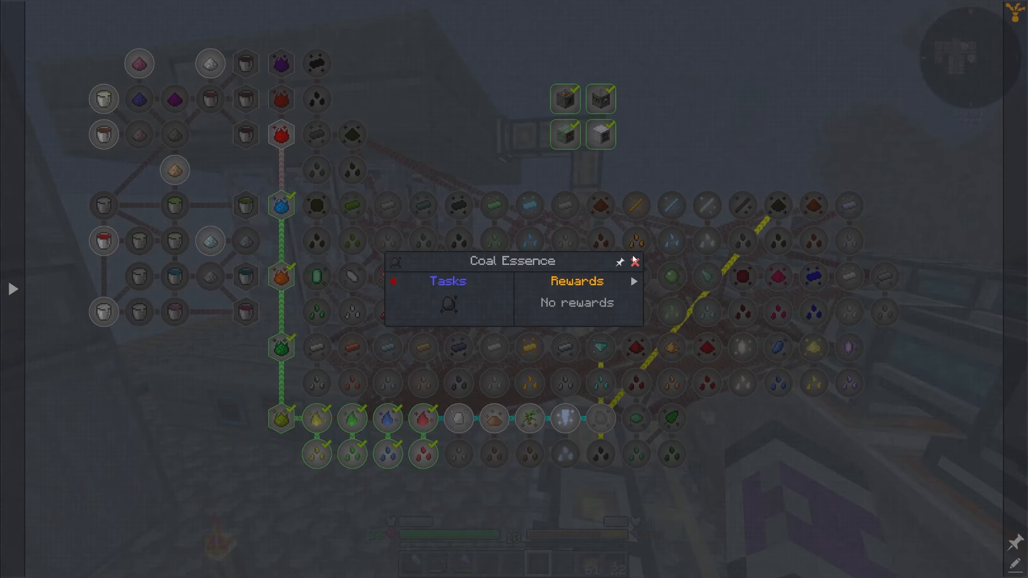
{"action": "left_click", "coordinate": [635, 261]}
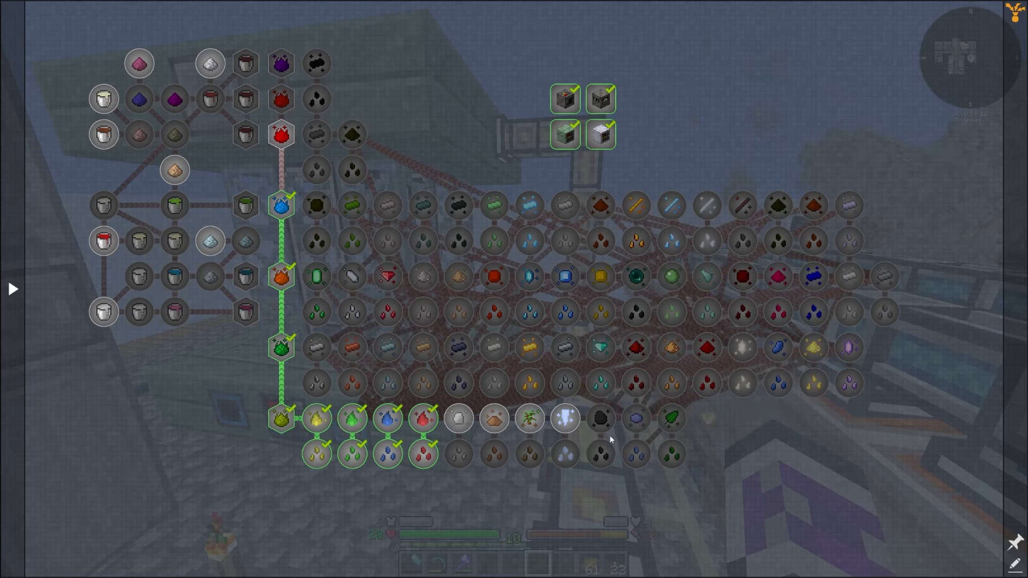
{"action": "key", "text": "Escape"}
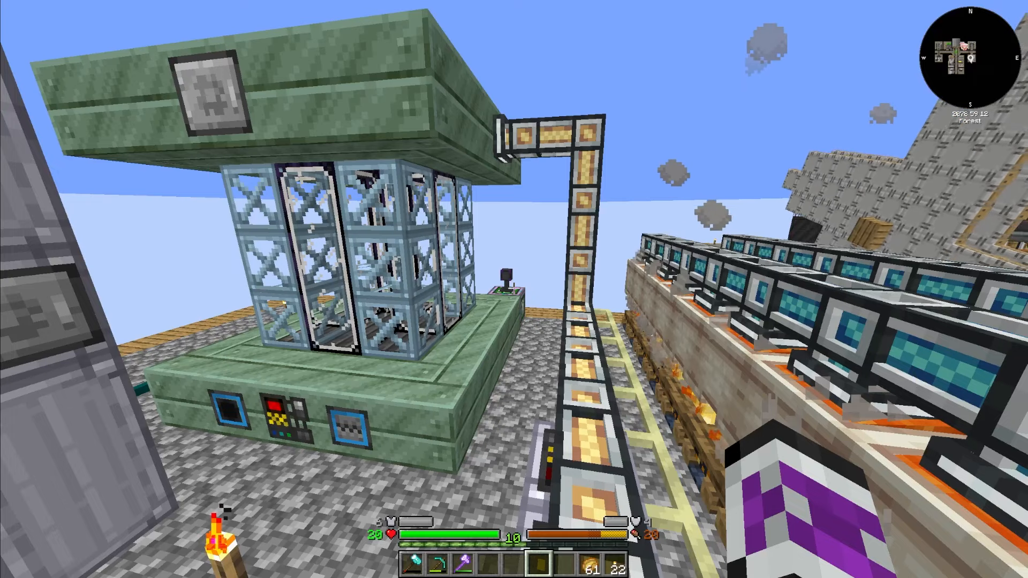
- Leave the ME terminal and head back to the powered HV Mystical Greenhouse row
{"action": "key", "text": "e"}
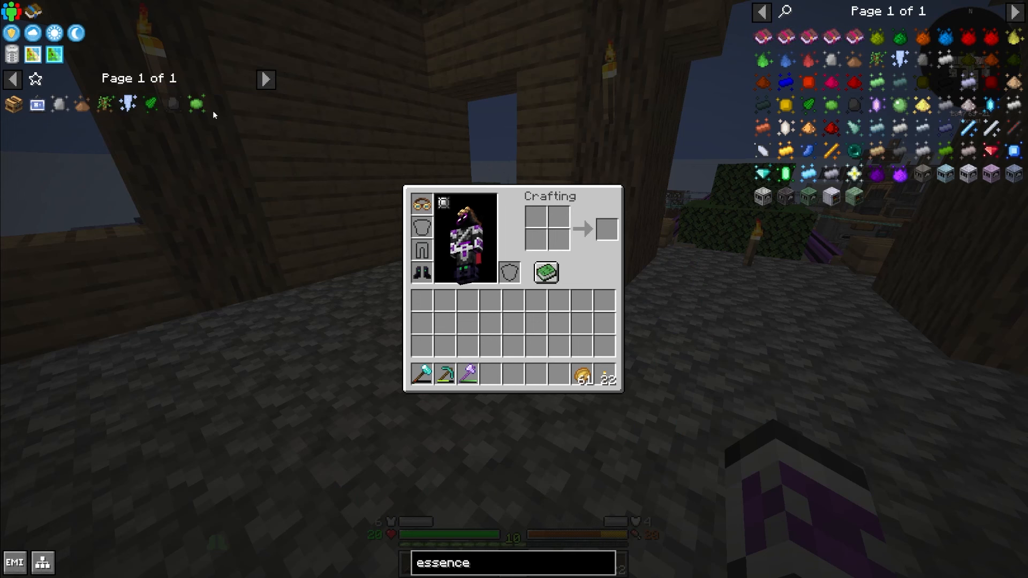
{"action": "mouse_move", "coordinate": [150, 105]}
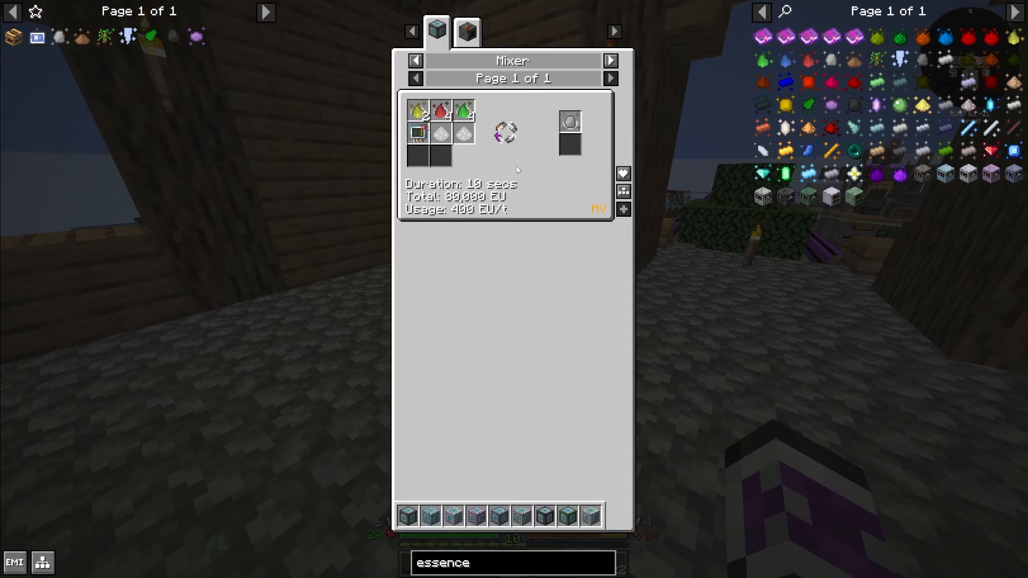
{"action": "mouse_move", "coordinate": [105, 36]}
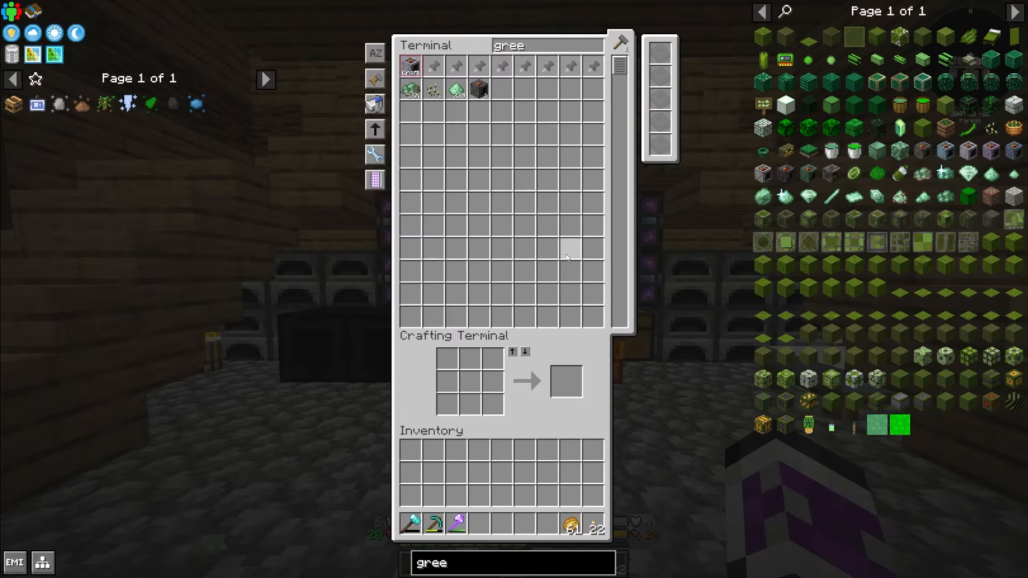
{"action": "key", "text": "Escape"}
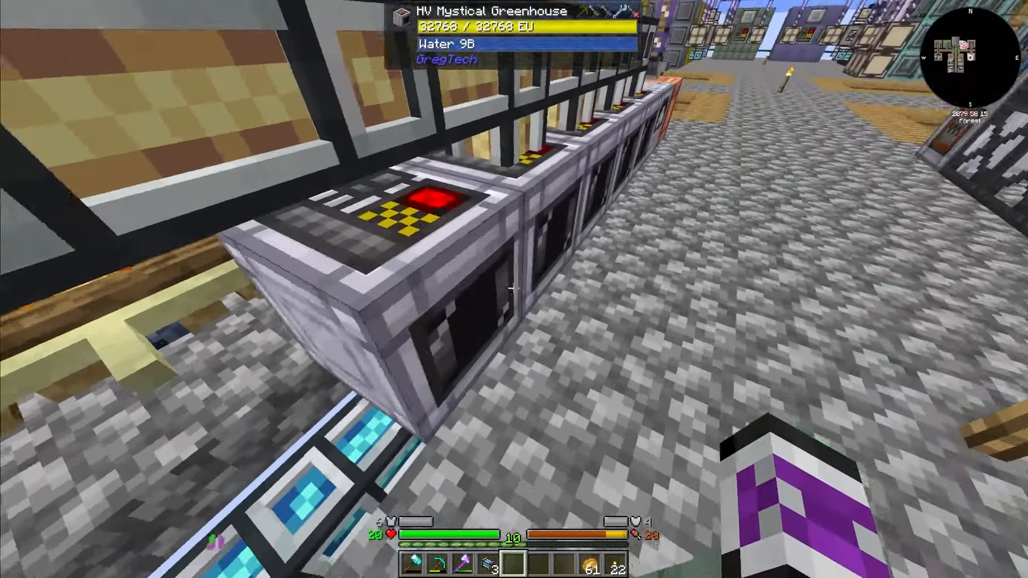
{"action": "mouse_move", "coordinate": [514, 289]}
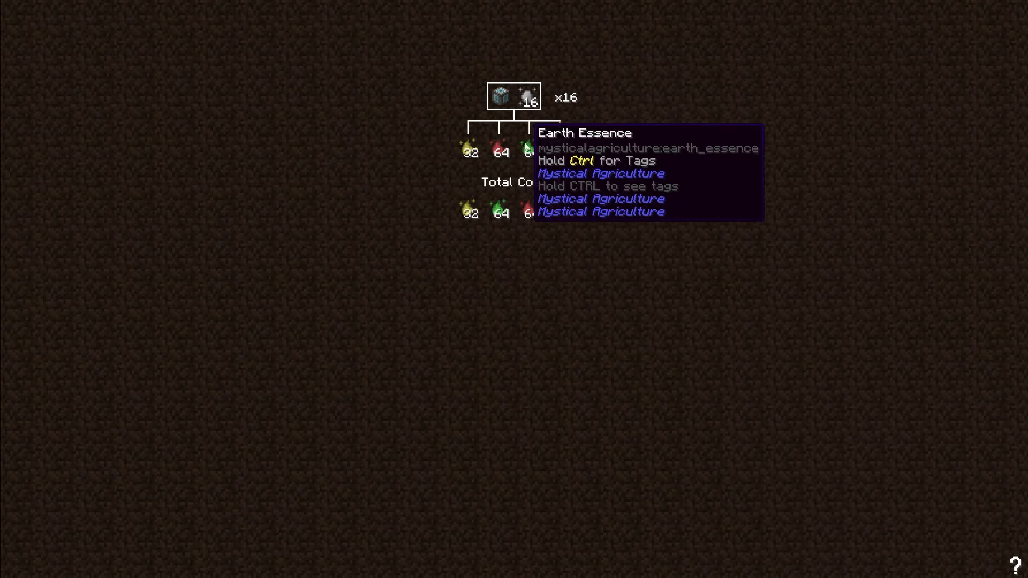
{"action": "mouse_move", "coordinate": [499, 152]}
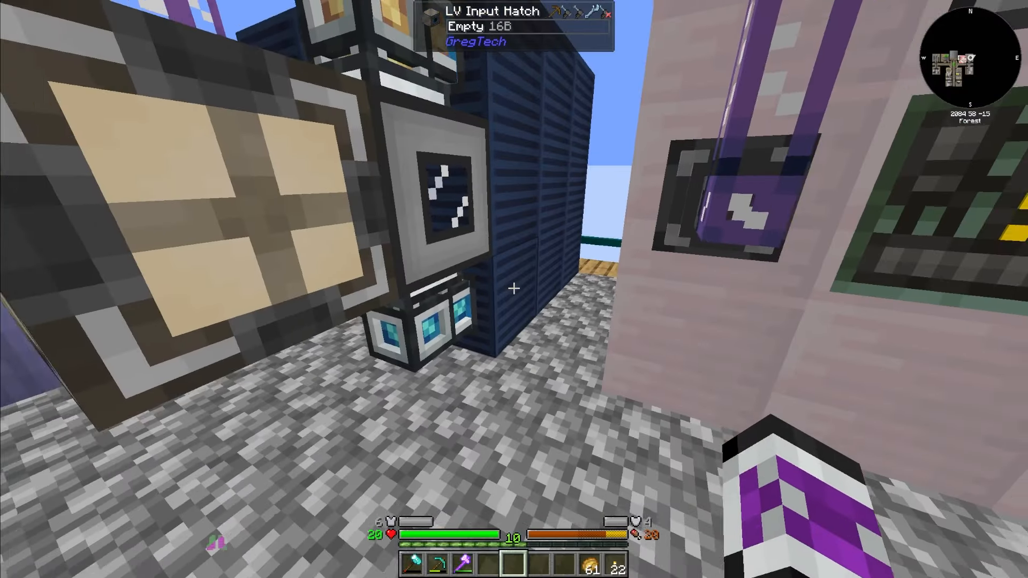
{"action": "mouse_move", "coordinate": [514, 288]}
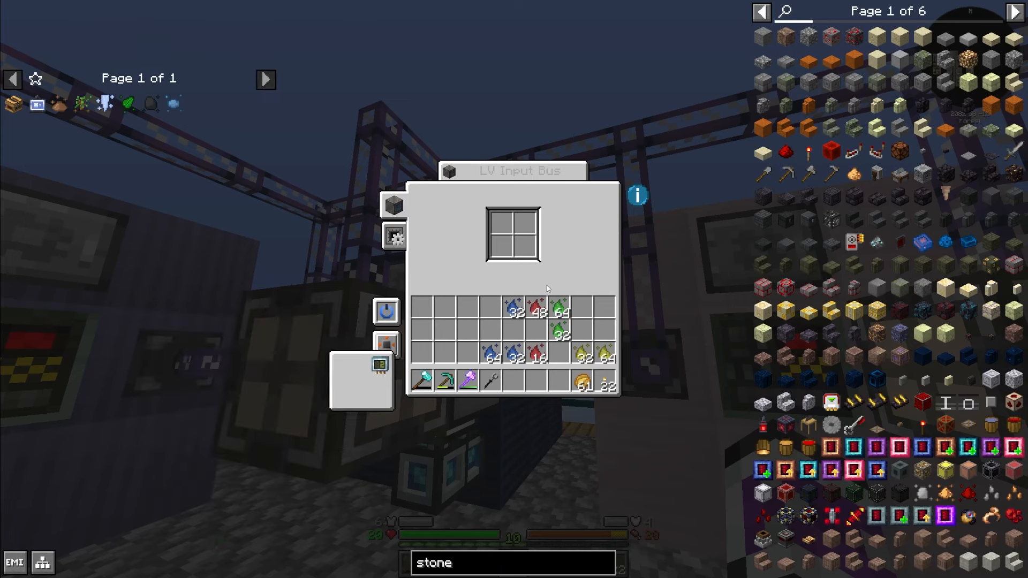
- Leave the LV input bus after checking the Earth Essence ingredients, before viewing CPU #1's job
{"action": "key", "text": "Escape"}
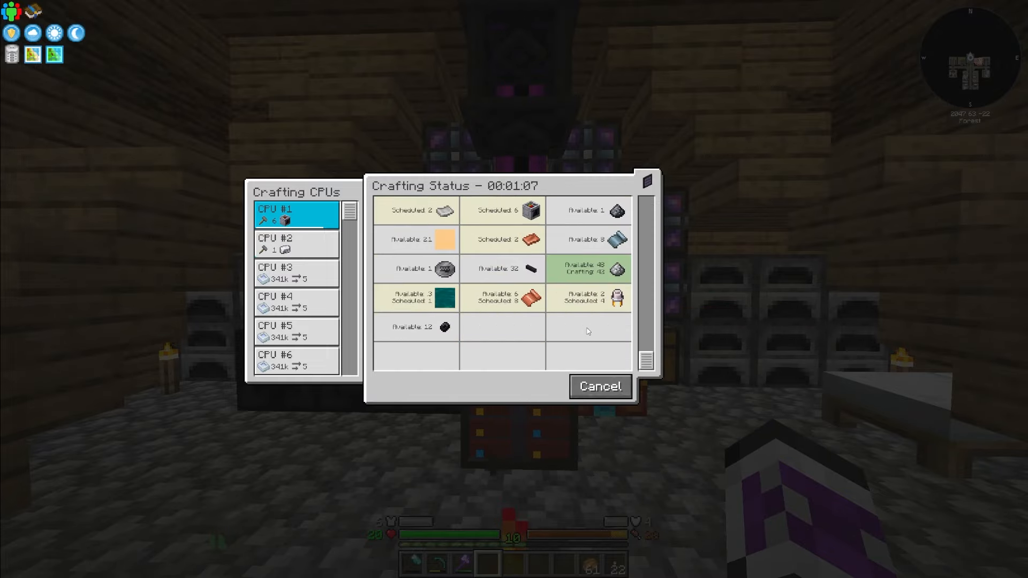
{"action": "mouse_move", "coordinate": [603, 338]}
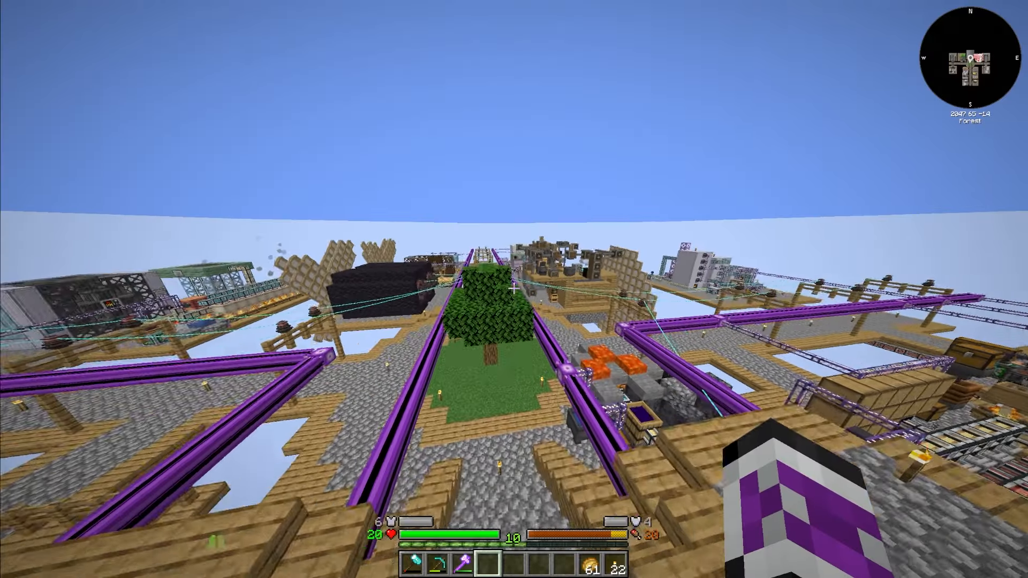
{"action": "mouse_move", "coordinate": [514, 289]}
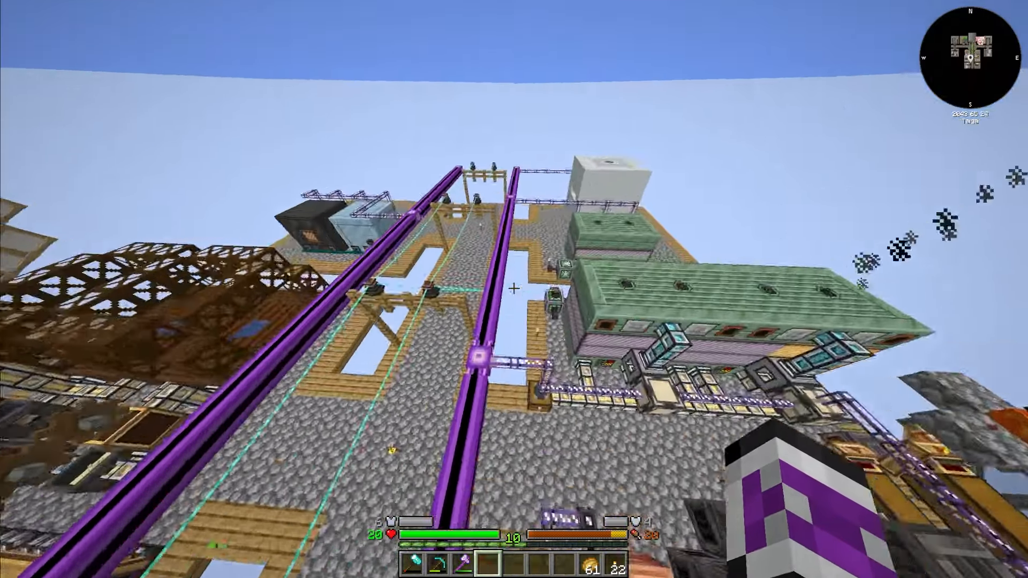
{"action": "mouse_move", "coordinate": [513, 288]}
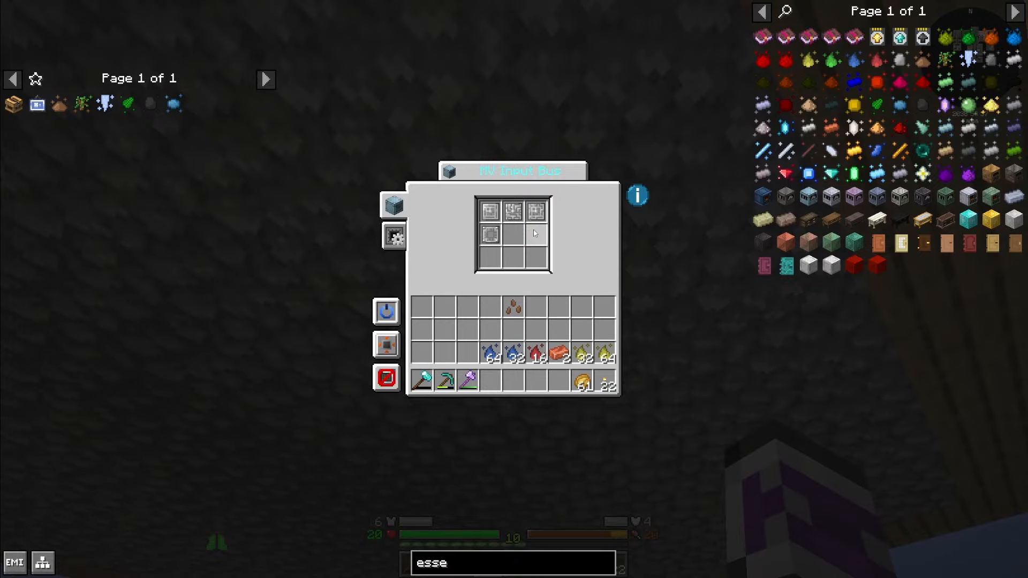
- Leave the HV input bus holding four items and head to the greenhouse controller
{"action": "key", "text": "Escape"}
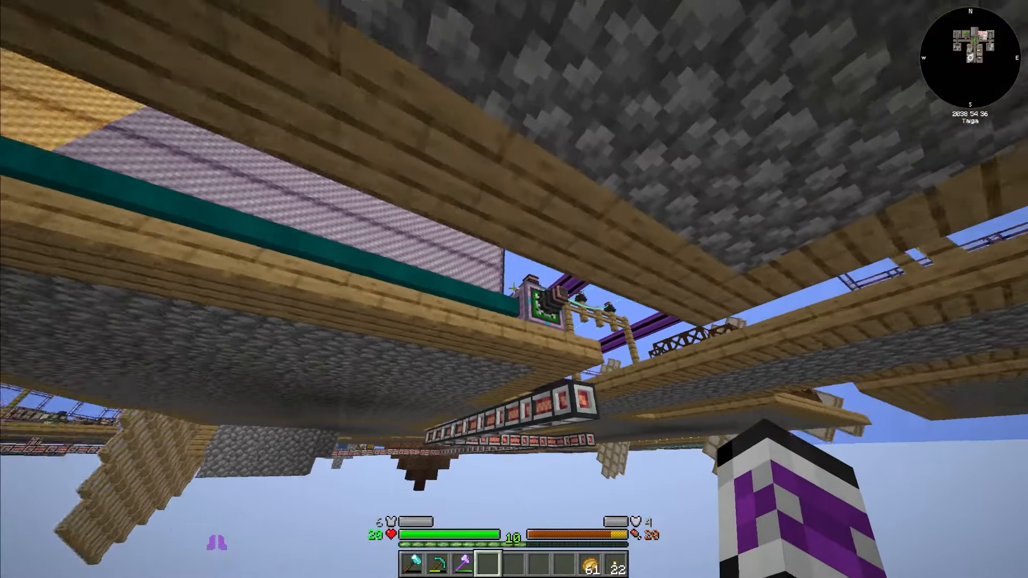
{"action": "mouse_move", "coordinate": [514, 289]}
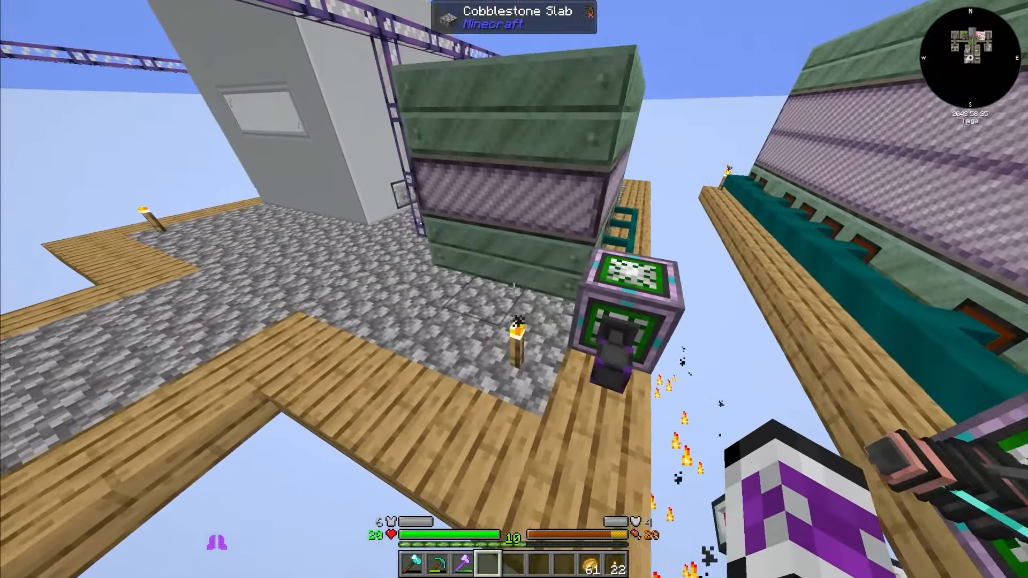
{"action": "mouse_move", "coordinate": [514, 289]}
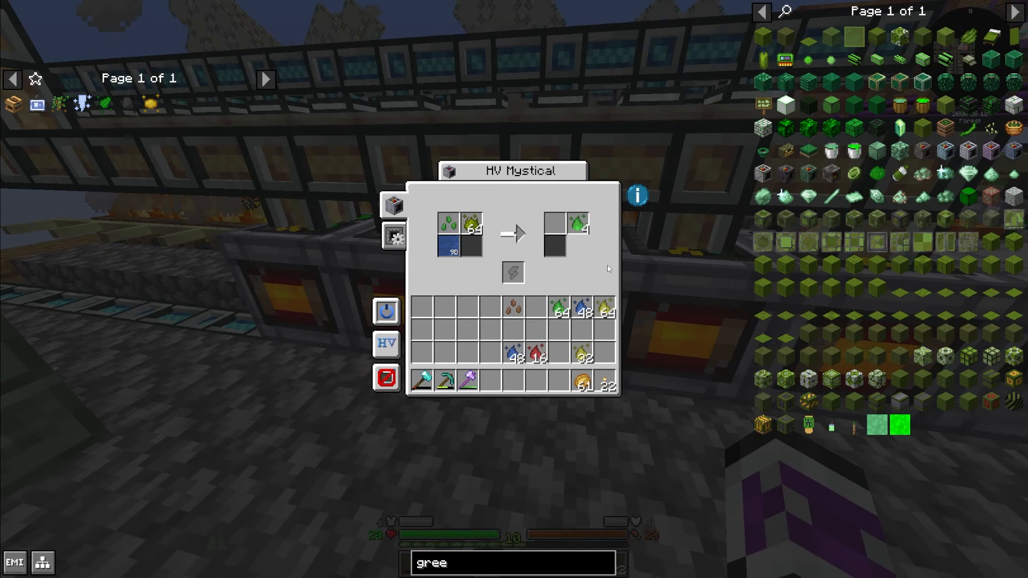
{"action": "mouse_move", "coordinate": [586, 270]}
{"action": "type", "text": "ice"}
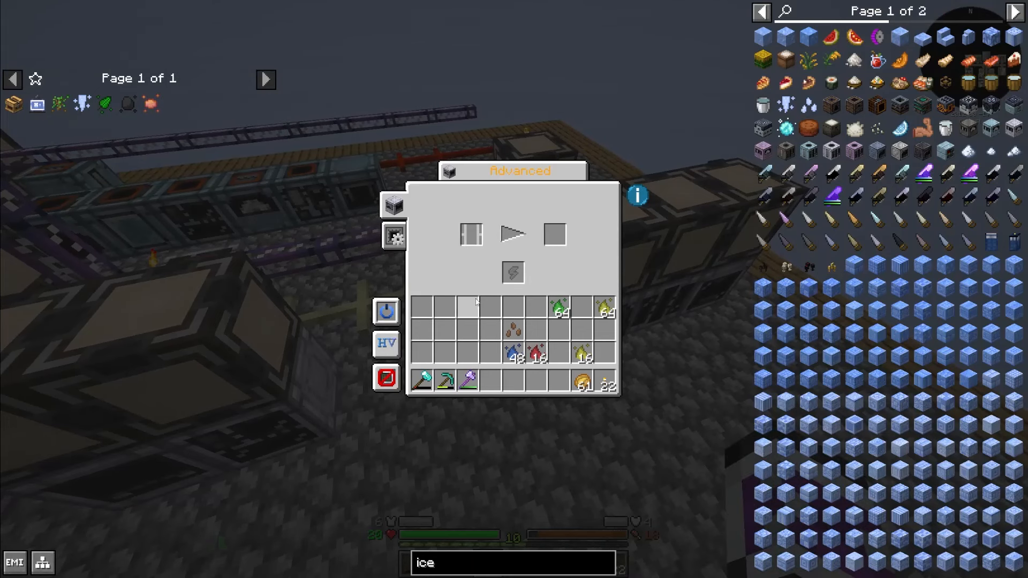
- Search 'seed' in EMI to find the Mixer recipe for Nature Essence
{"action": "type", "text": "seed"}
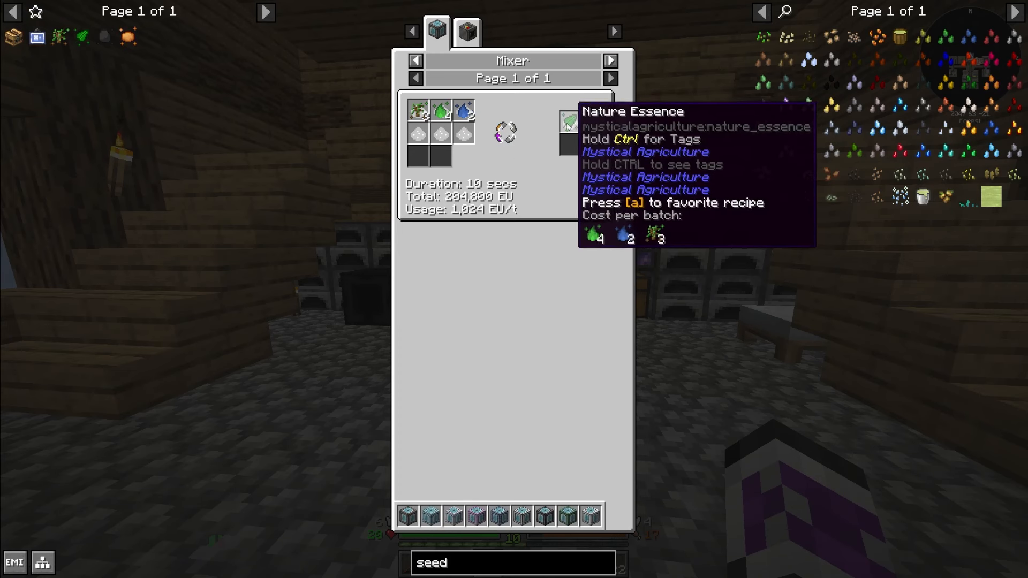
{"action": "mouse_move", "coordinate": [163, 113]}
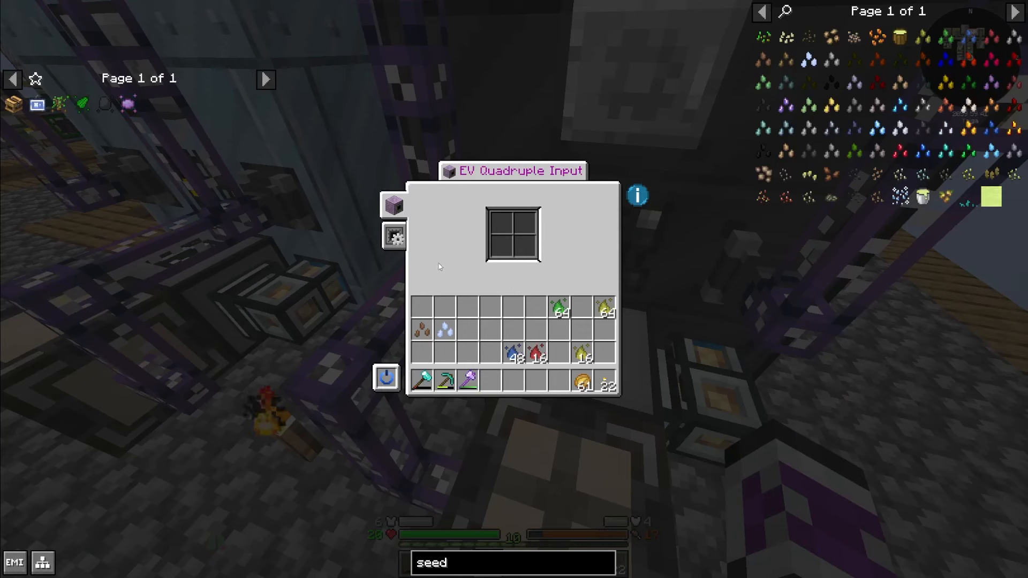
- Leave the input hatch and browse the Large Chemical Reactor recipes to page 3
{"action": "key", "text": "Escape"}
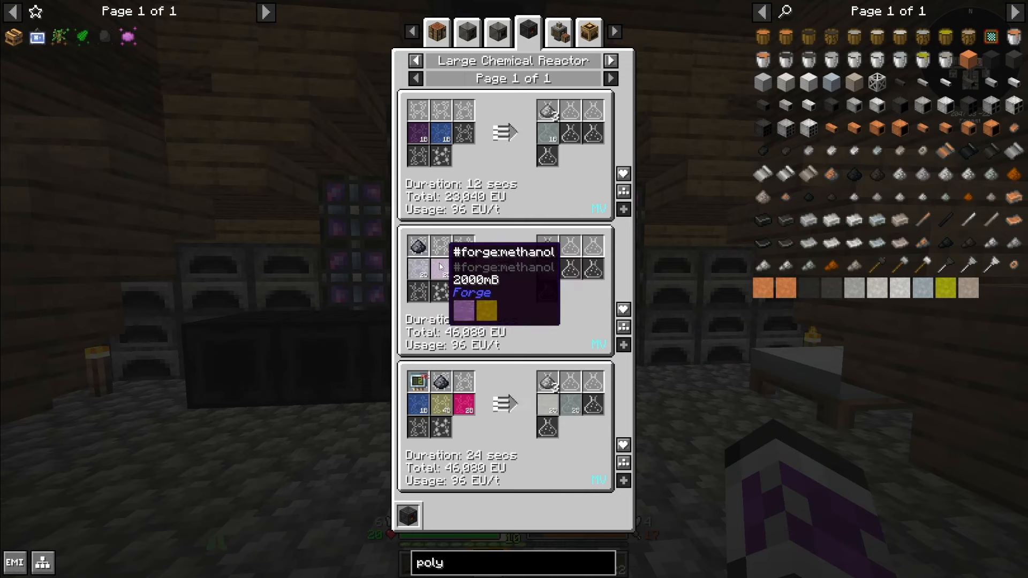
{"action": "mouse_move", "coordinate": [417, 248]}
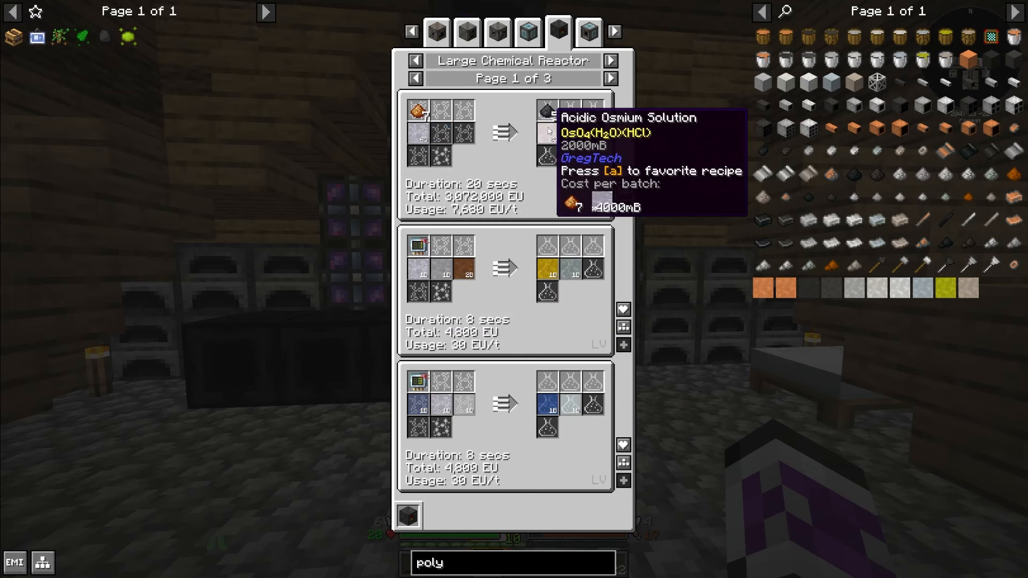
{"action": "left_click", "coordinate": [610, 78]}
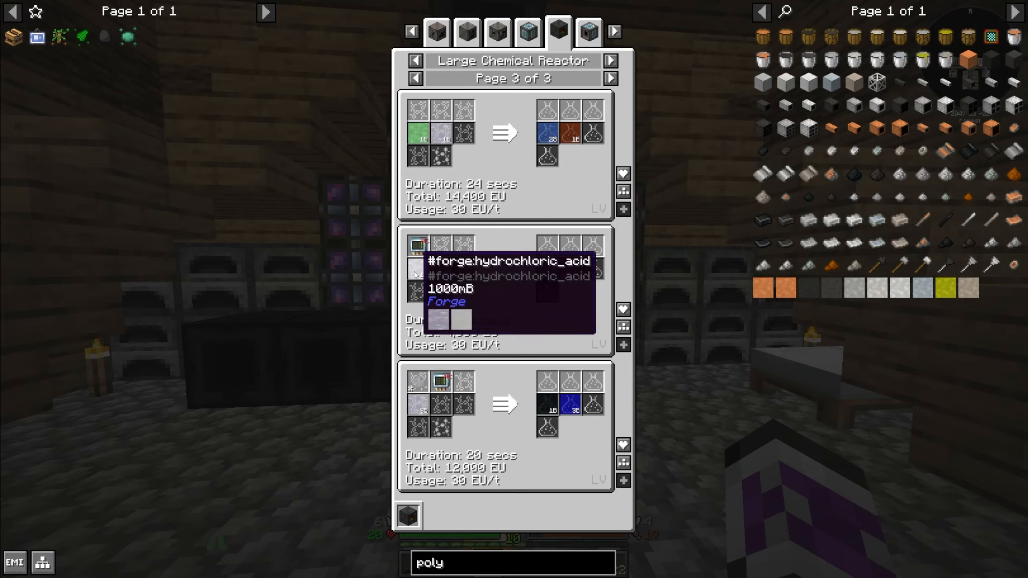
{"action": "mouse_move", "coordinate": [443, 271]}
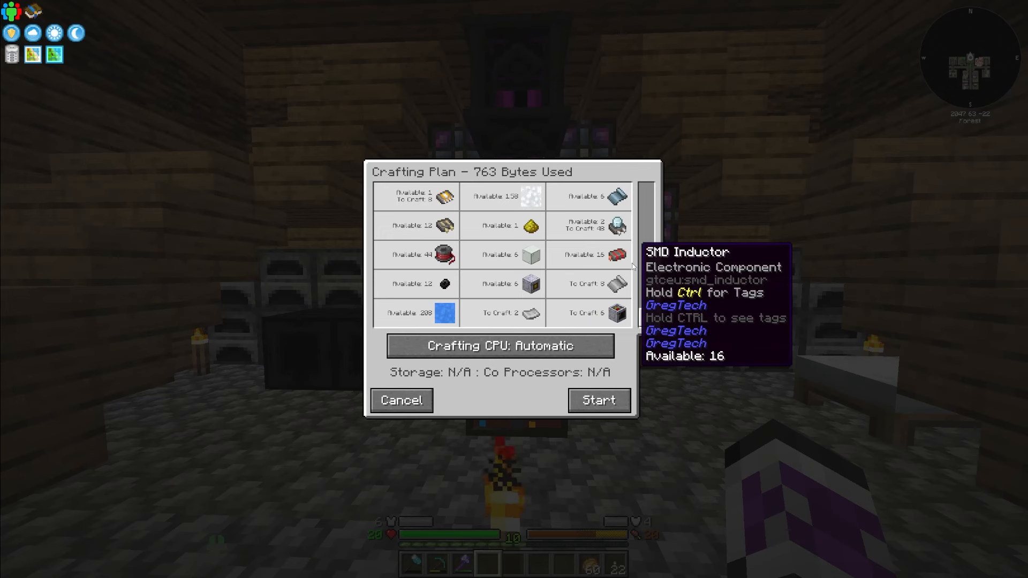
- Review the 763-byte crafting plan and start the autocraft job
{"action": "scroll", "scroll_direction": "down", "scroll_amount": 3}
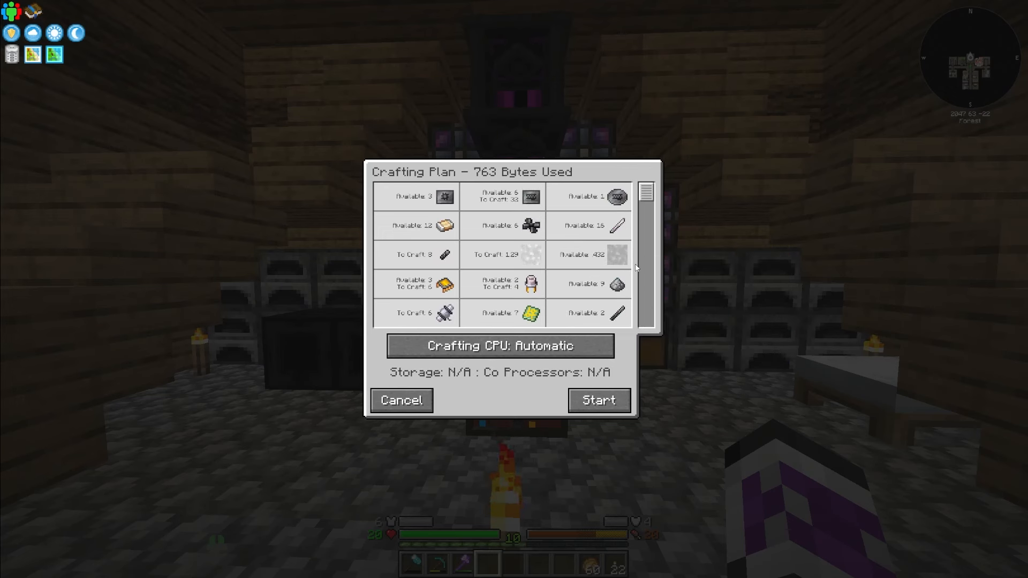
{"action": "left_click", "coordinate": [599, 400]}
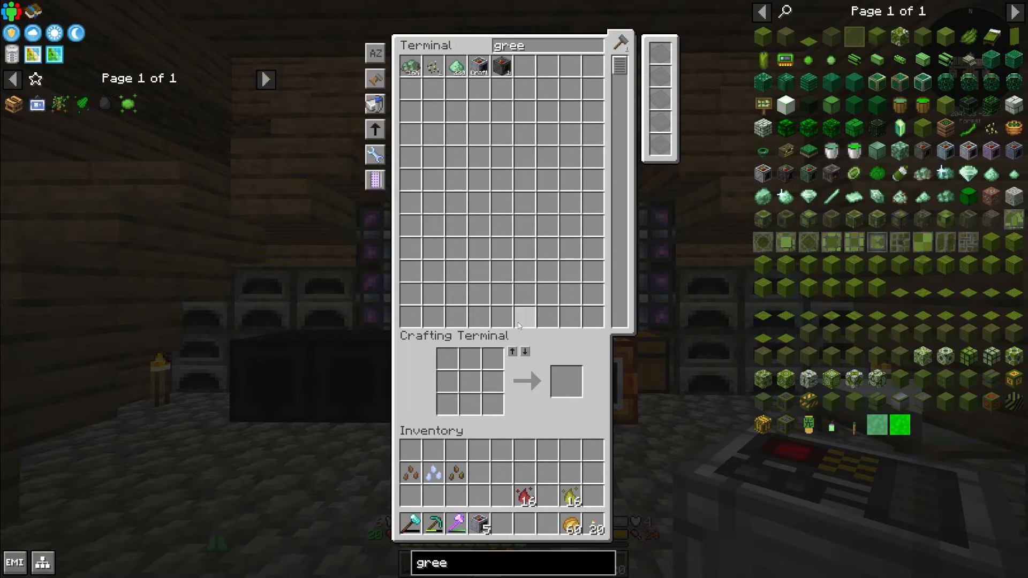
- Leave the storage terminal to check the recipe tree at batch size 16
{"action": "key", "text": "Escape"}
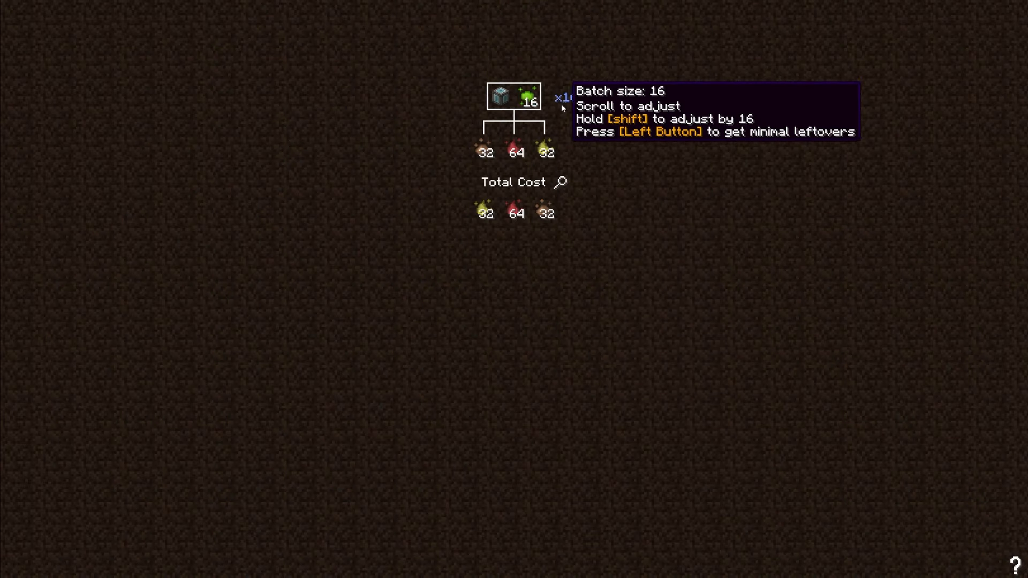
{"action": "mouse_move", "coordinate": [545, 152]}
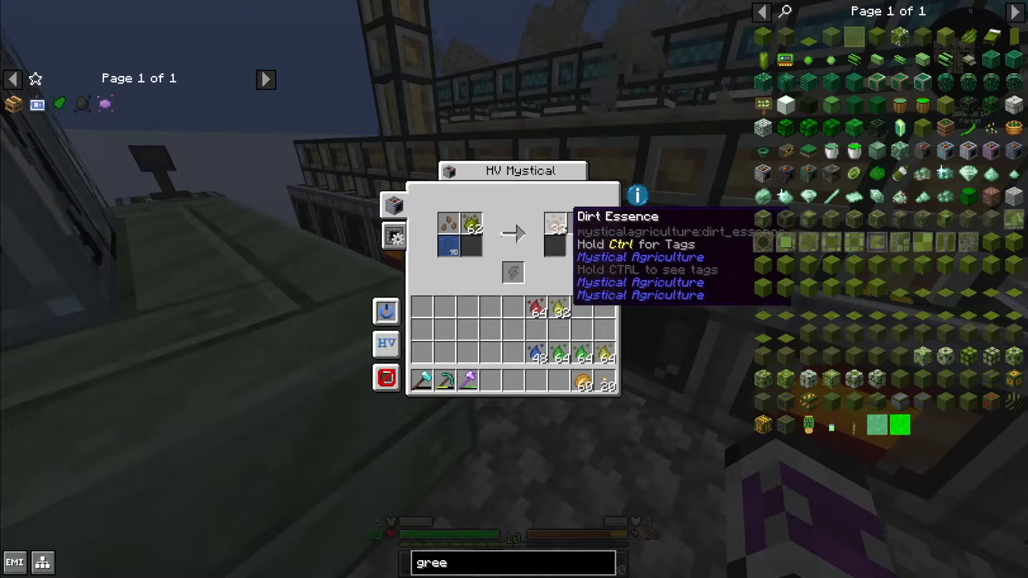
- Check the LV input bus and collect the greenhouse's essence output, completing the Dye Essence quest
{"action": "key", "text": "Escape"}
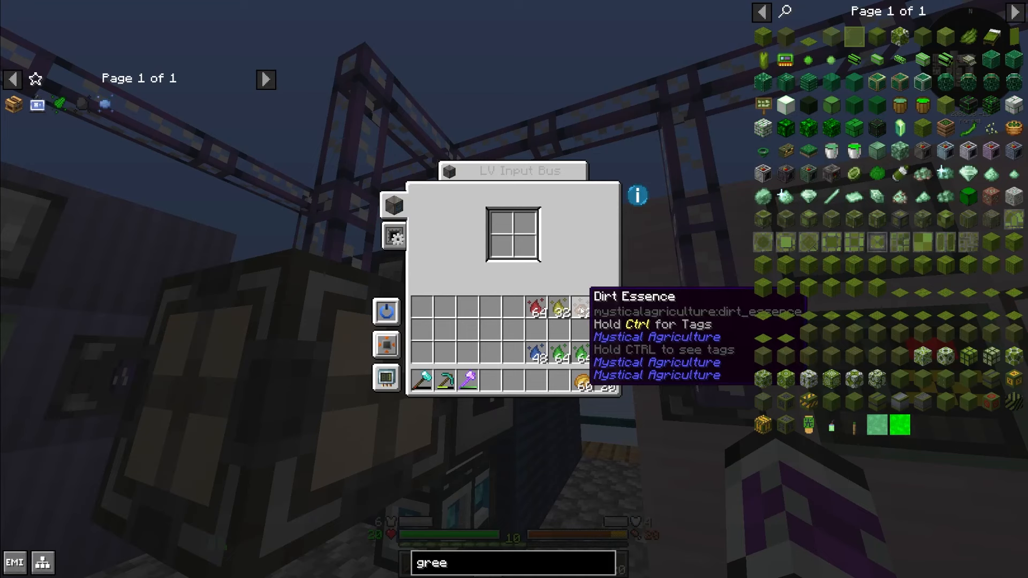
{"action": "key", "text": "Escape"}
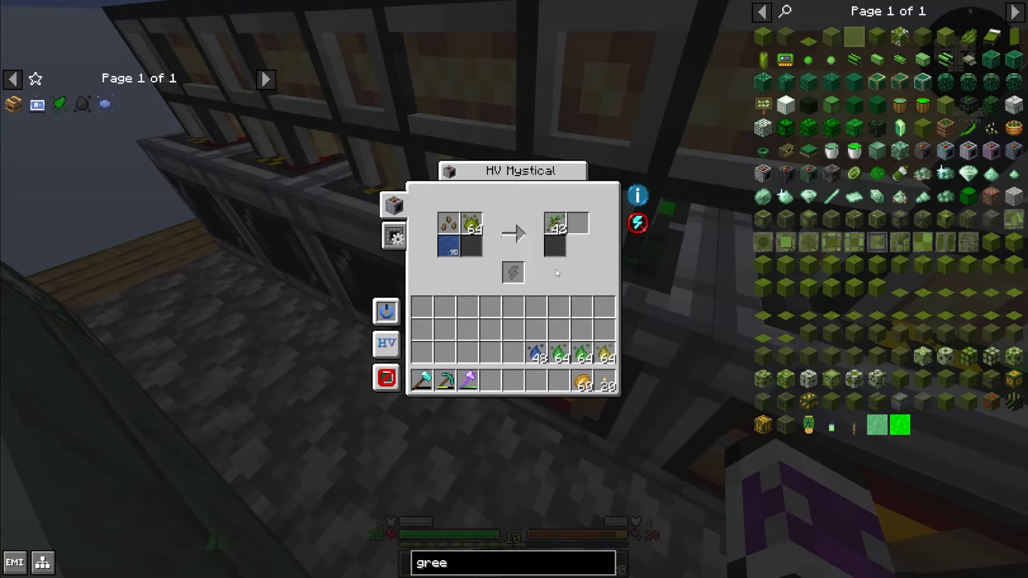
{"action": "key", "text": "Escape"}
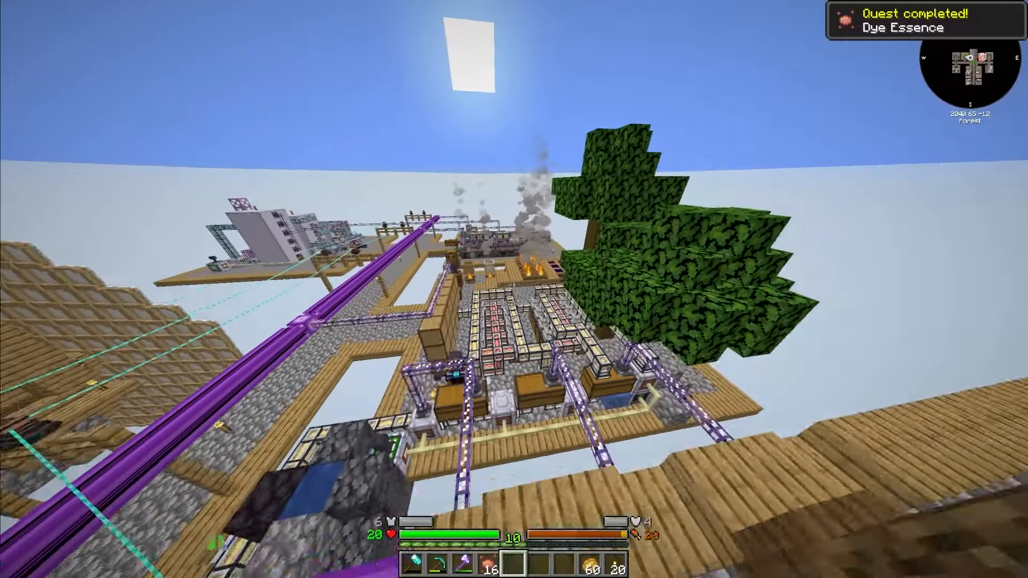
{"action": "key", "text": "e"}
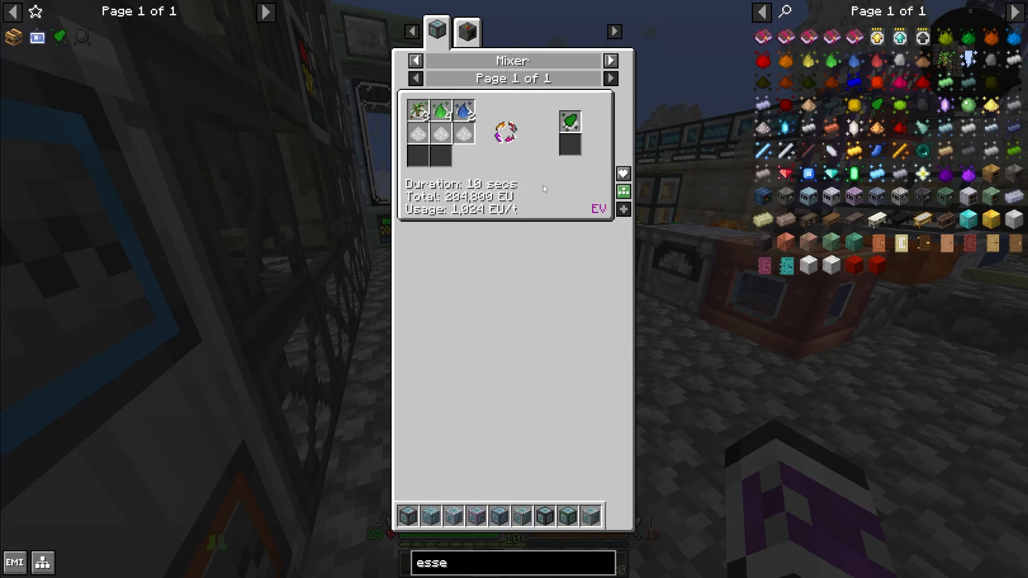
{"action": "mouse_move", "coordinate": [577, 173]}
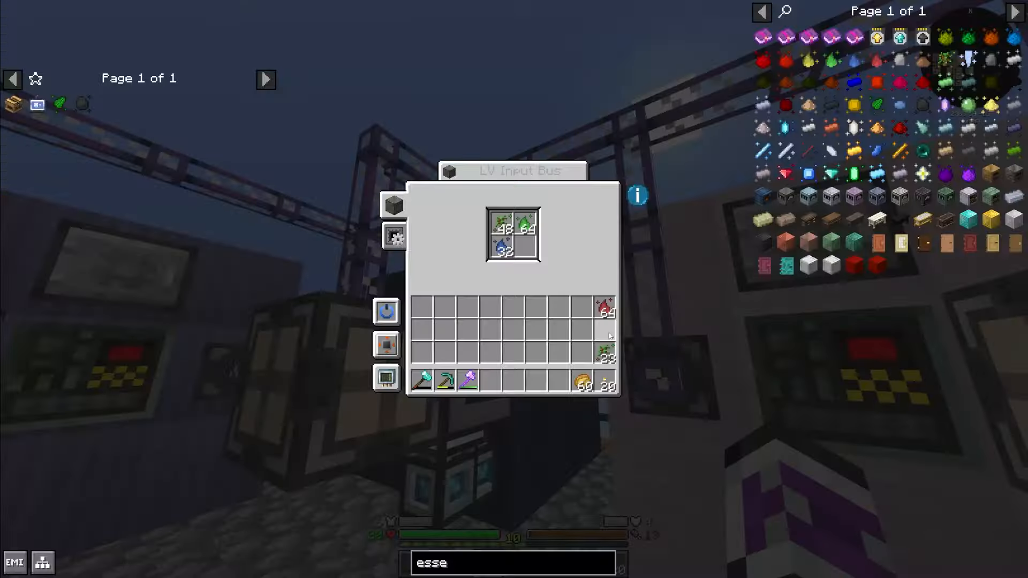
- Leave the LV Input Bus stocked with green and red essences and close the HV Mystical machine
{"action": "key", "text": "Escape"}
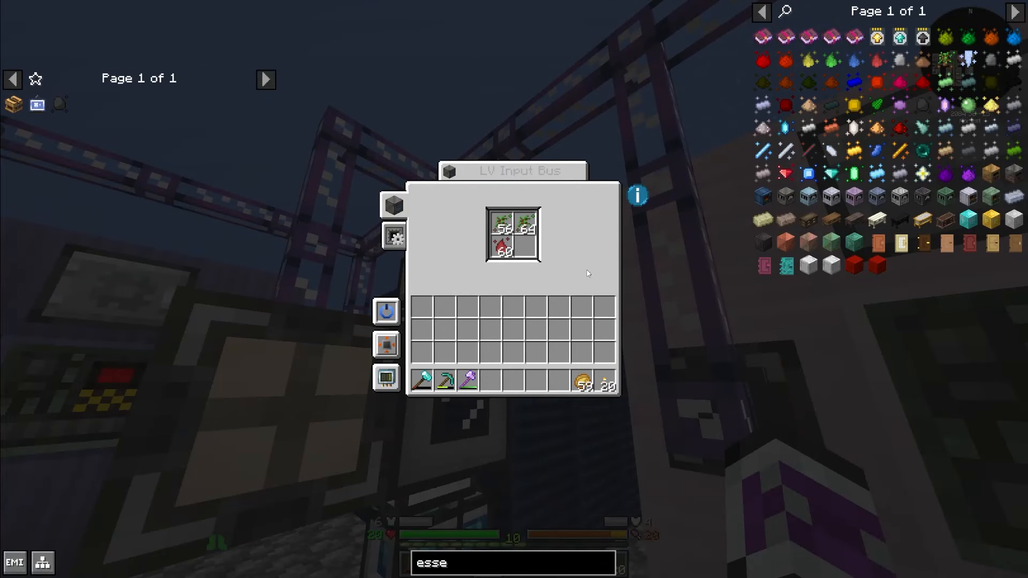
{"action": "key", "text": "Escape"}
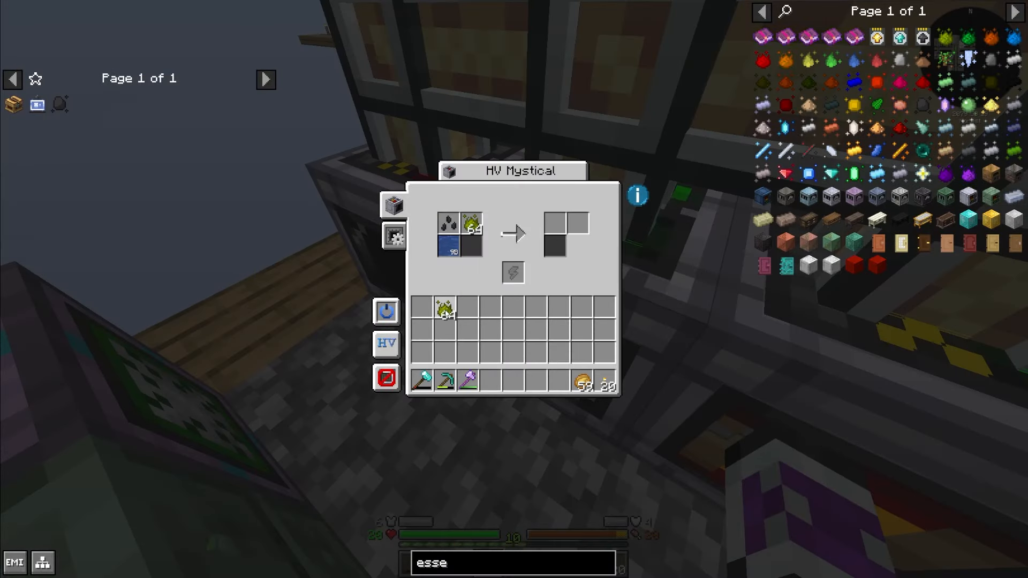
{"action": "key", "text": "Escape"}
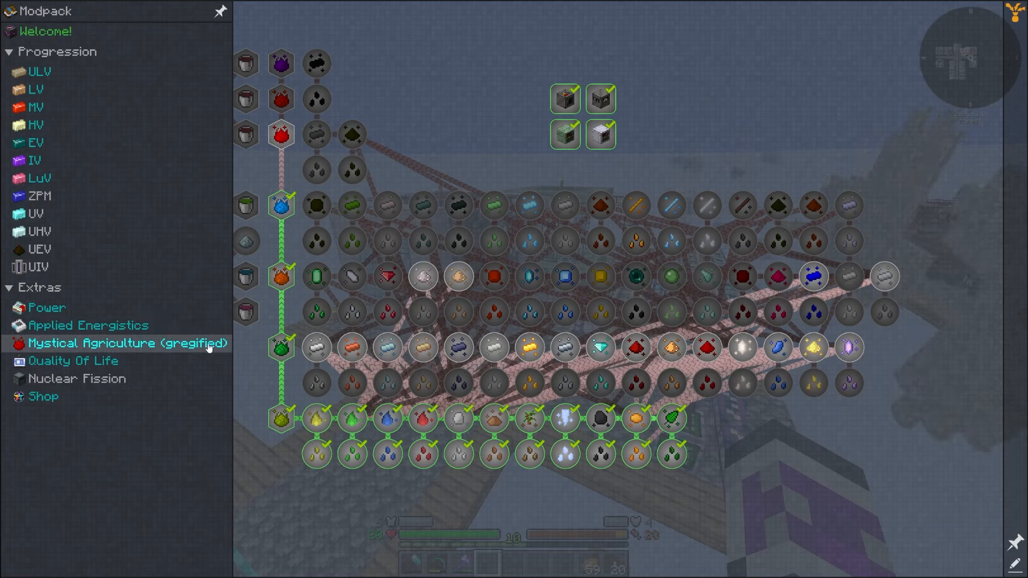
- Leave the current screen to bring up the Gregified Mystical Agriculture quest chapter
{"action": "key", "text": "Escape"}
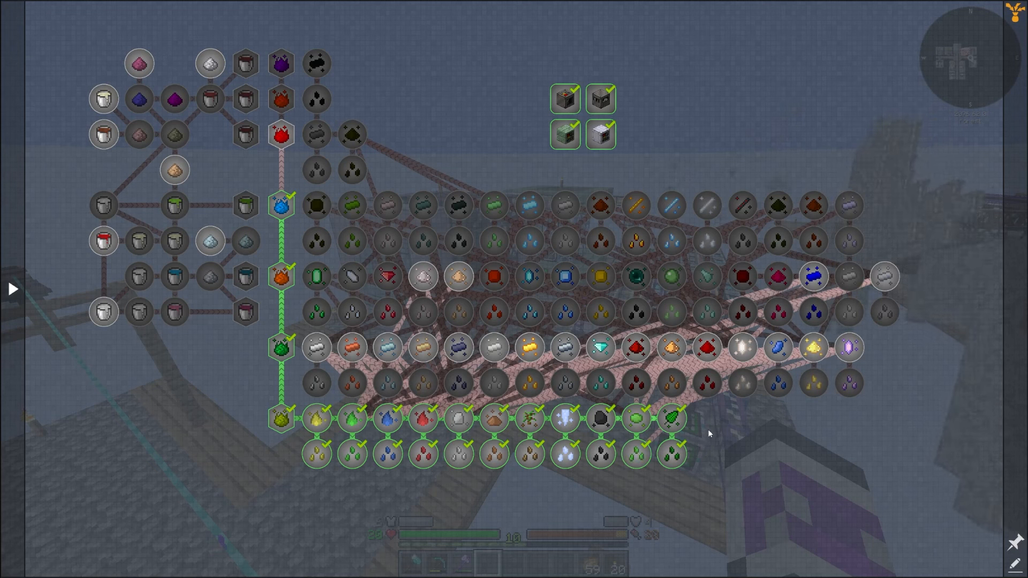
{"action": "mouse_move", "coordinate": [603, 145]}
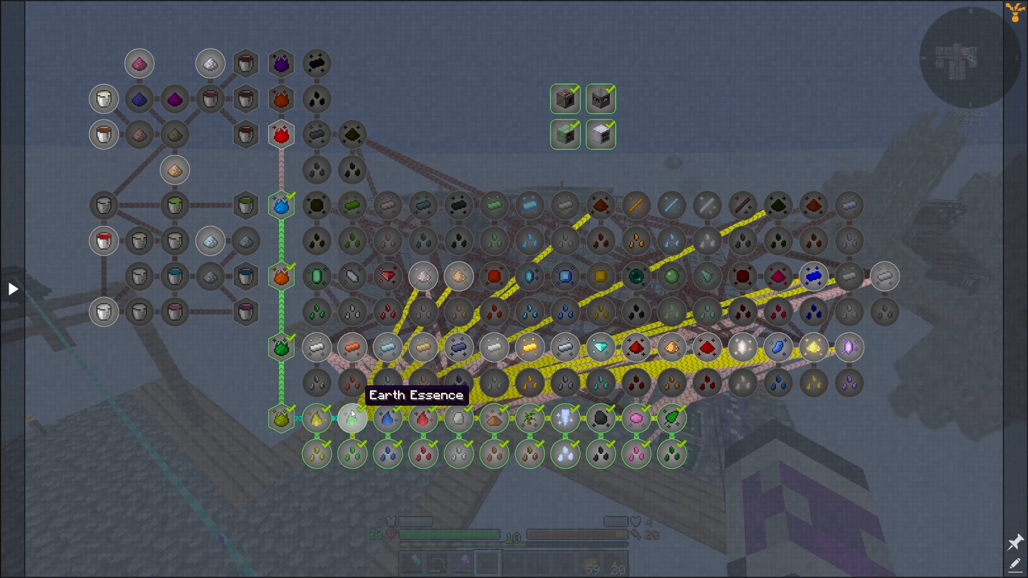
{"action": "mouse_move", "coordinate": [670, 428]}
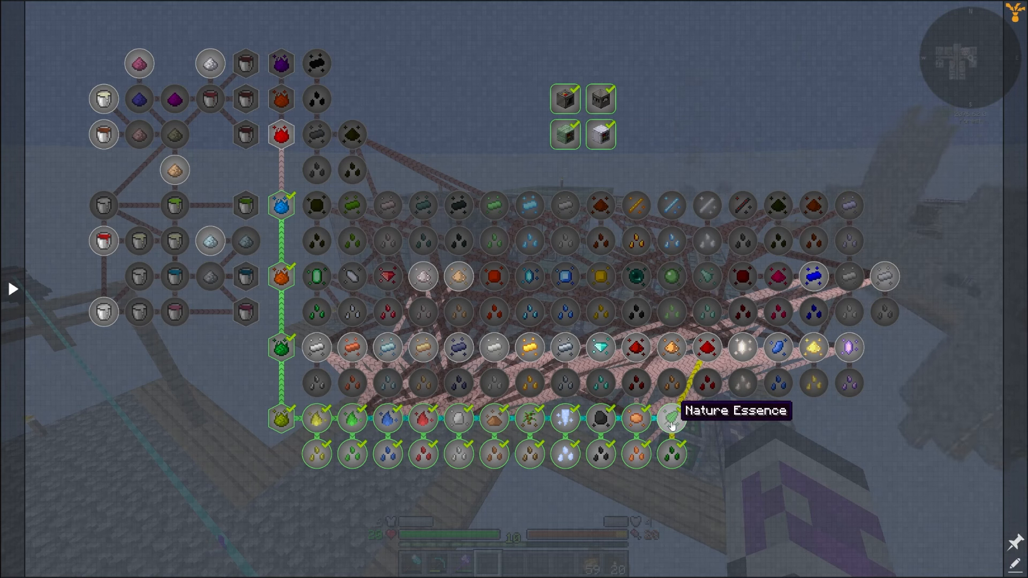
{"action": "mouse_move", "coordinate": [387, 422]}
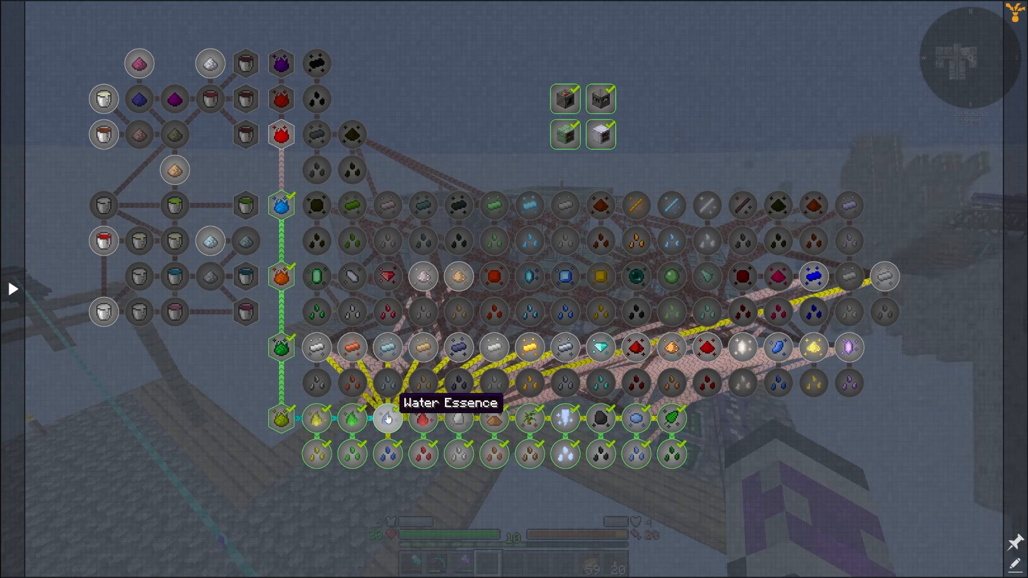
{"action": "mouse_move", "coordinate": [457, 422]}
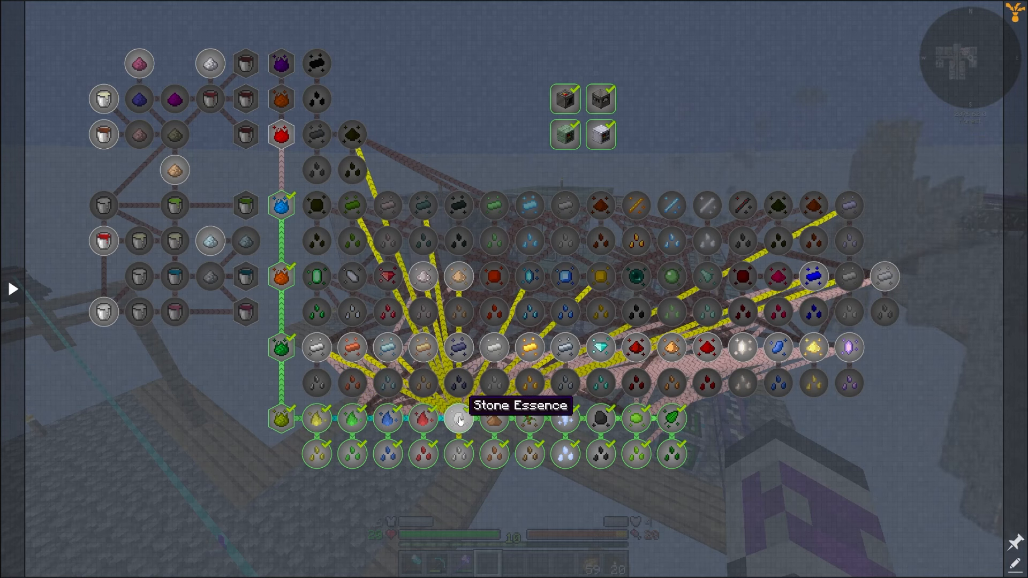
{"action": "mouse_move", "coordinate": [674, 426]}
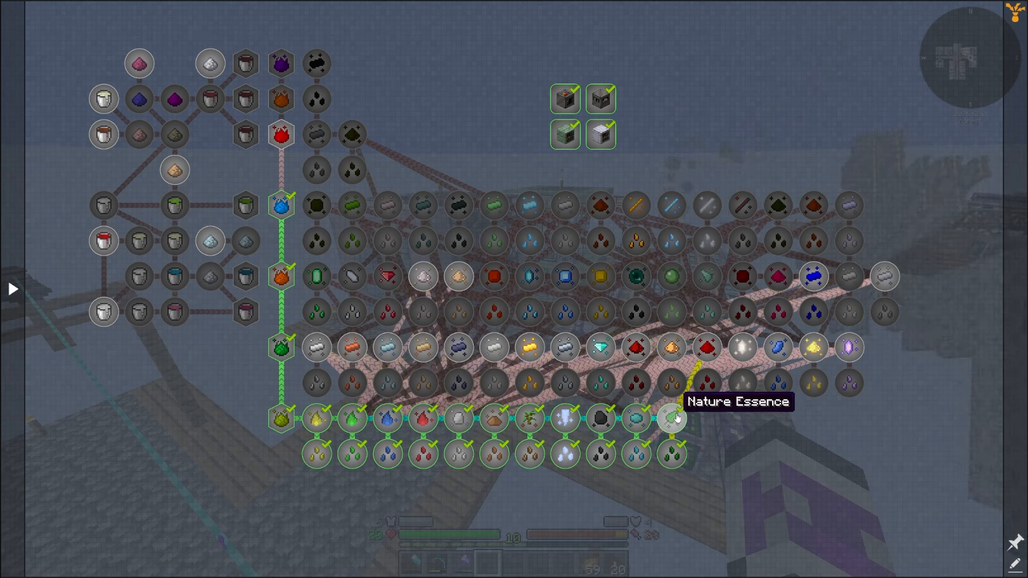
{"action": "mouse_move", "coordinate": [638, 420]}
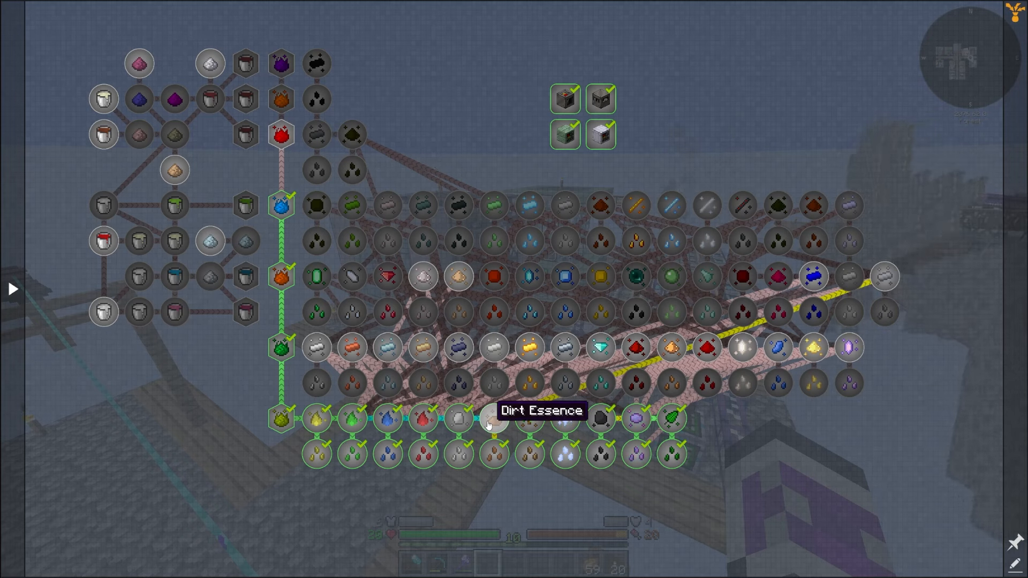
{"action": "mouse_move", "coordinate": [529, 429]}
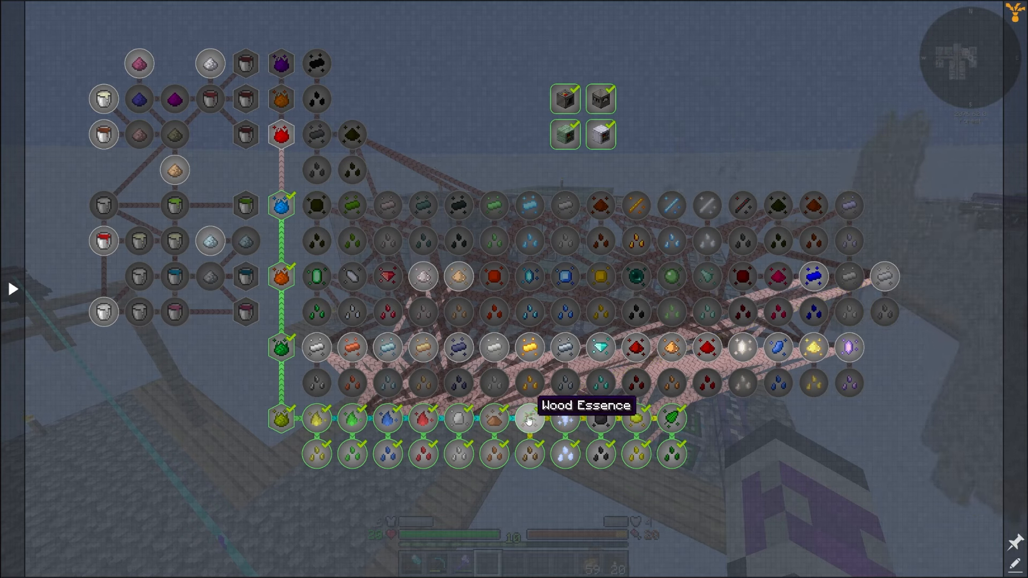
{"action": "mouse_move", "coordinate": [572, 426]}
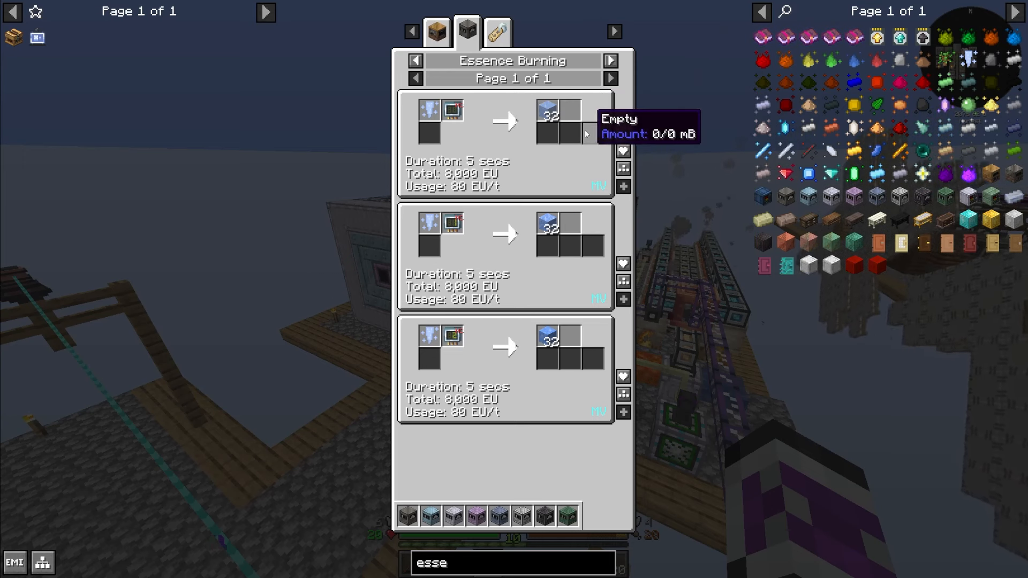
{"action": "mouse_move", "coordinate": [559, 158]}
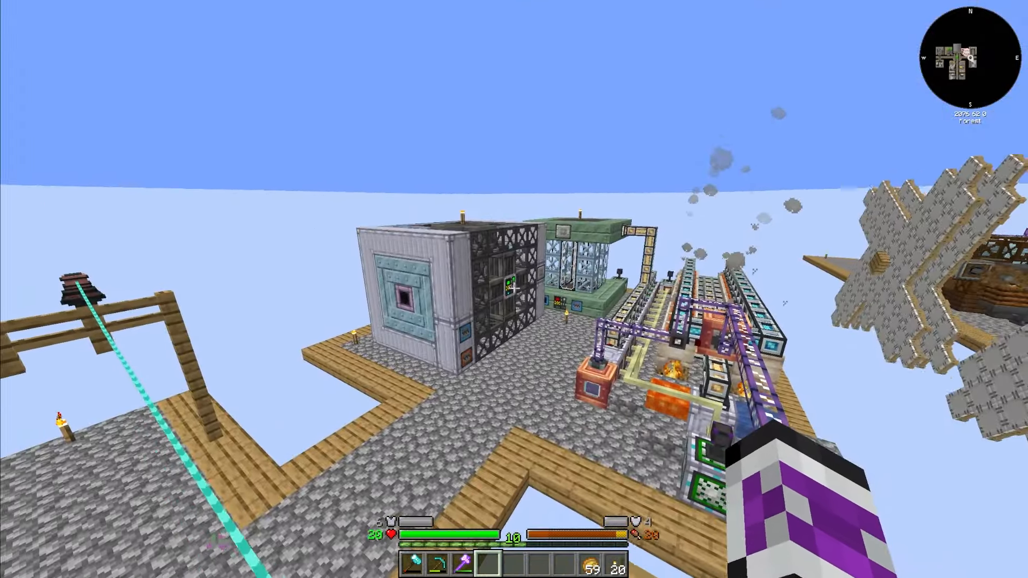
{"action": "mouse_move", "coordinate": [514, 288]}
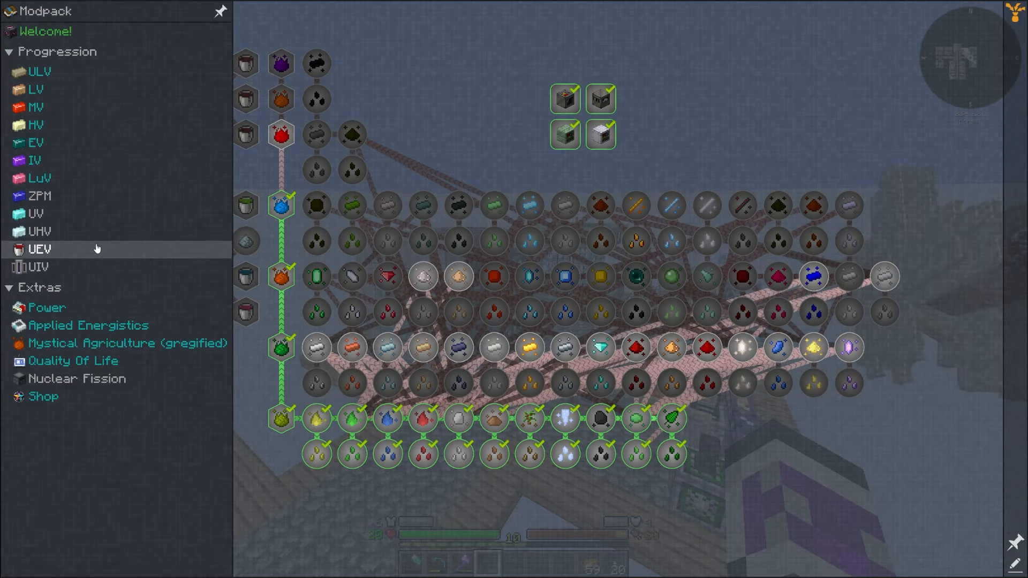
- Switch the quest book to the EV chapter and hide the chapter list
{"action": "left_click", "coordinate": [29, 142]}
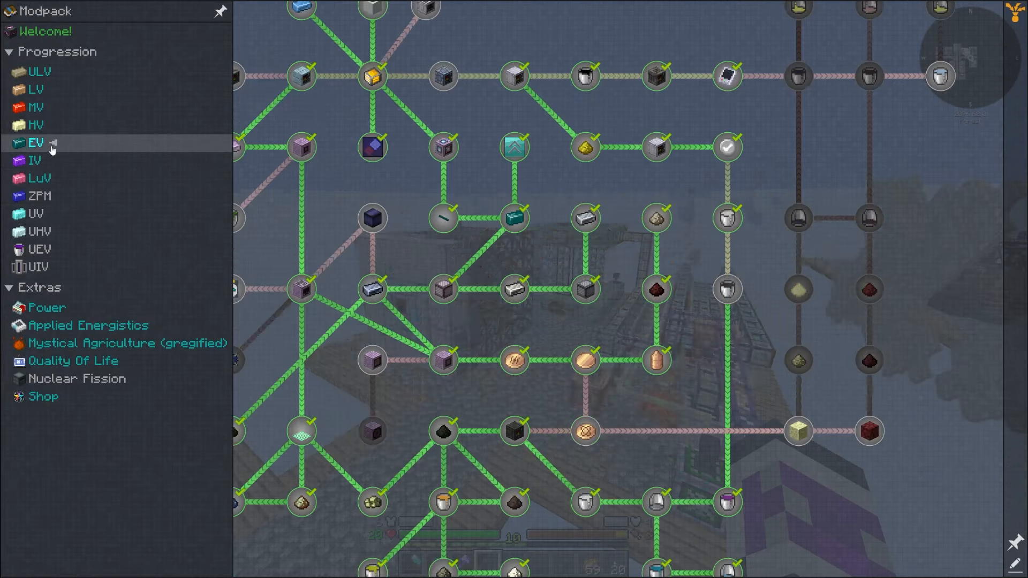
{"action": "left_click", "coordinate": [214, 13]}
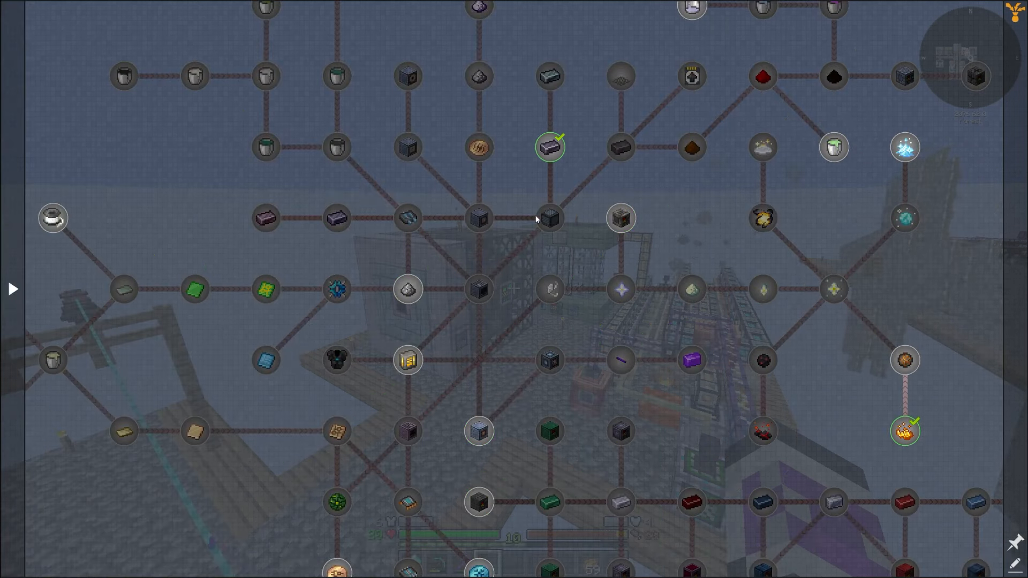
{"action": "mouse_move", "coordinate": [758, 223]}
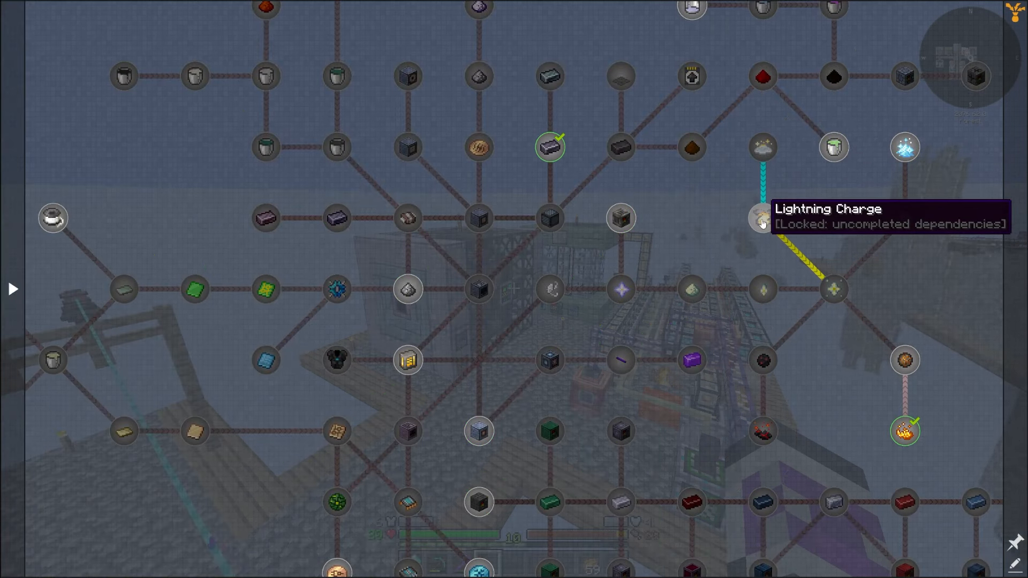
{"action": "mouse_move", "coordinate": [382, 265]}
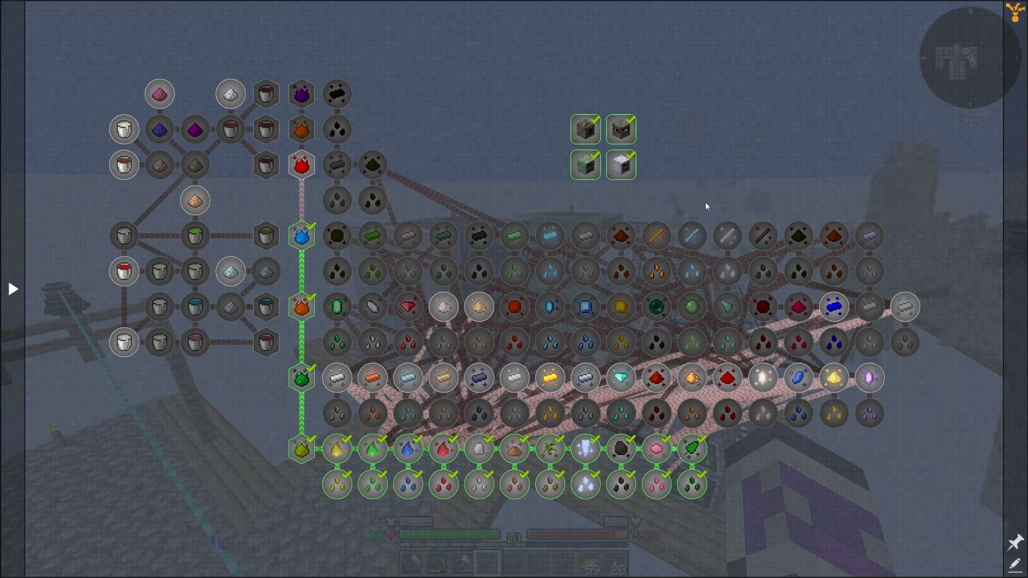
{"action": "mouse_move", "coordinate": [369, 242]}
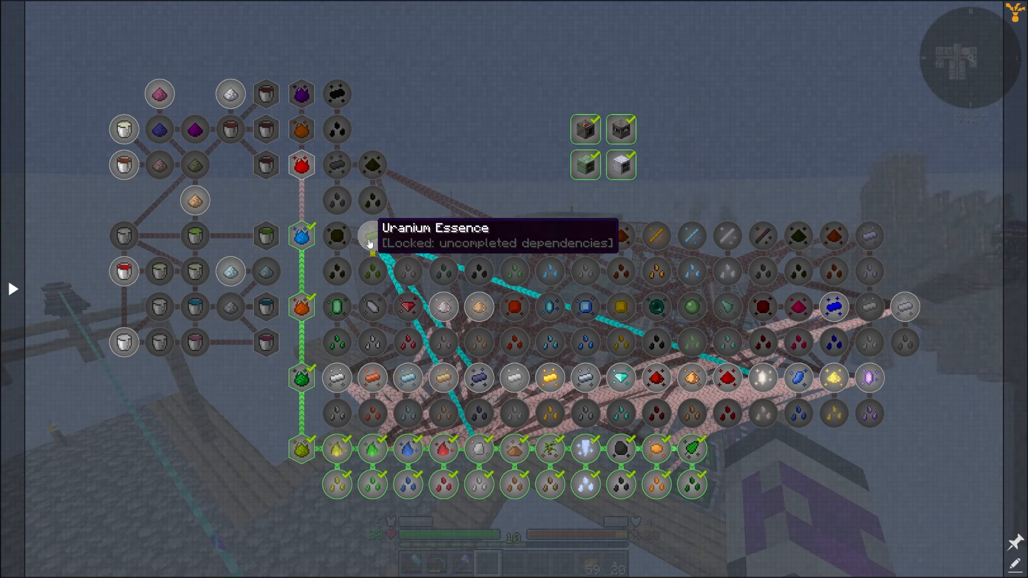
{"action": "mouse_move", "coordinate": [761, 195]}
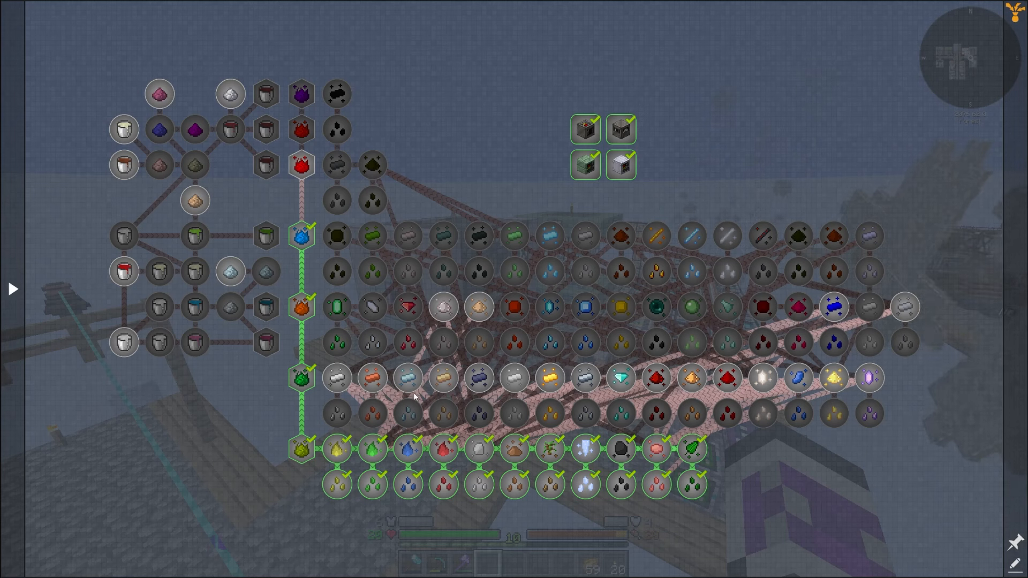
{"action": "mouse_move", "coordinate": [897, 394]}
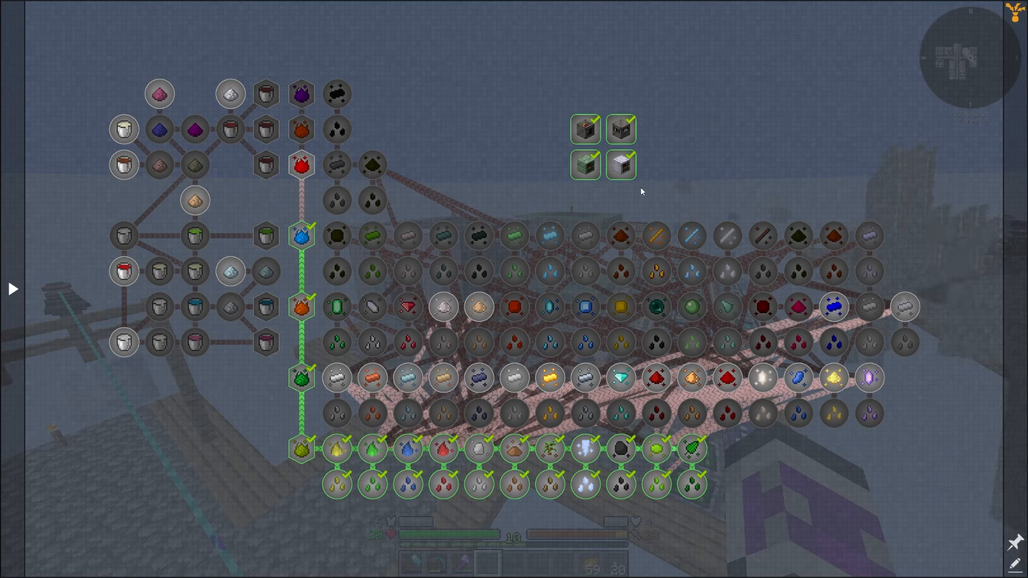
{"action": "mouse_move", "coordinate": [392, 321]}
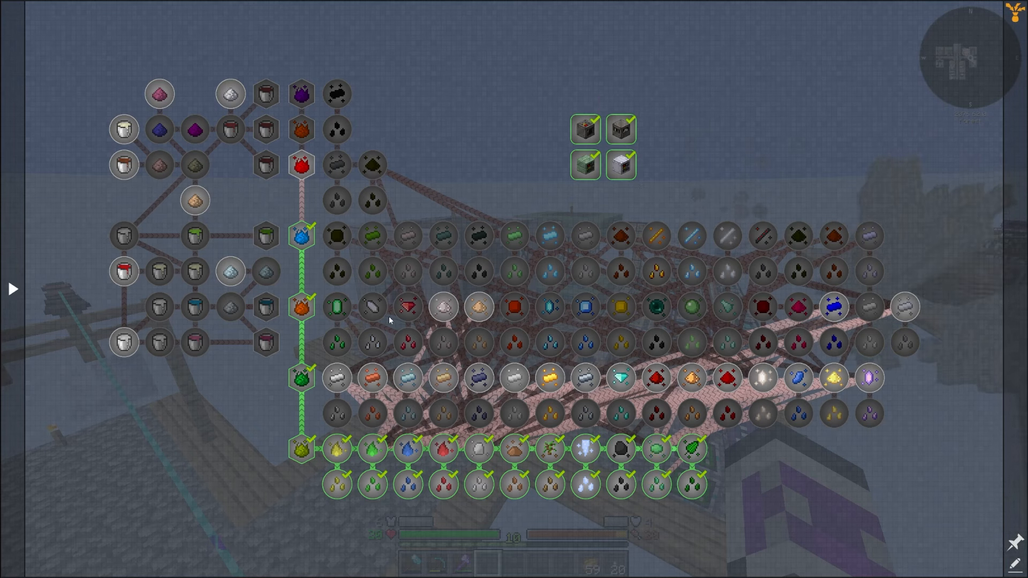